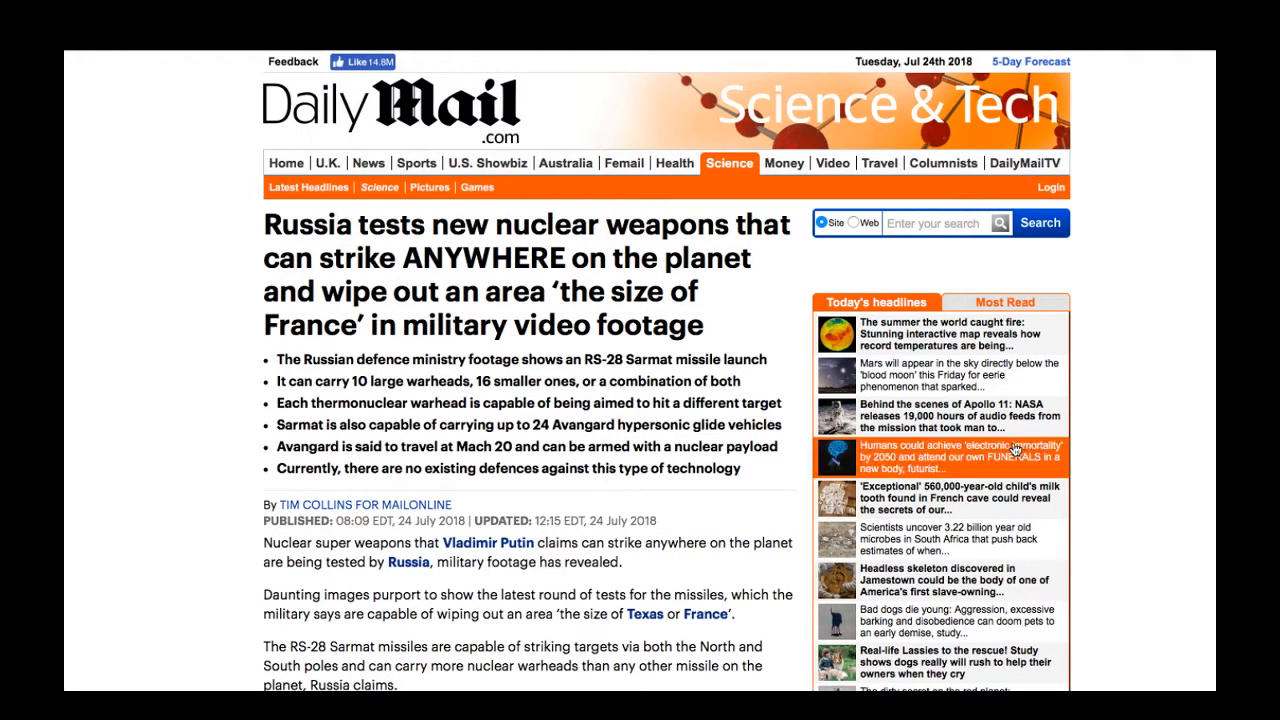
mouse_move(213, 317)
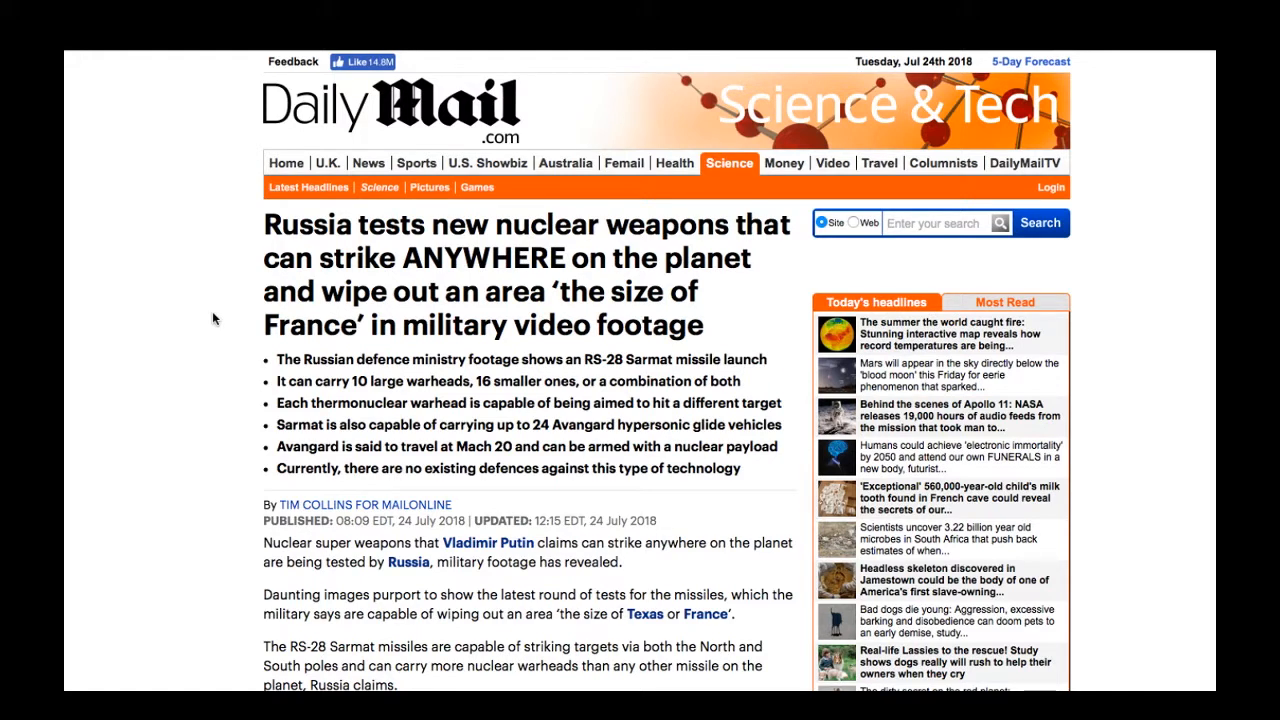
mouse_move(258, 303)
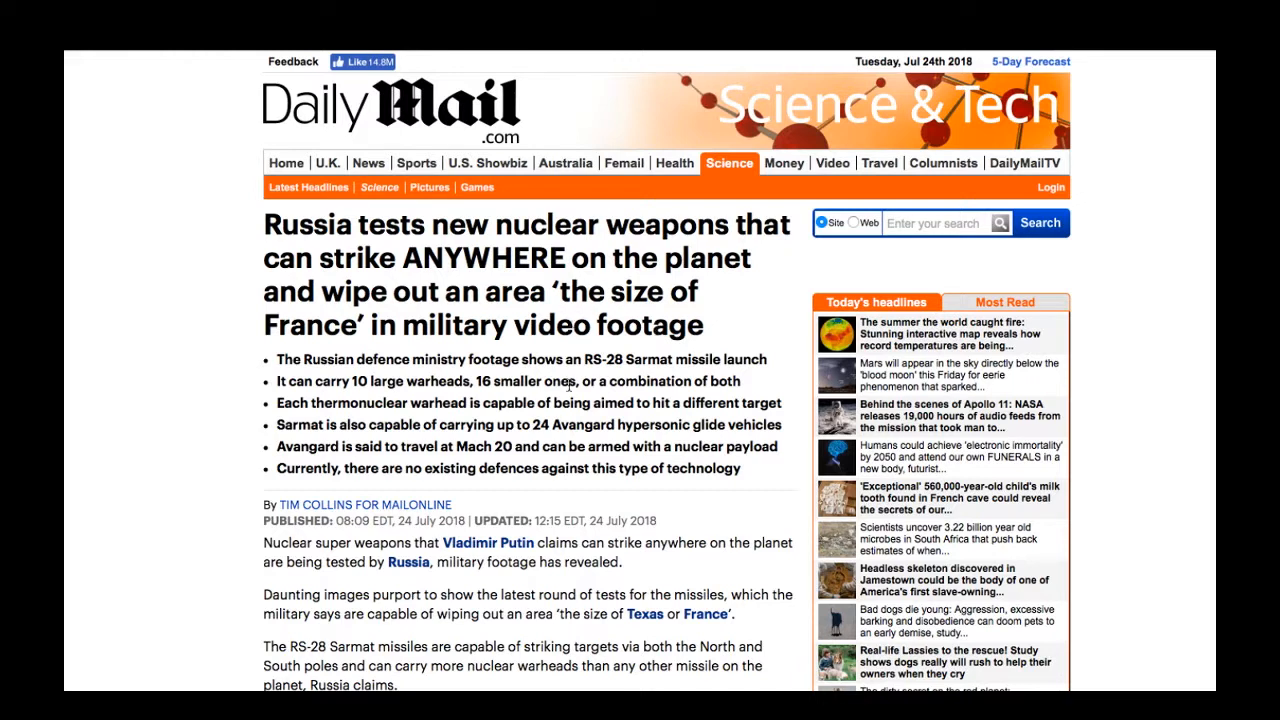
mouse_move(350, 370)
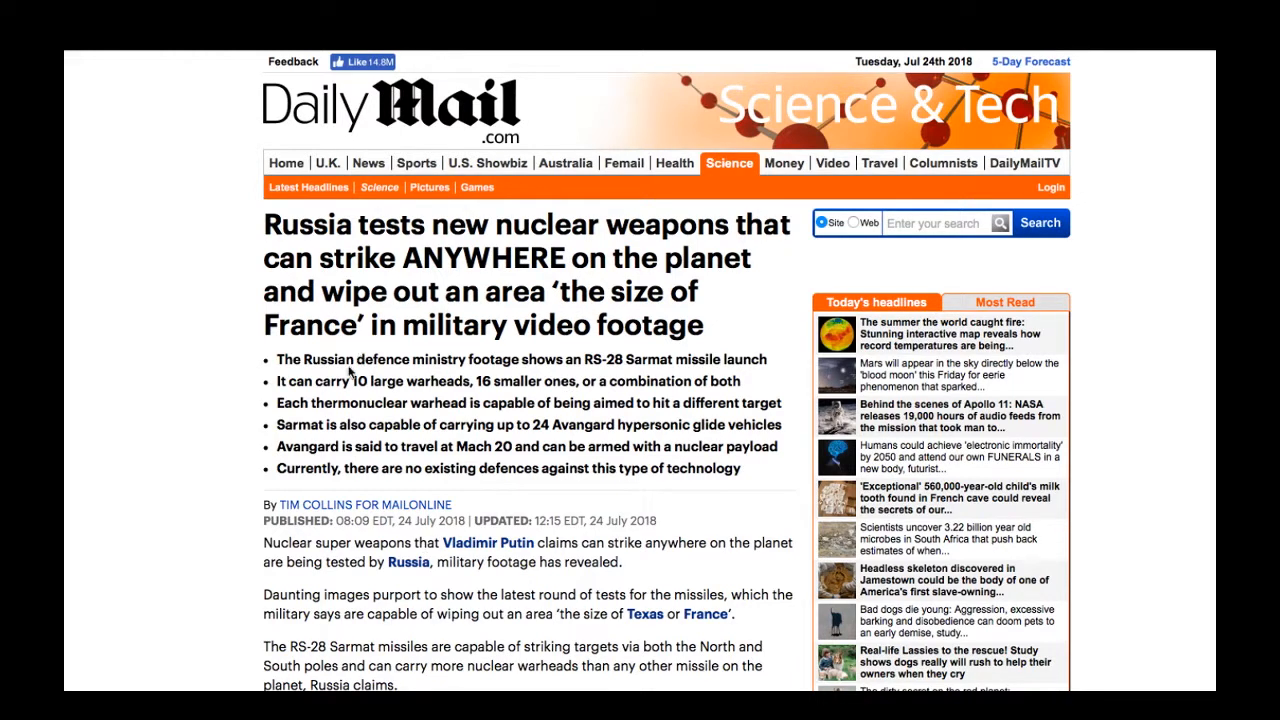
mouse_move(228, 364)
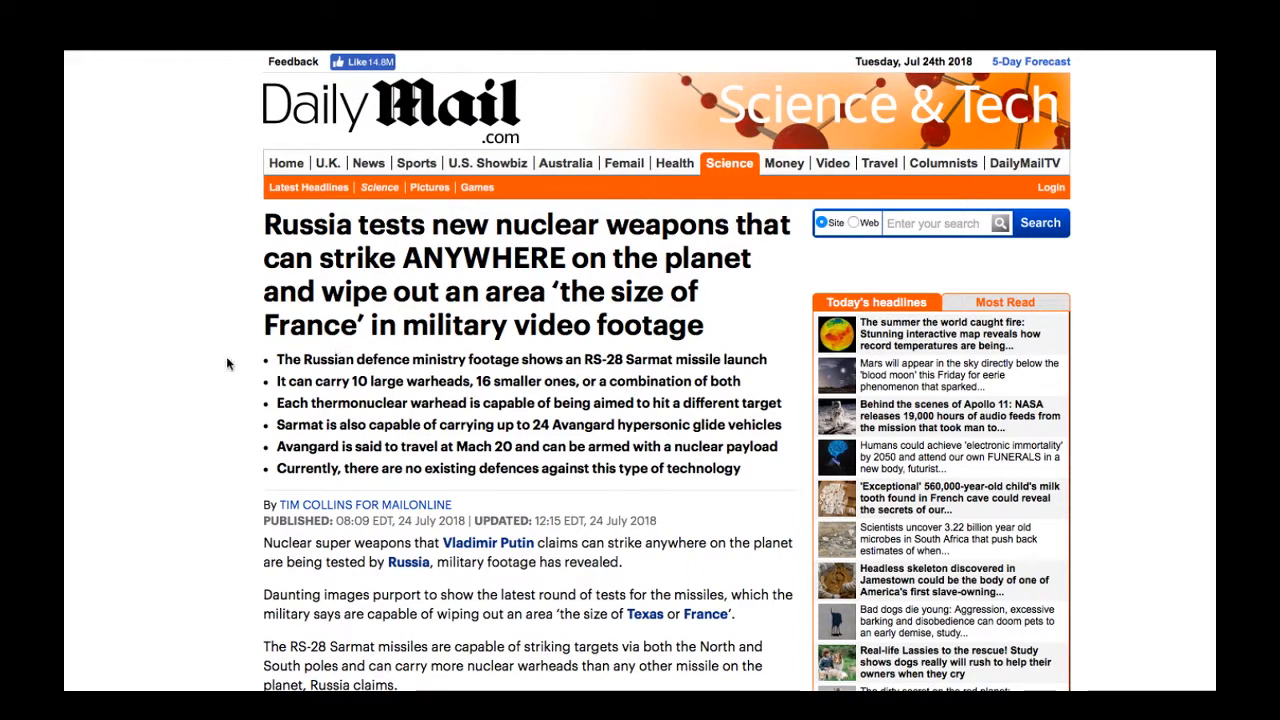
mouse_move(452, 398)
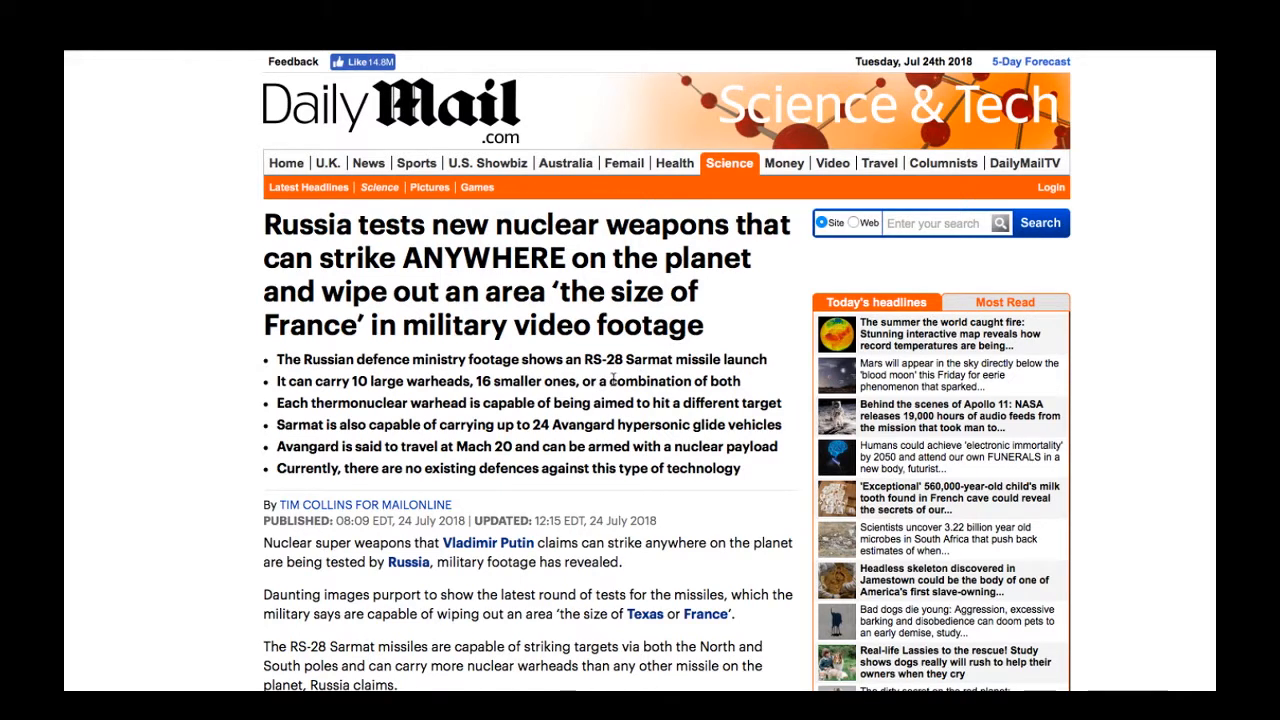
mouse_move(297, 397)
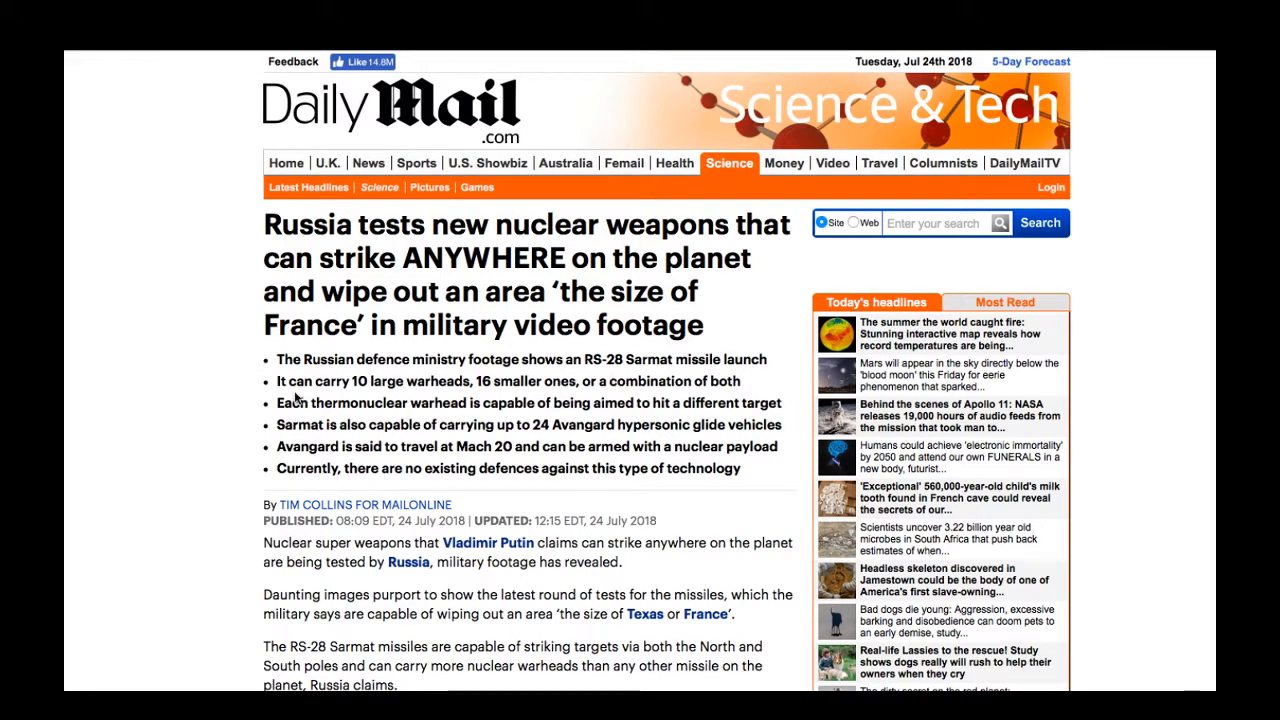
mouse_move(438, 404)
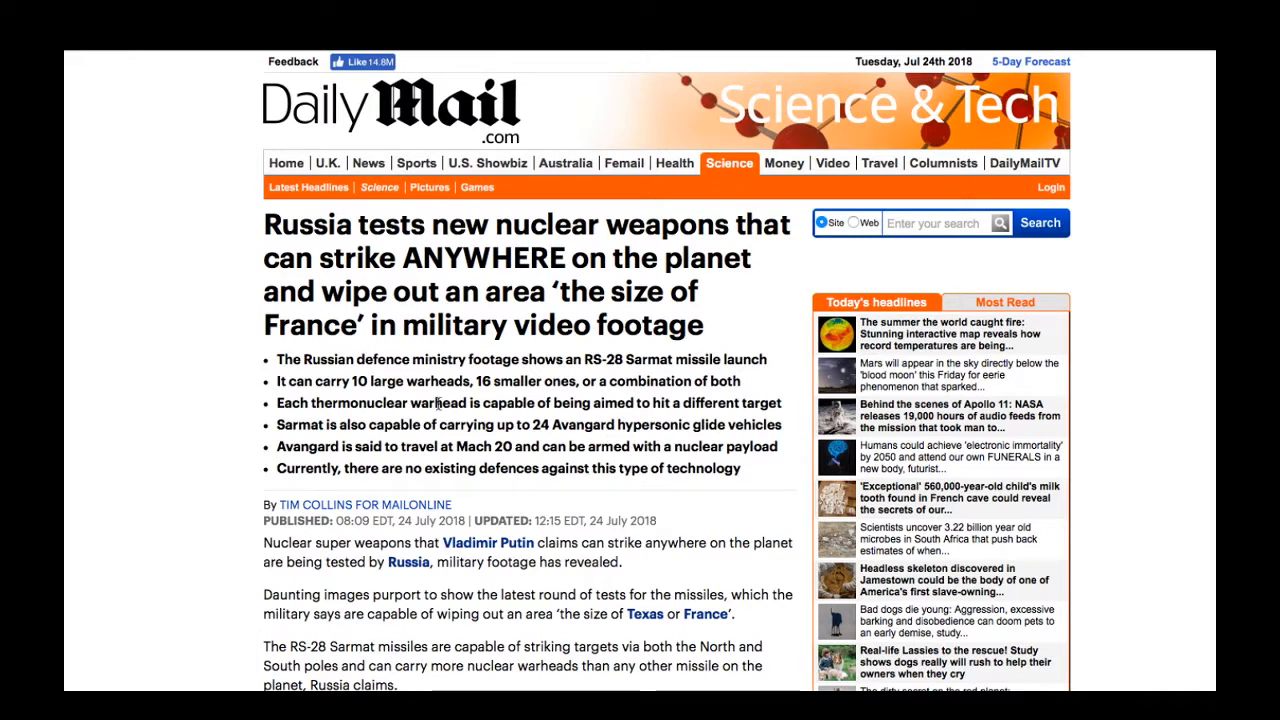
mouse_move(538, 397)
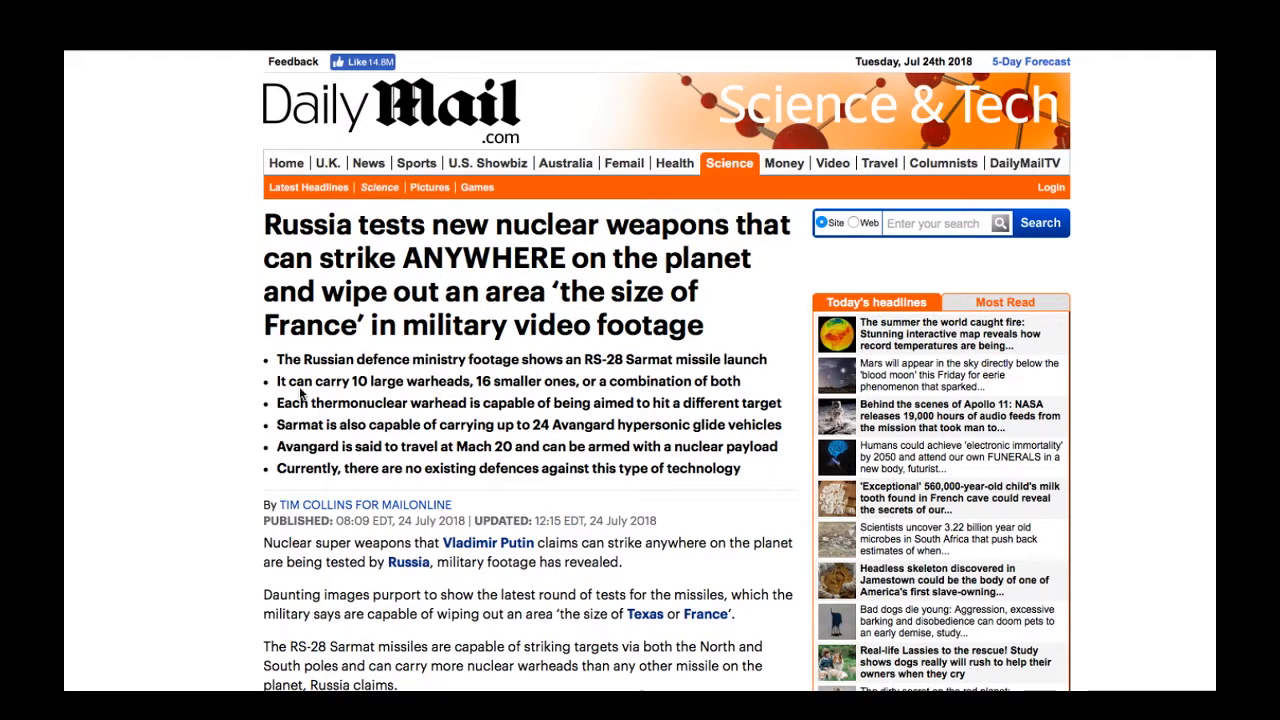
mouse_move(490, 422)
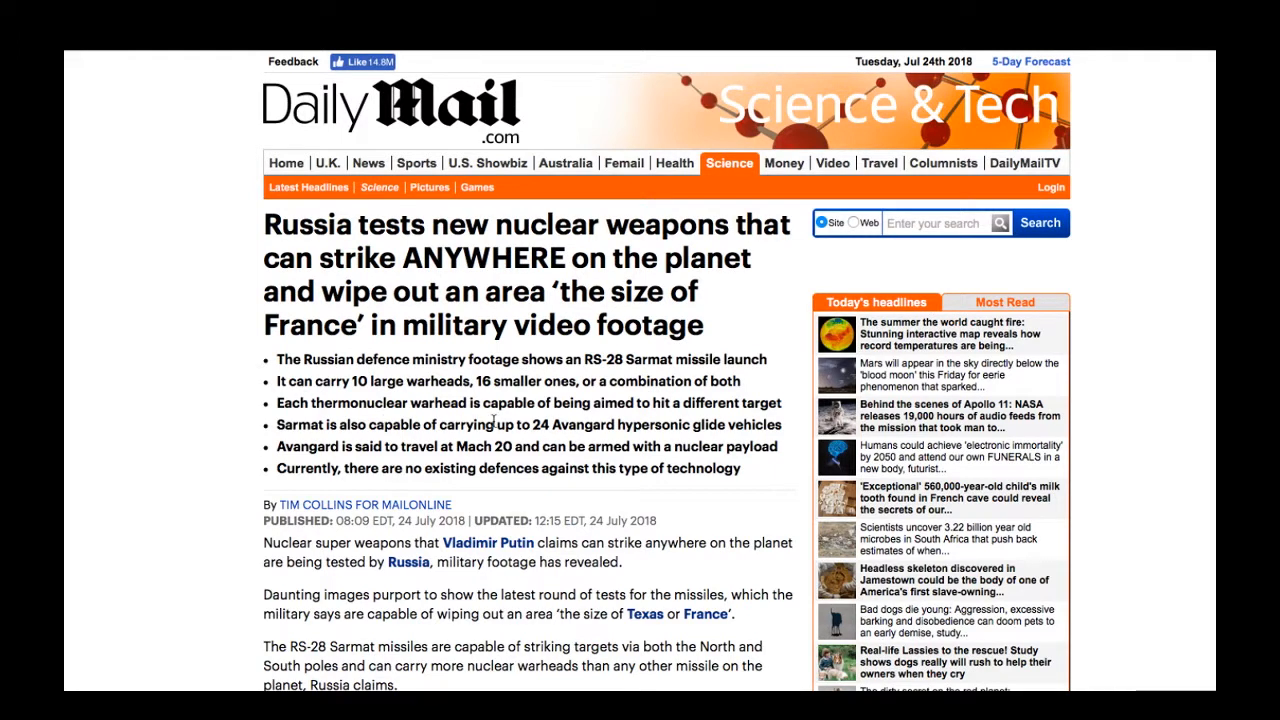
mouse_move(736, 437)
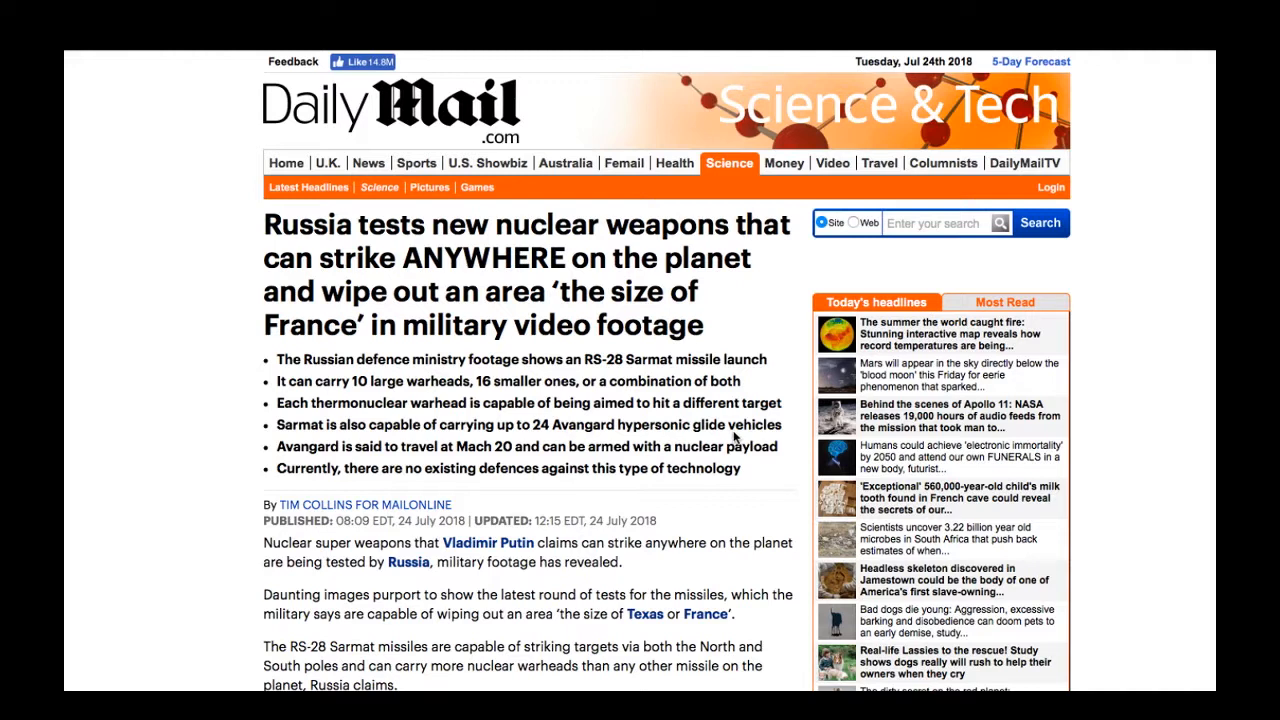
mouse_move(345, 445)
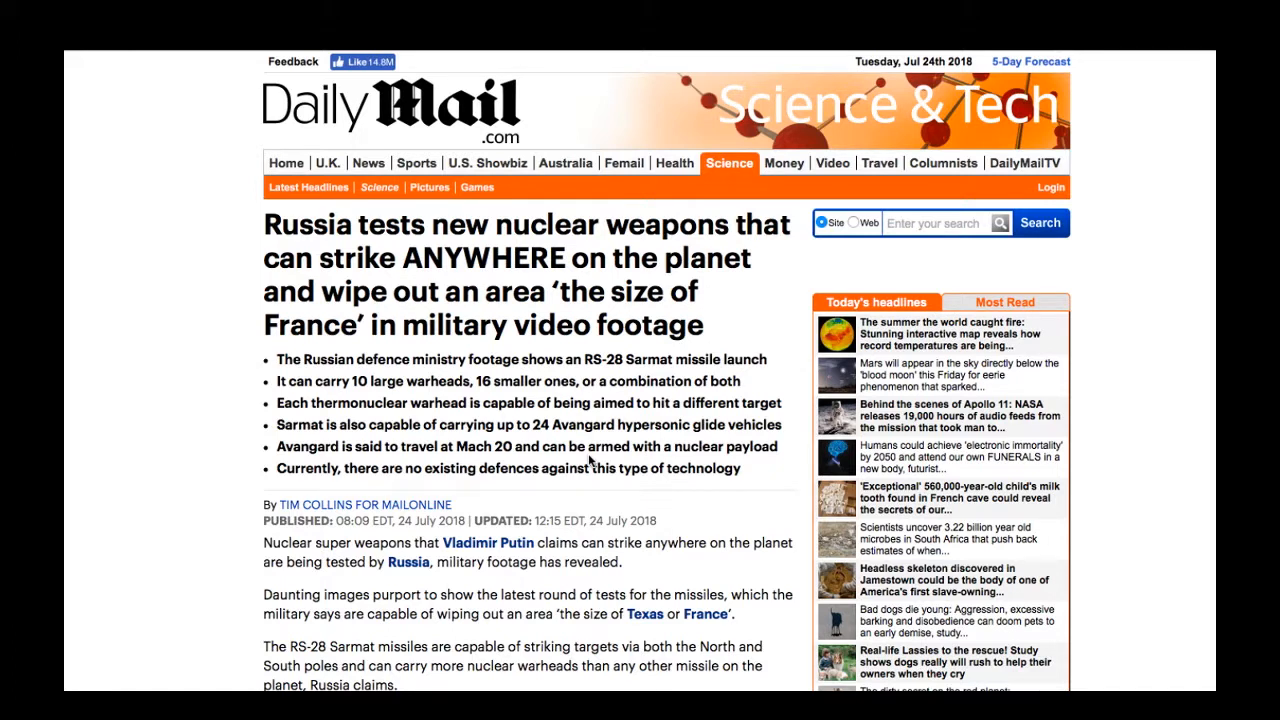
mouse_move(265, 468)
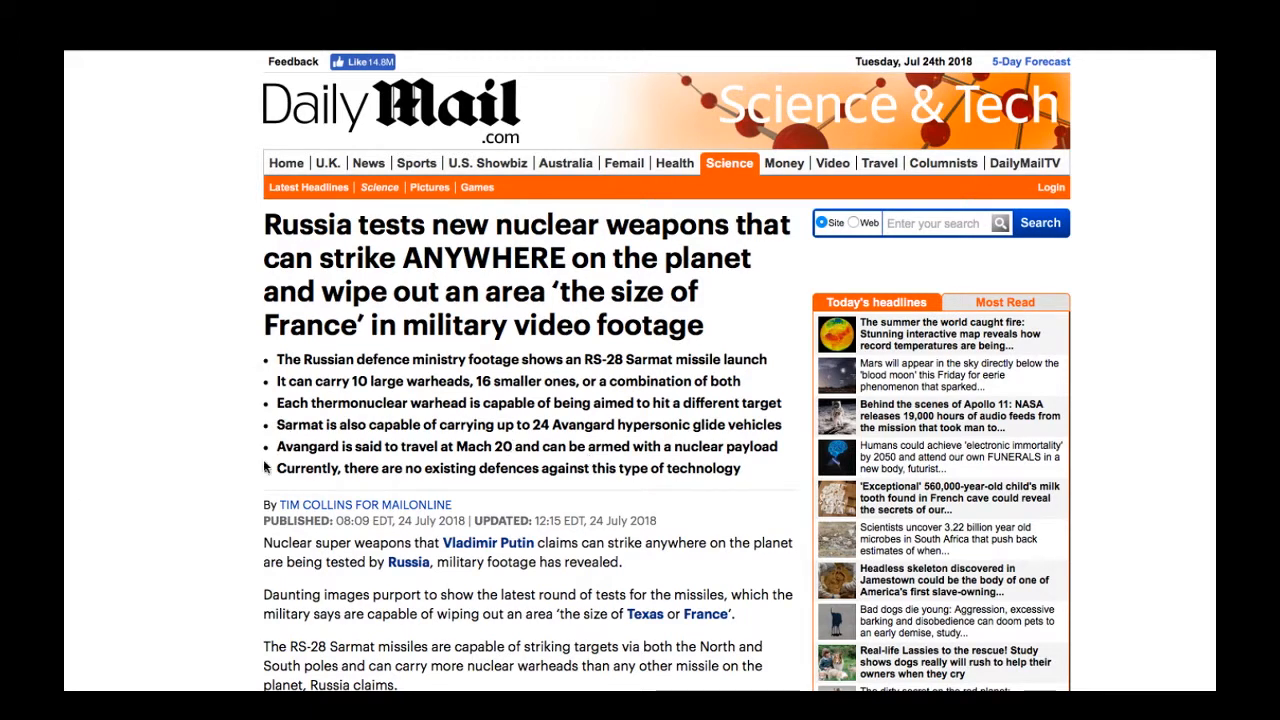
mouse_move(300, 460)
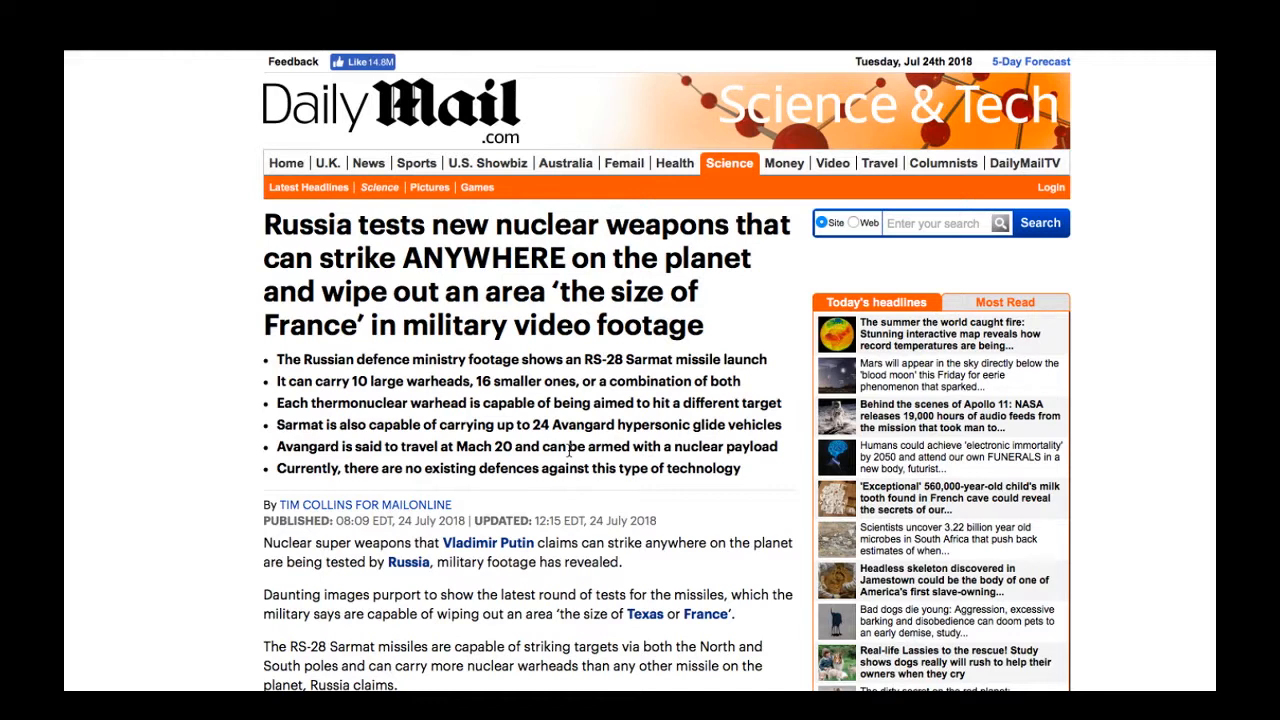
mouse_move(272, 501)
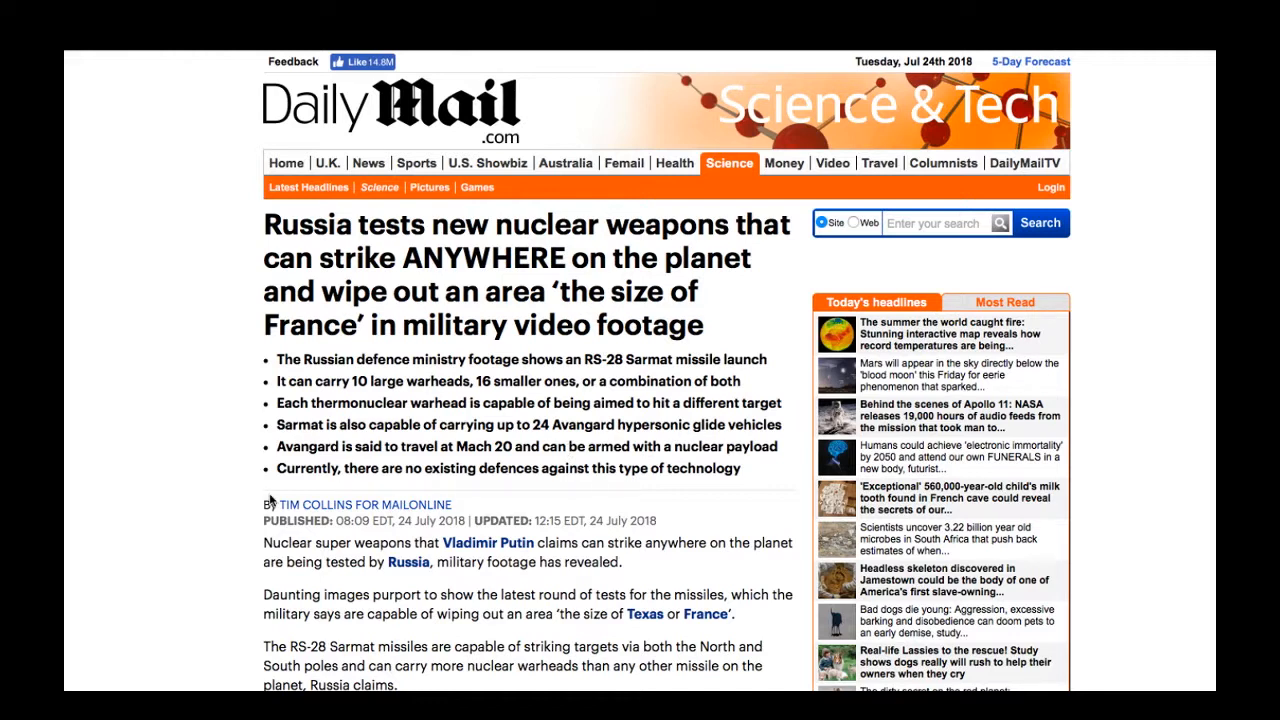
mouse_move(455, 505)
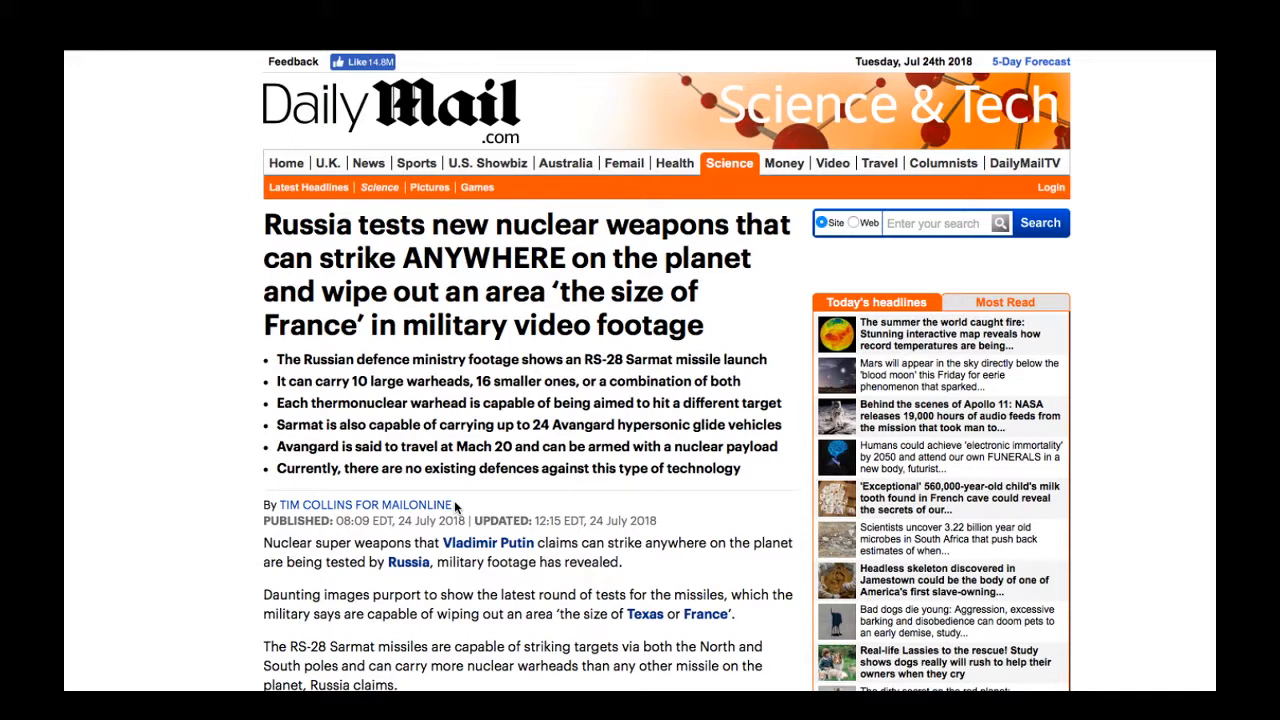
mouse_move(263, 407)
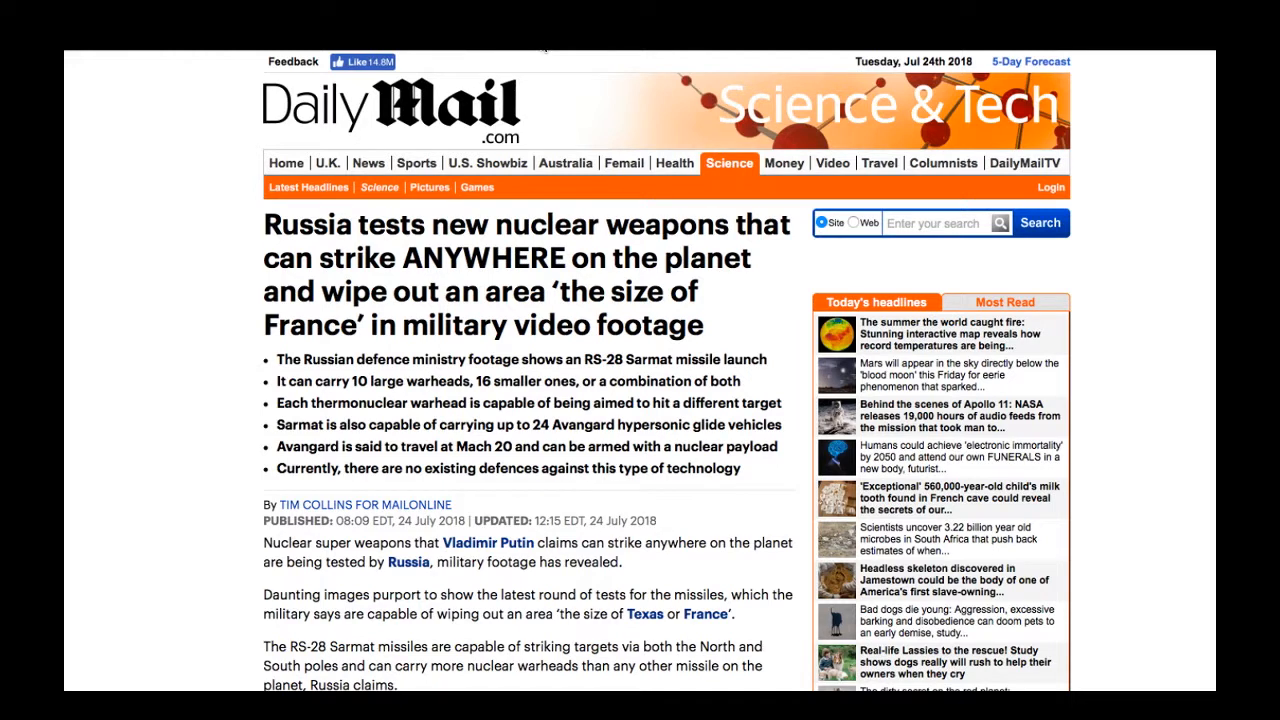
mouse_move(757, 53)
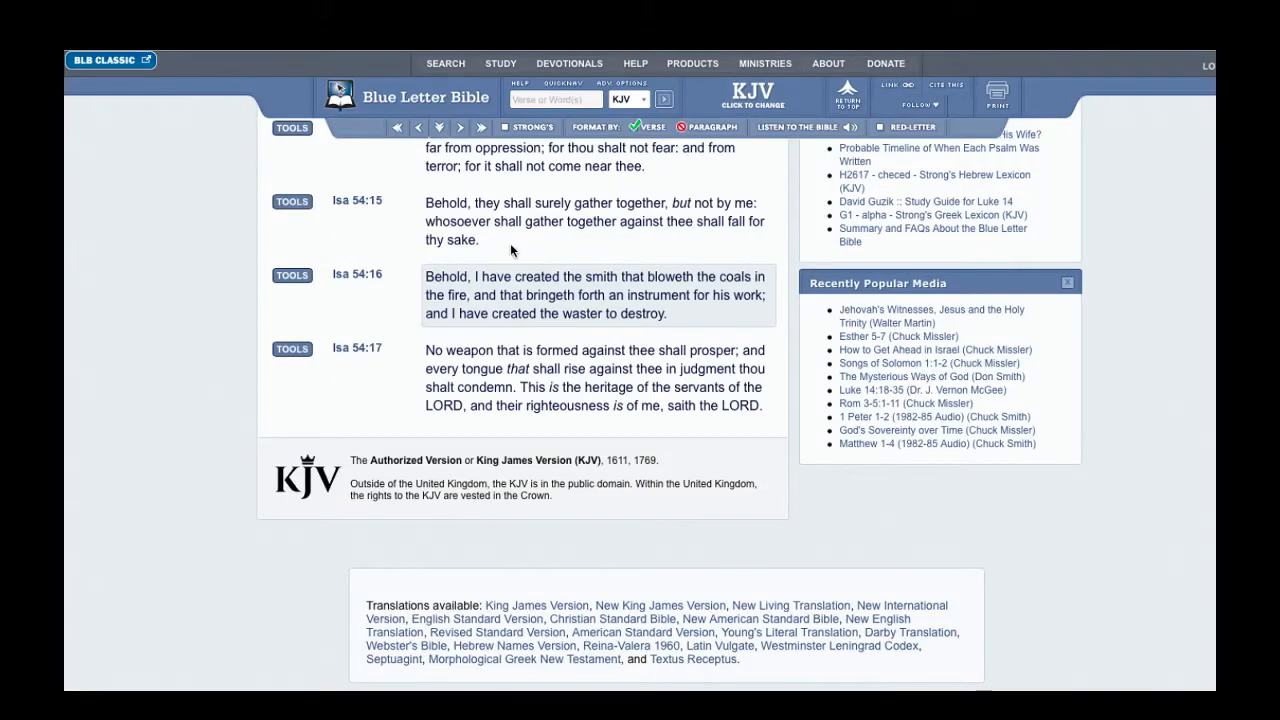
mouse_move(406, 367)
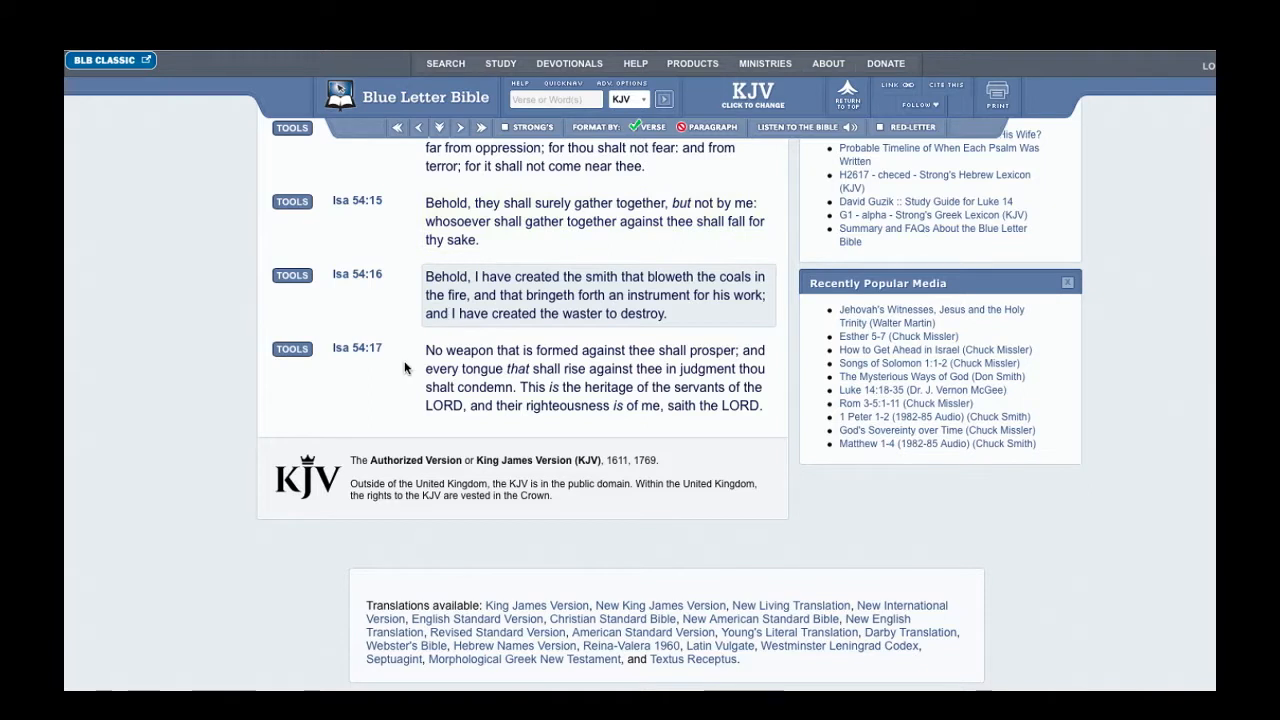
mouse_move(371, 318)
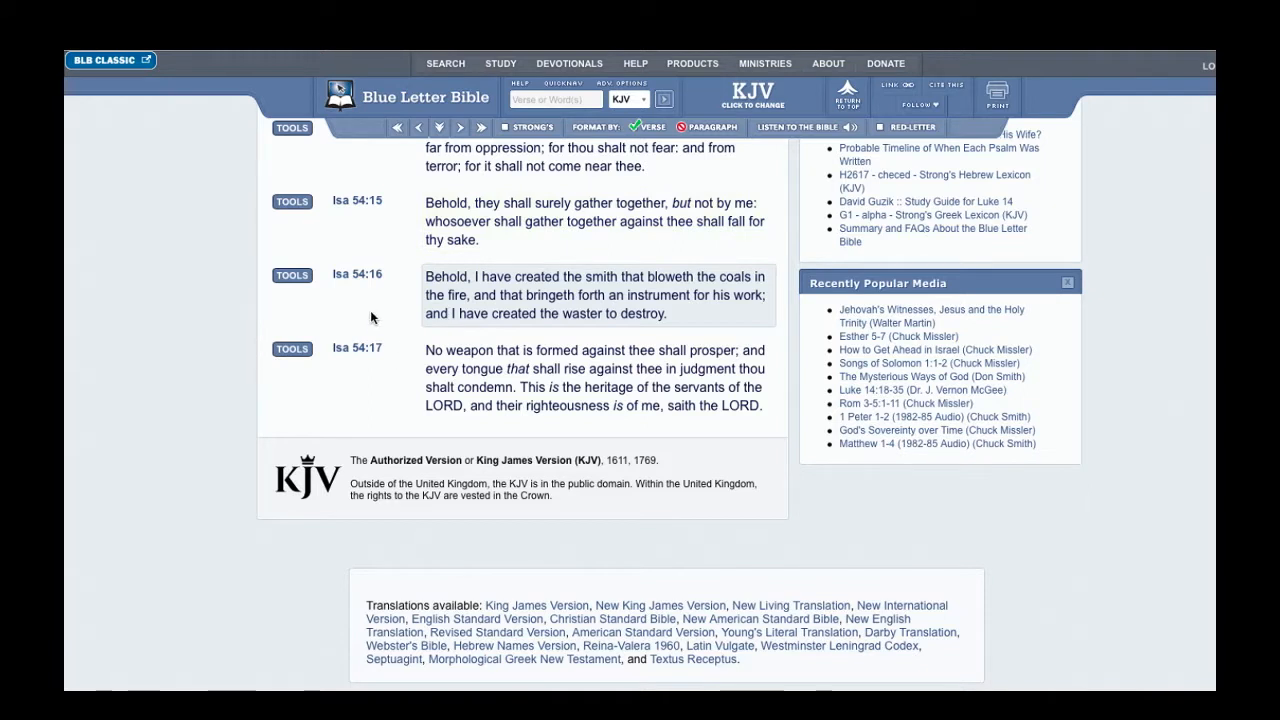
mouse_move(610, 293)
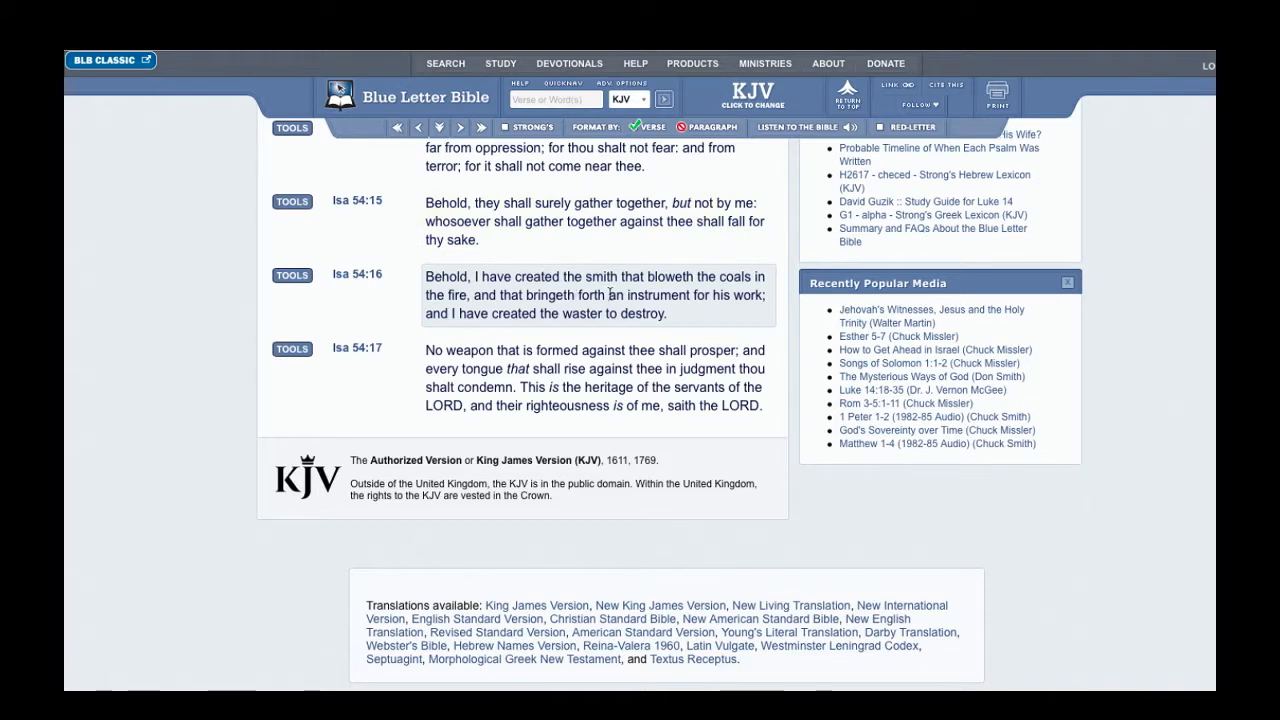
mouse_move(440, 308)
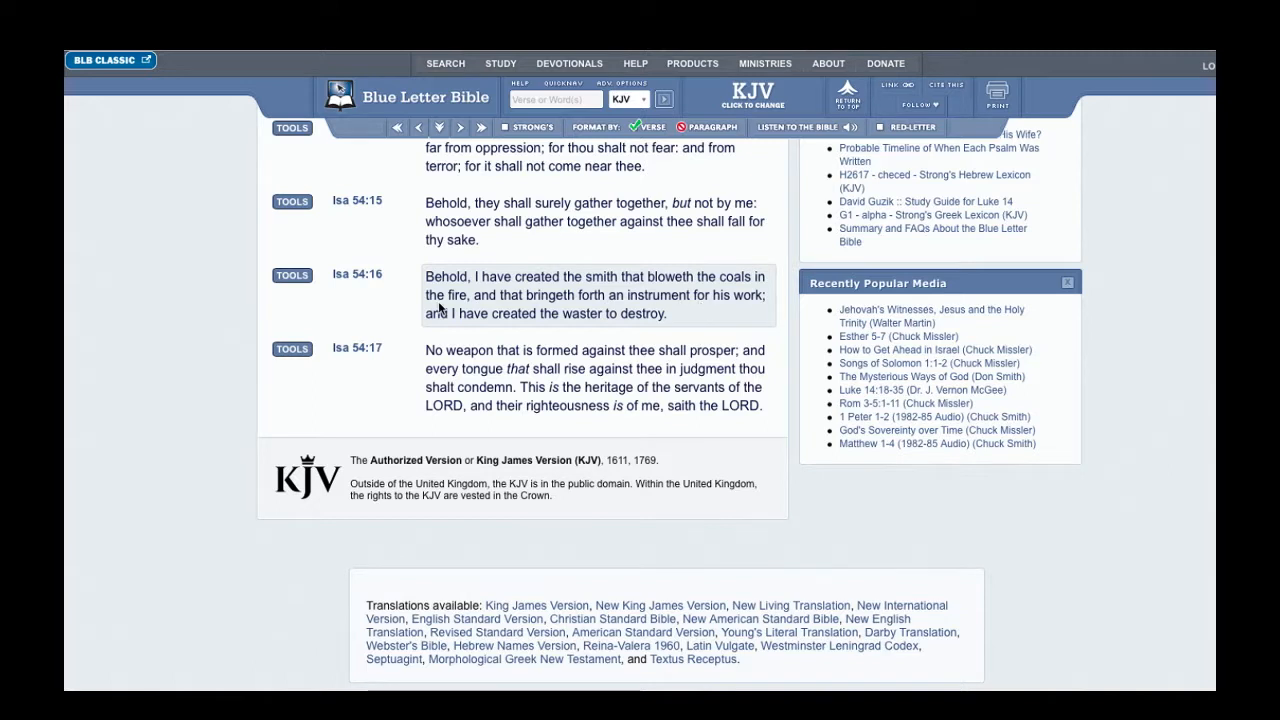
Show the Isaiah 54:16 interlinear with Masoretic Hebrew, Strong's numbers and transliterations
click(291, 274)
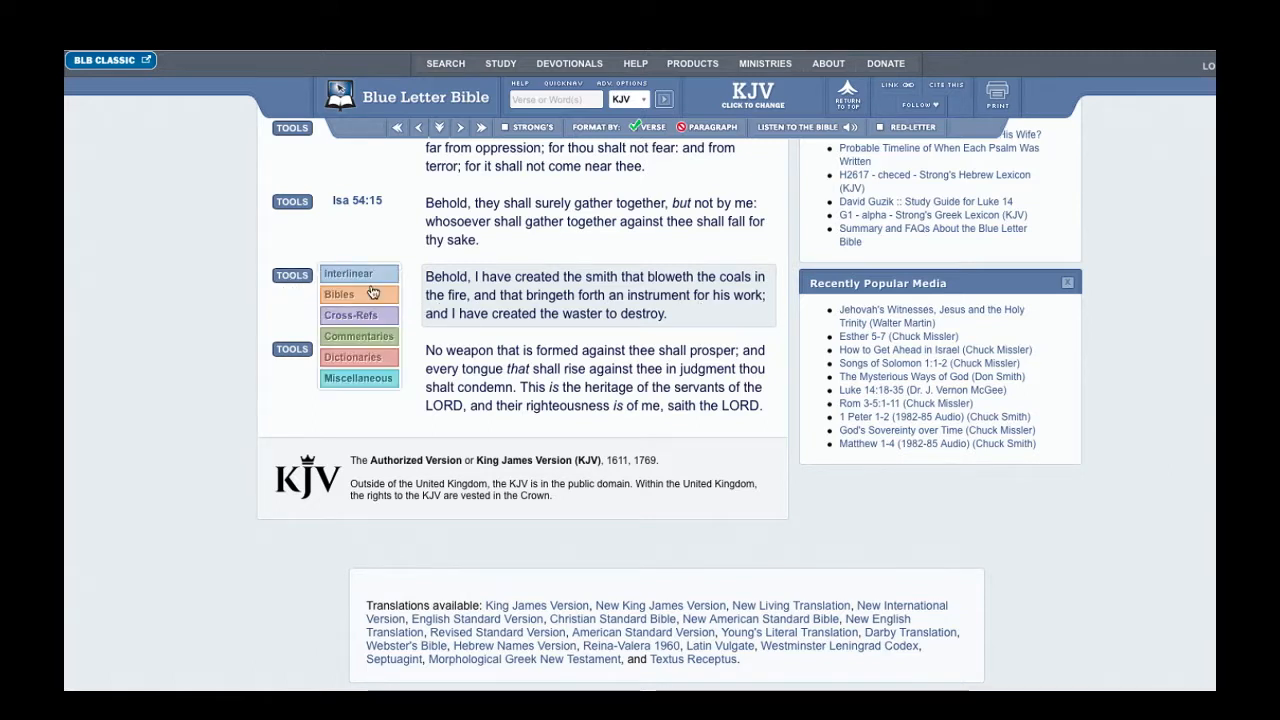
click(348, 273)
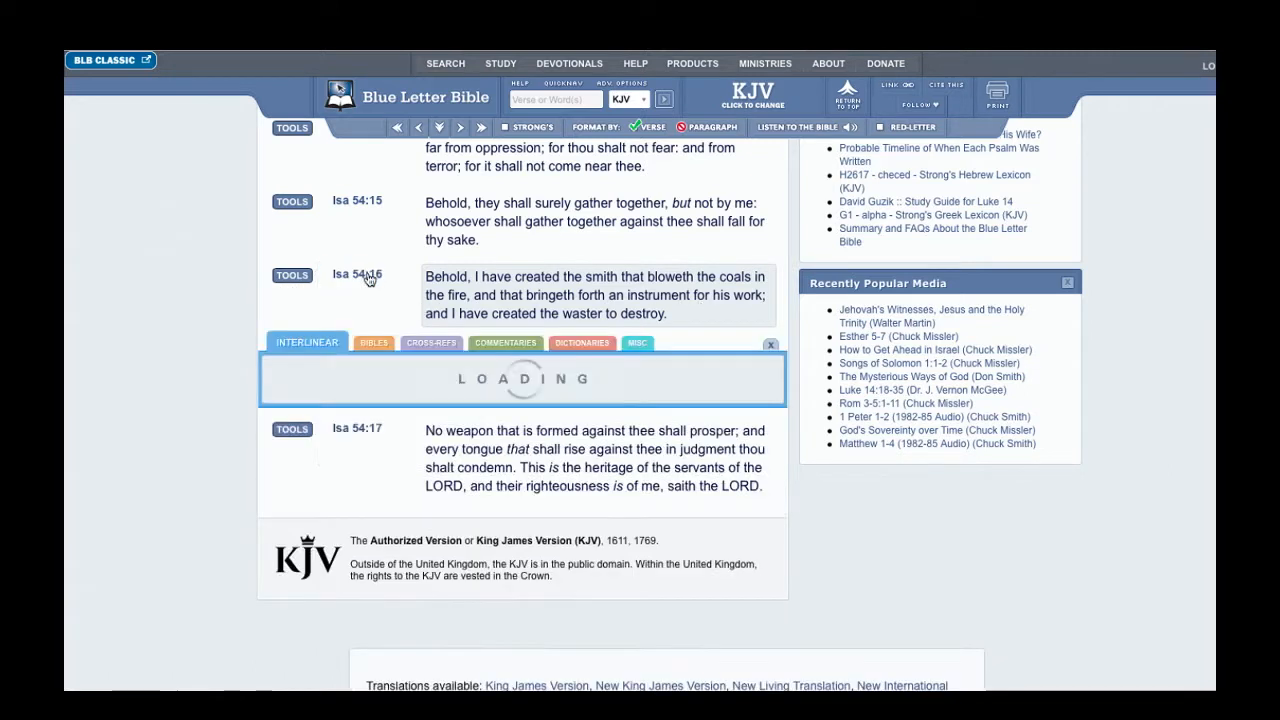
click(307, 342)
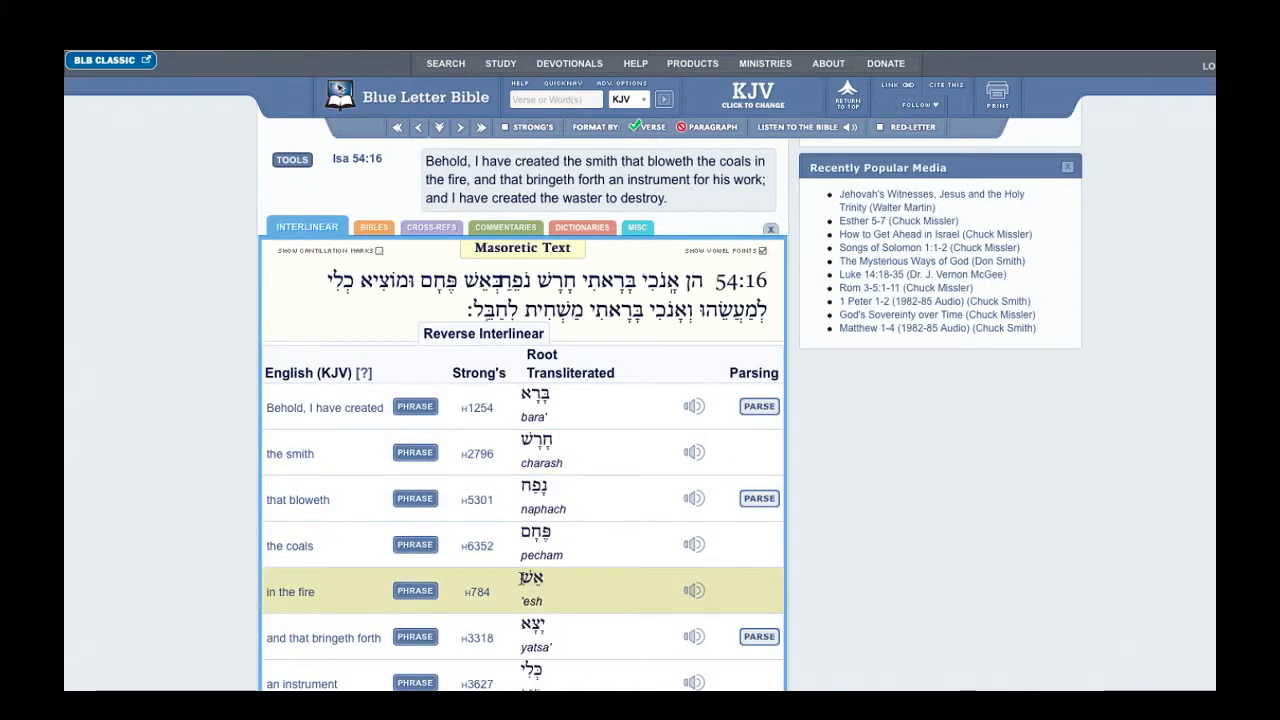
mouse_move(823, 395)
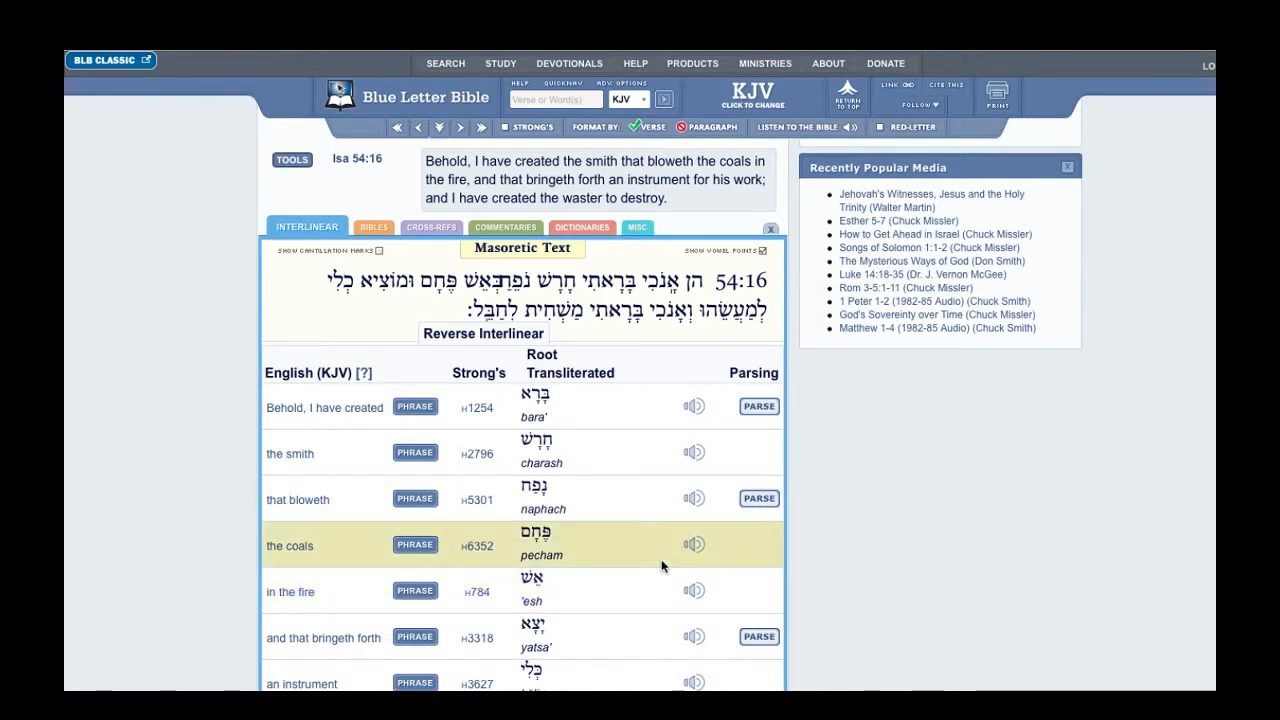
mouse_move(588, 481)
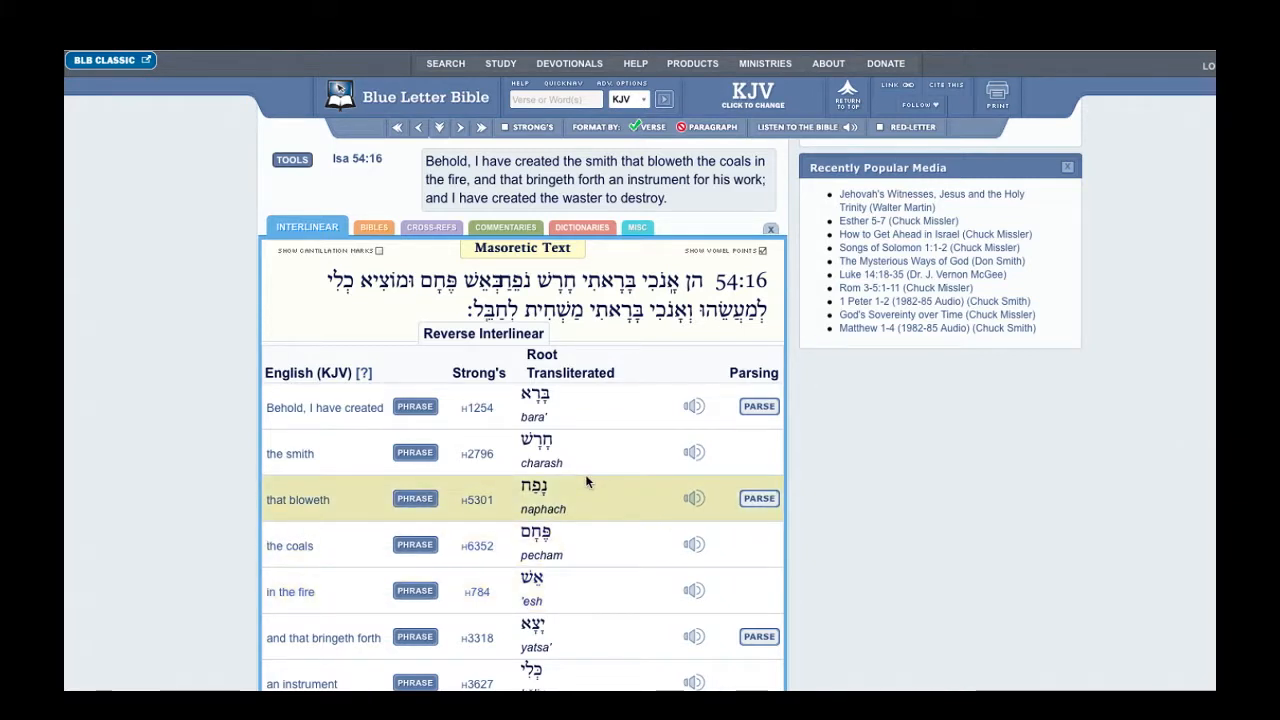
mouse_move(608, 454)
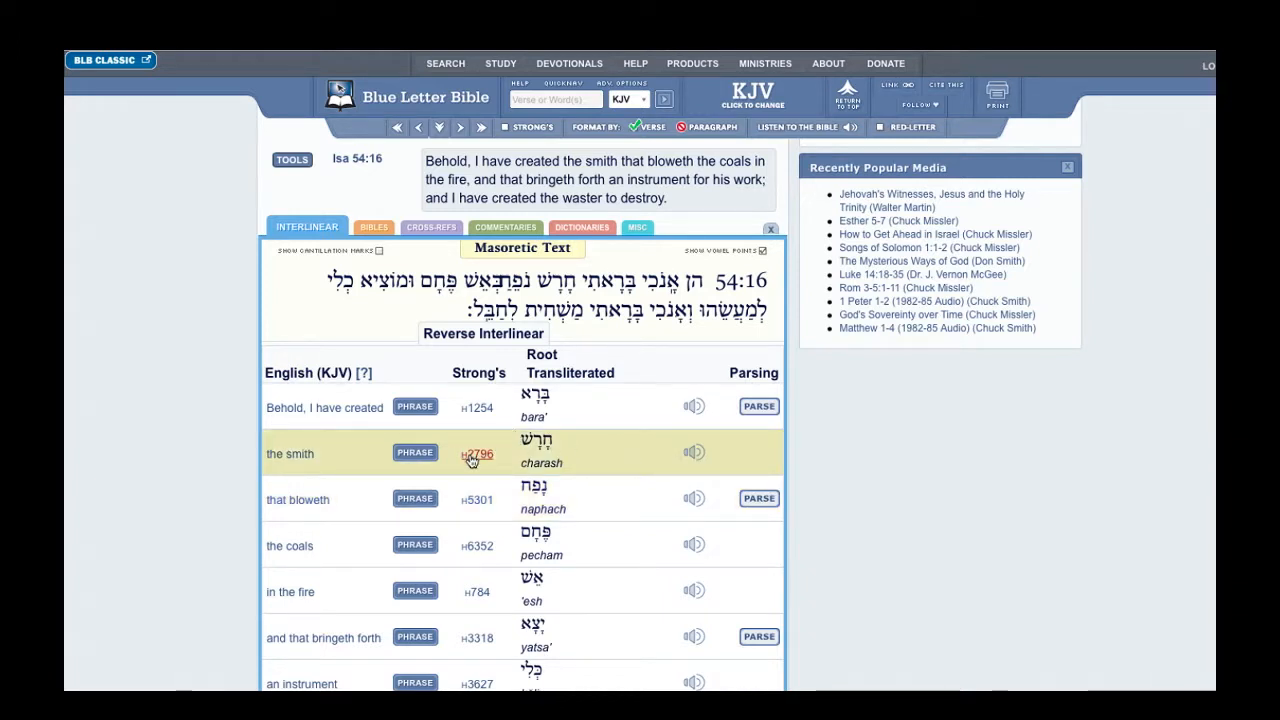
click(477, 452)
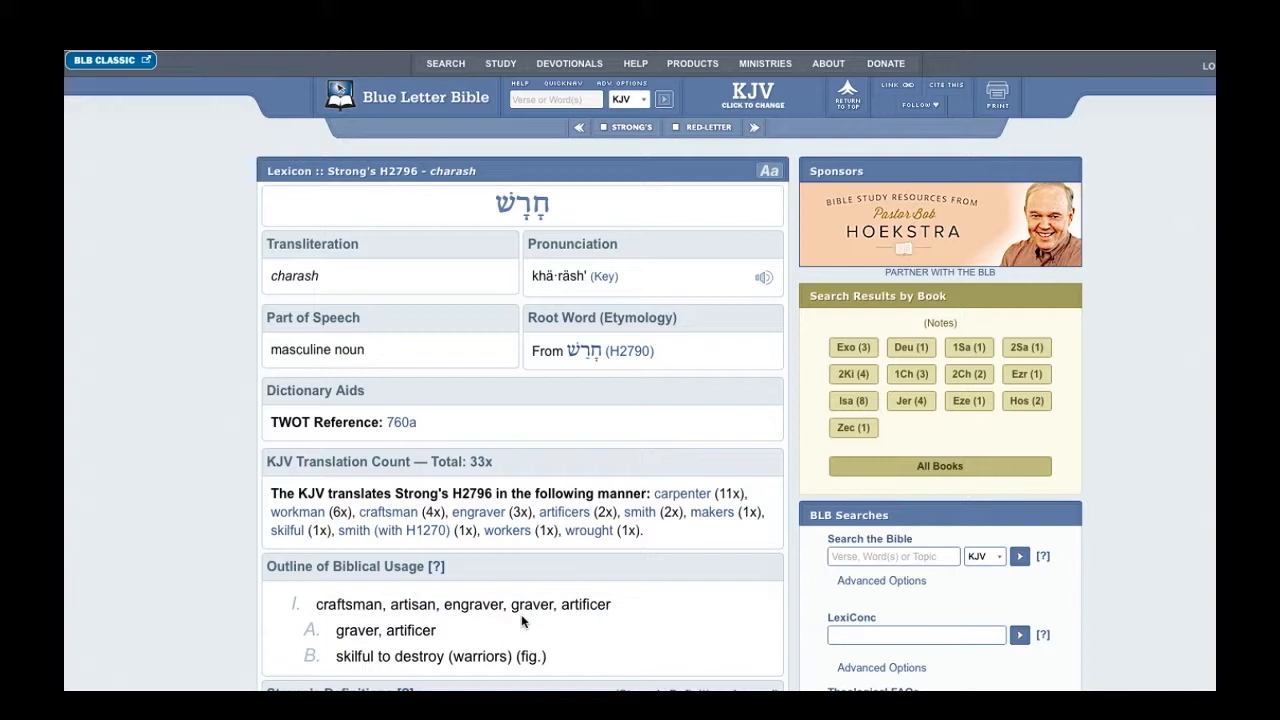
mouse_move(373, 683)
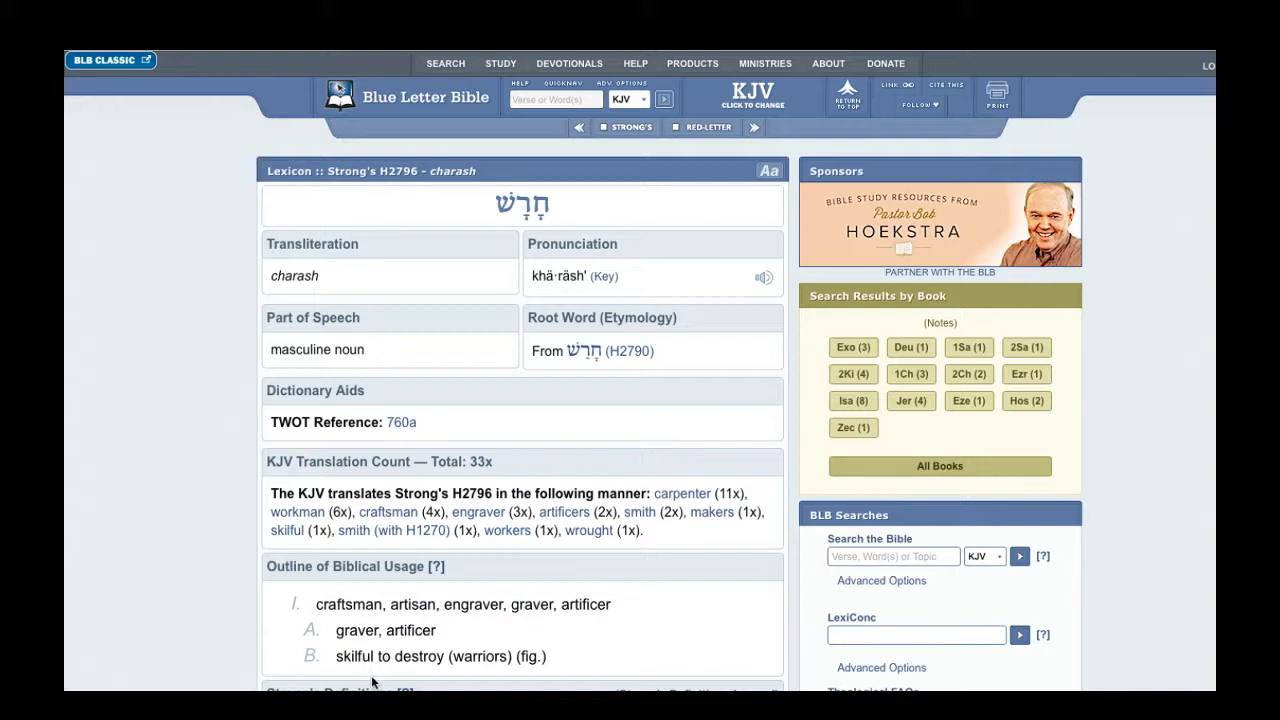
mouse_move(744, 495)
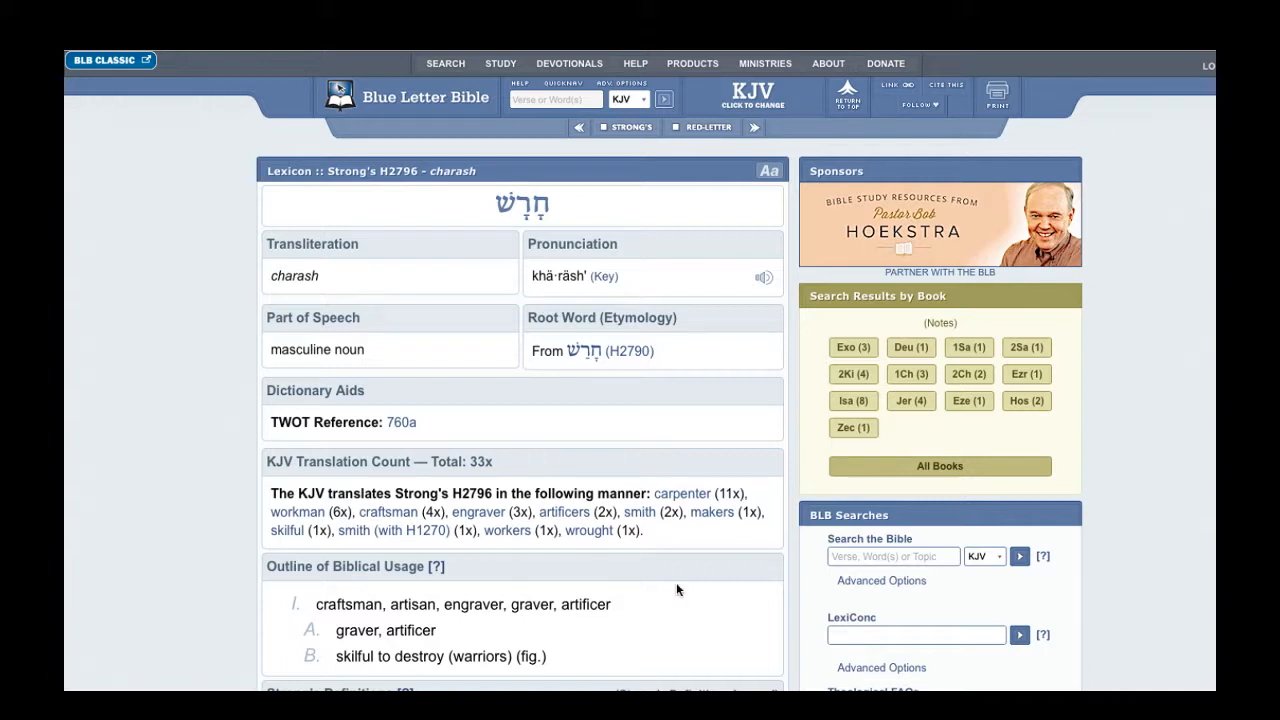
mouse_move(751, 170)
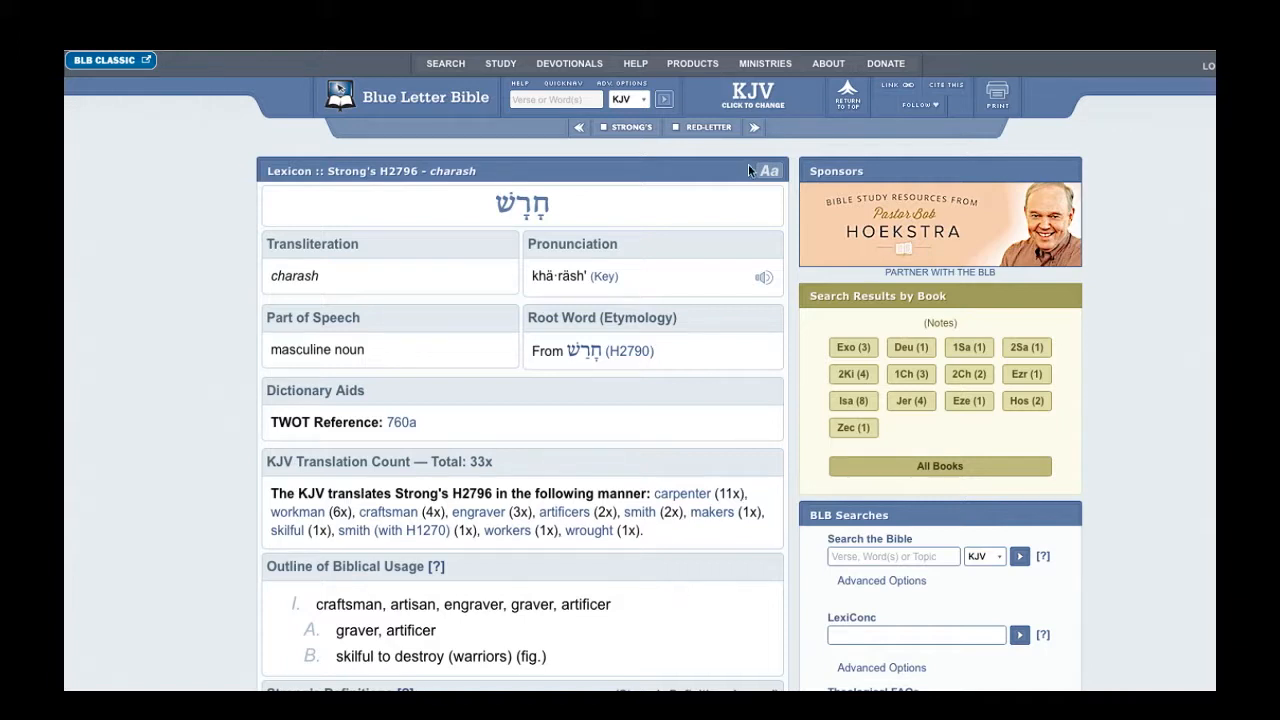
mouse_move(940, 217)
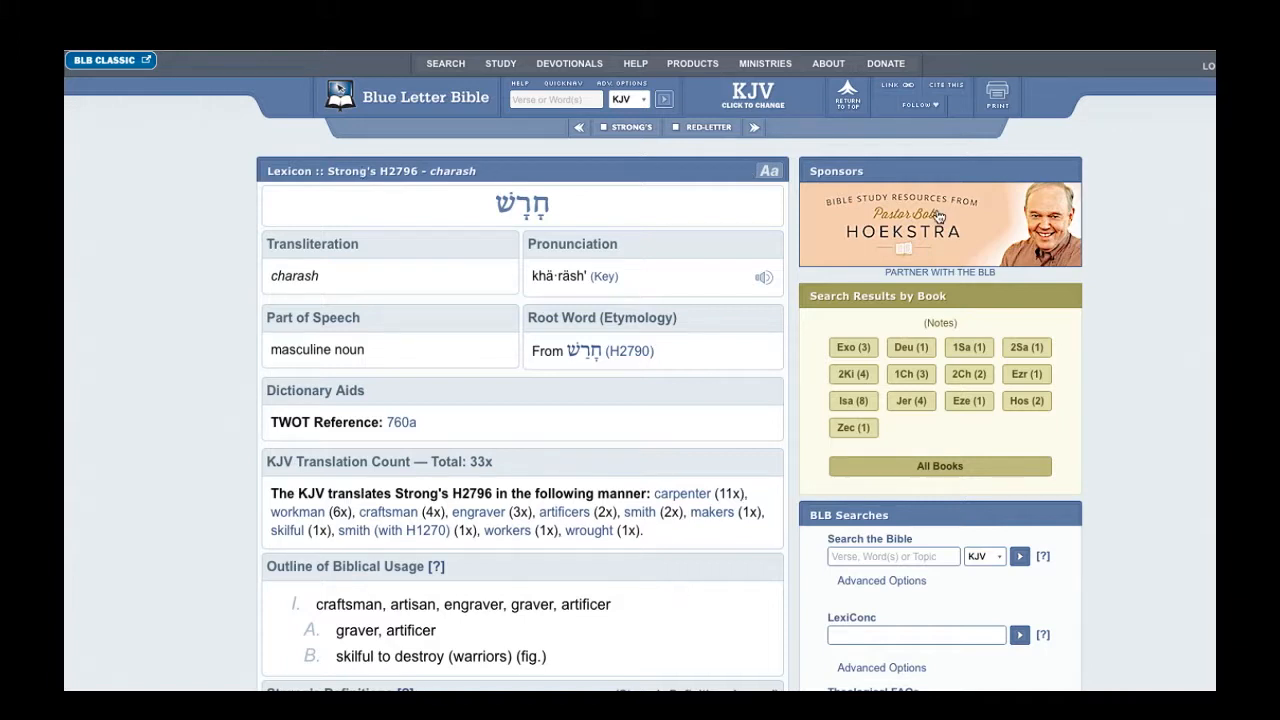
mouse_move(938, 217)
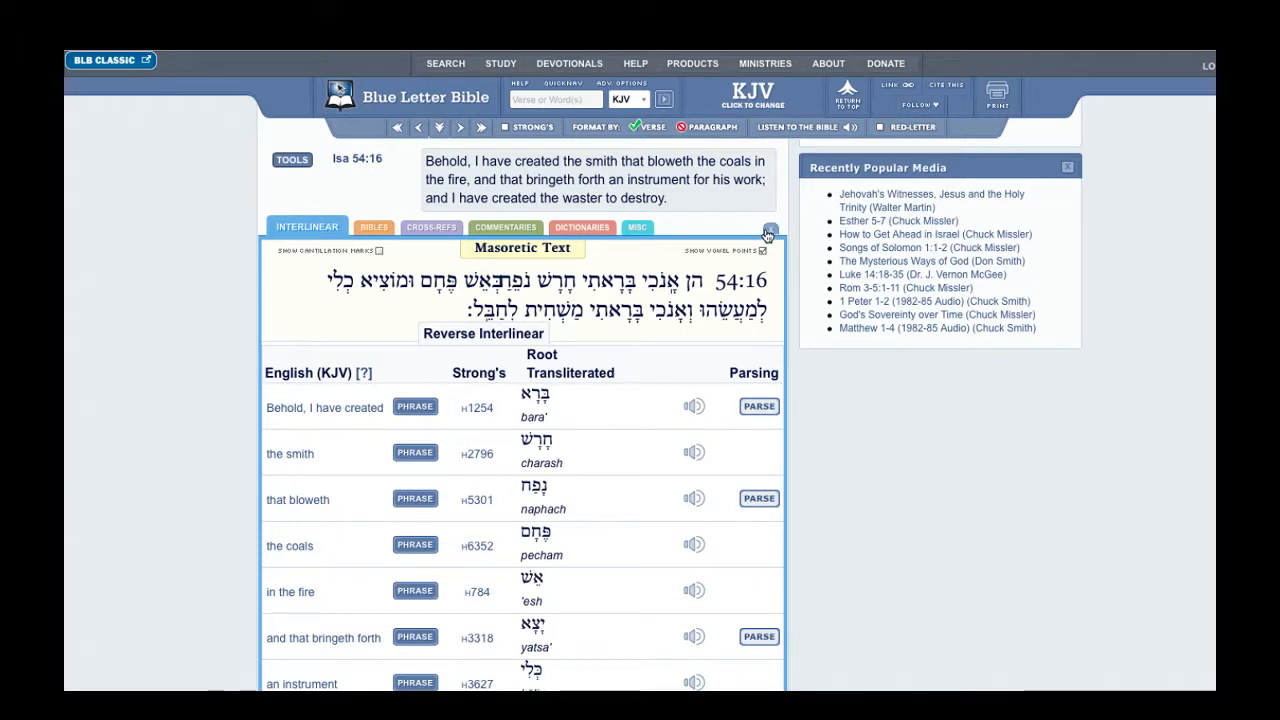
Close the Isaiah 54:16 interlinear panel, returning to plain KJV verses 54:16–17
click(769, 227)
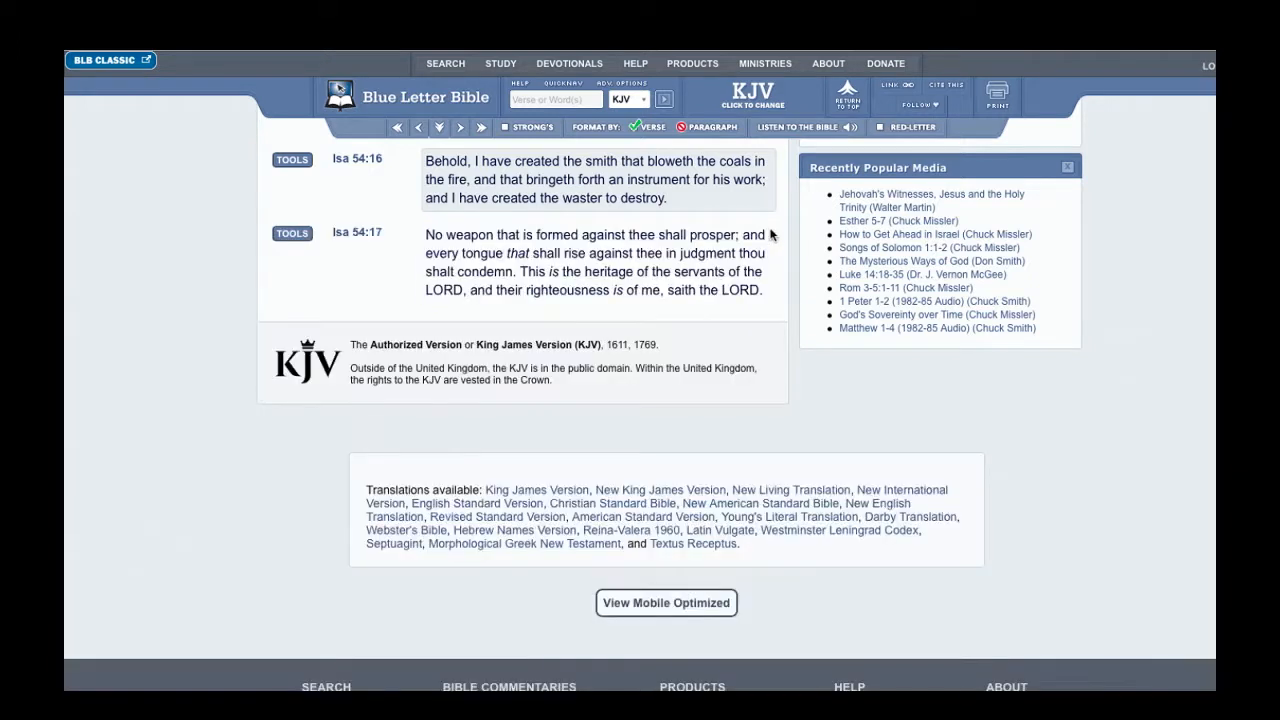
click(595, 266)
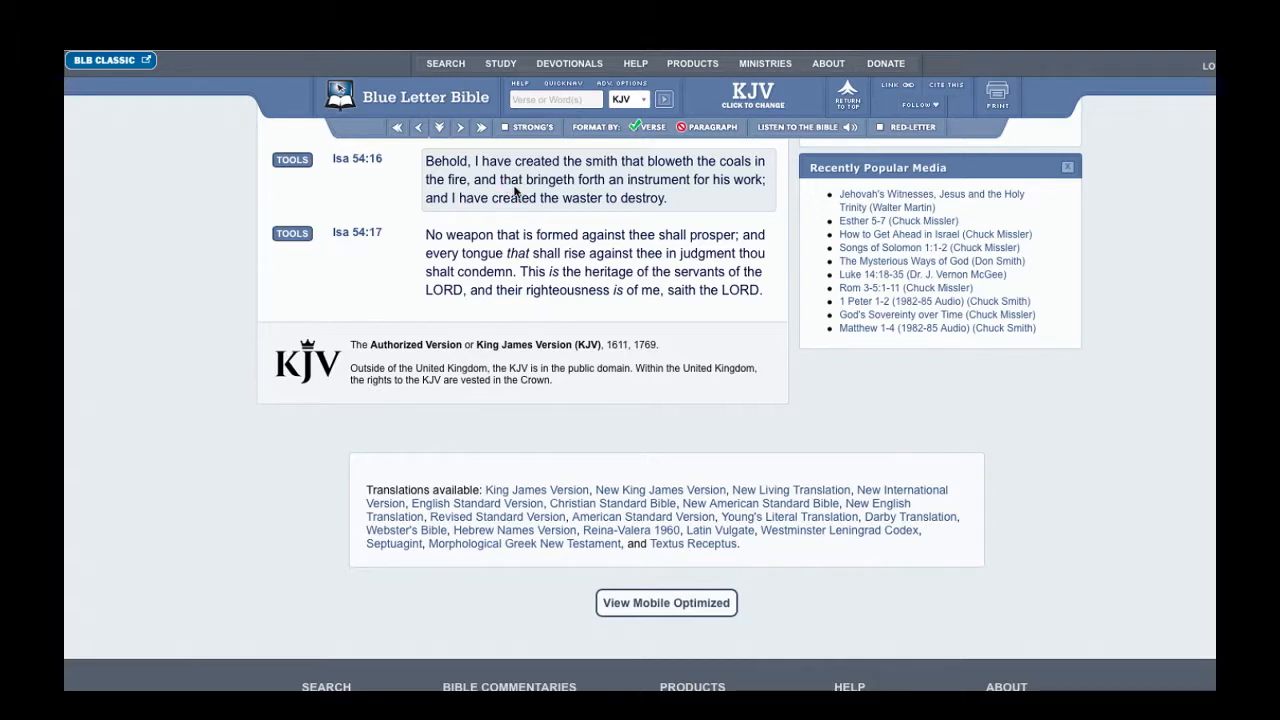
mouse_move(565, 205)
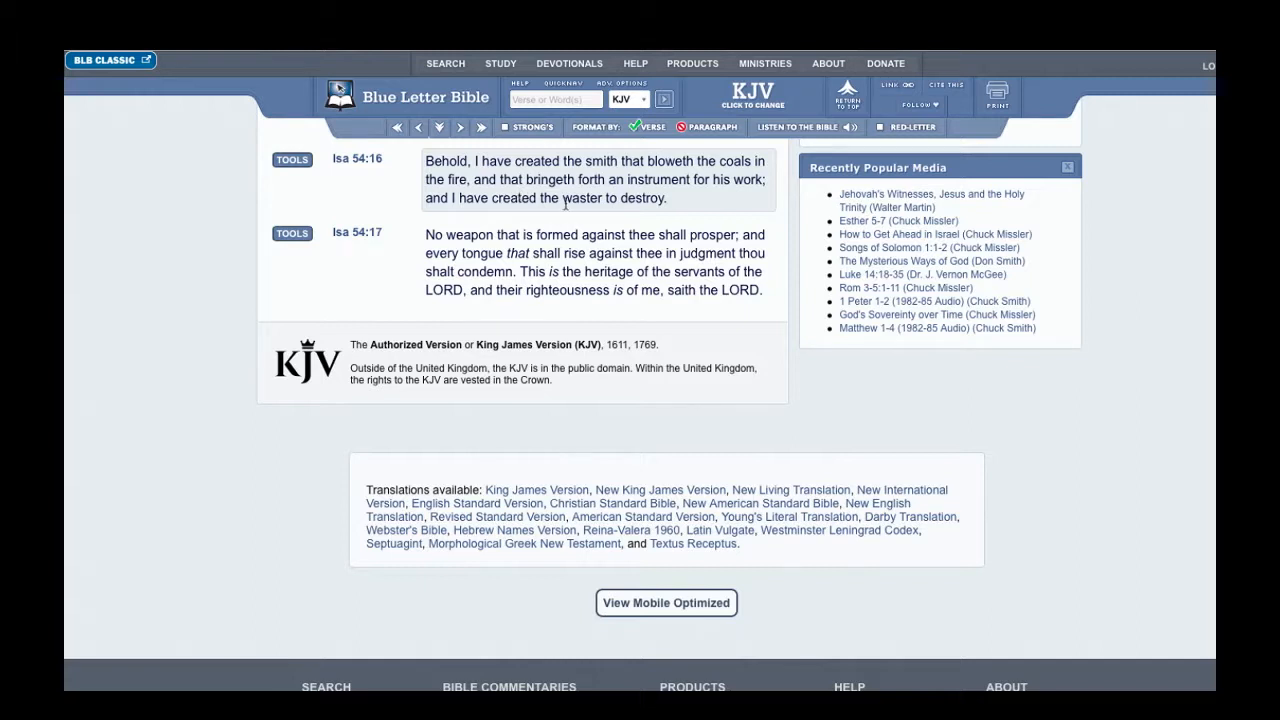
mouse_move(481, 199)
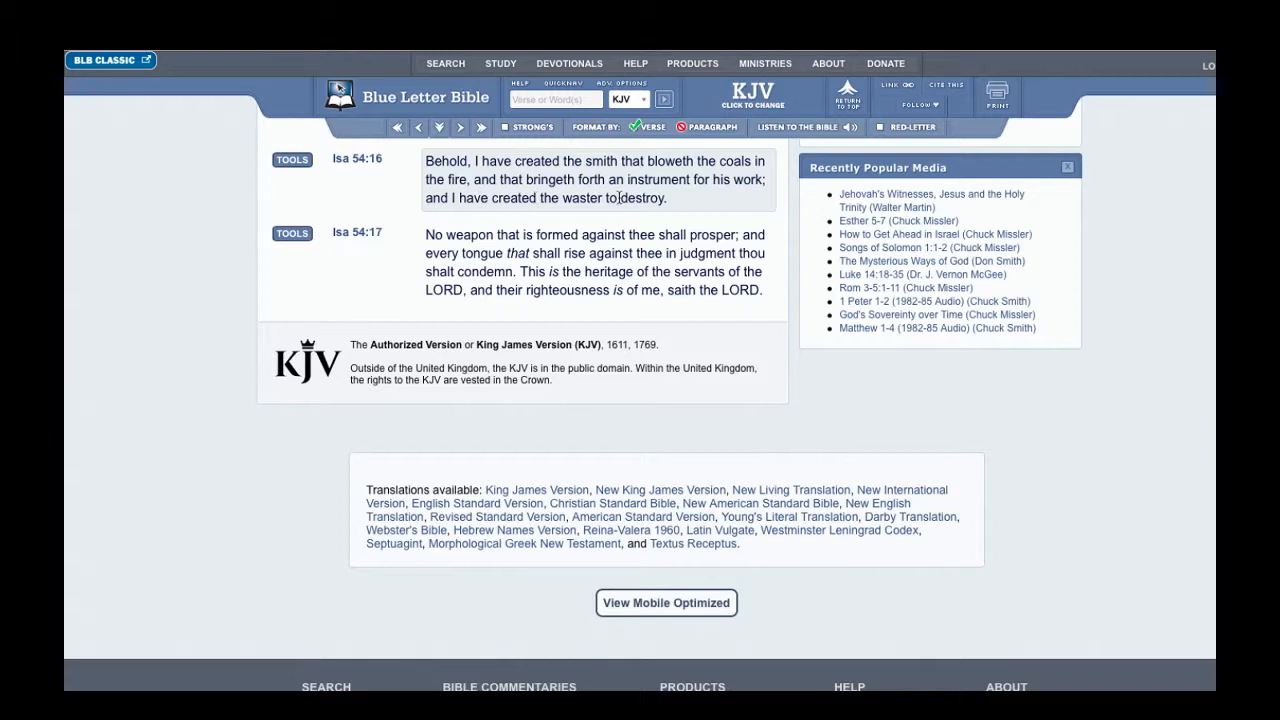
mouse_move(538, 197)
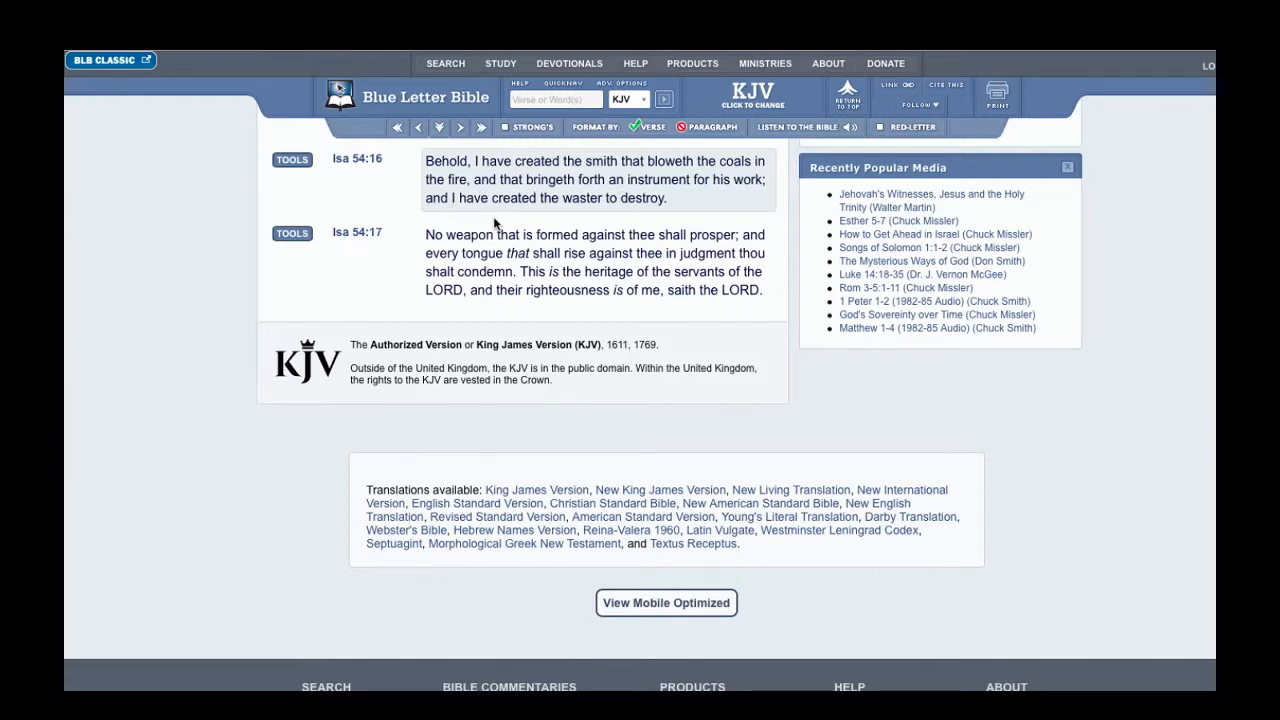
mouse_move(605, 221)
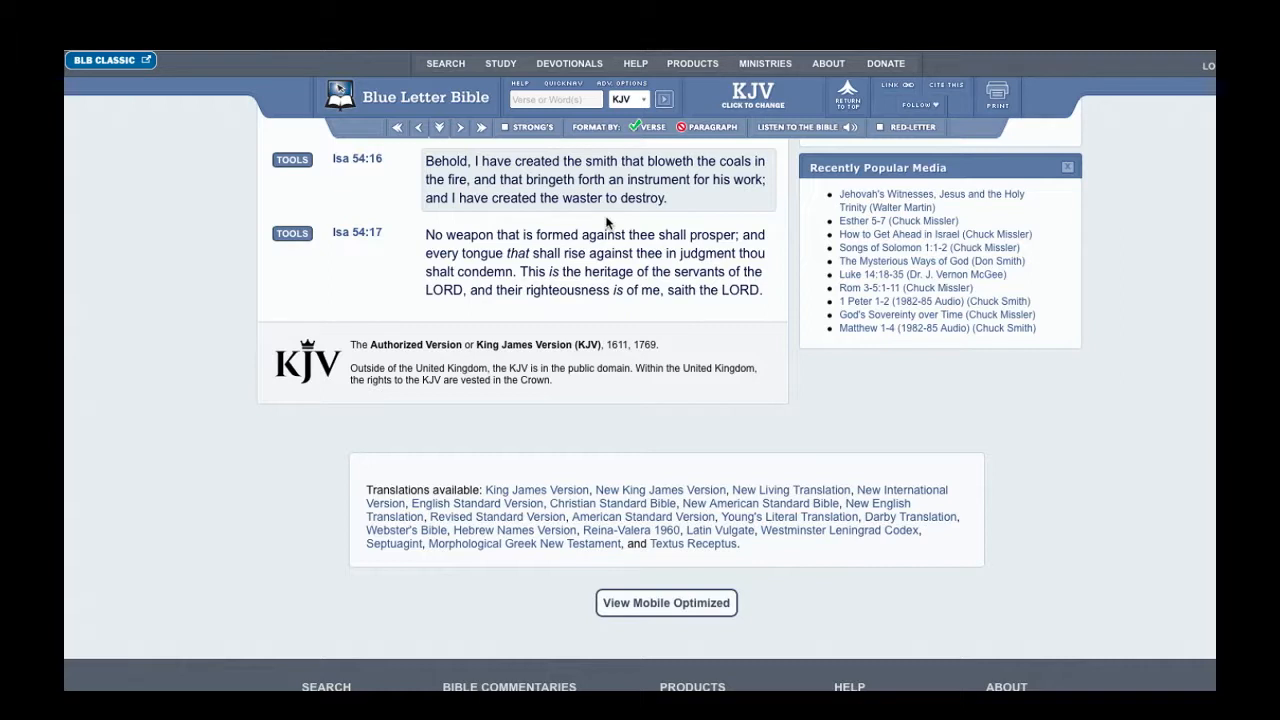
mouse_move(300, 173)
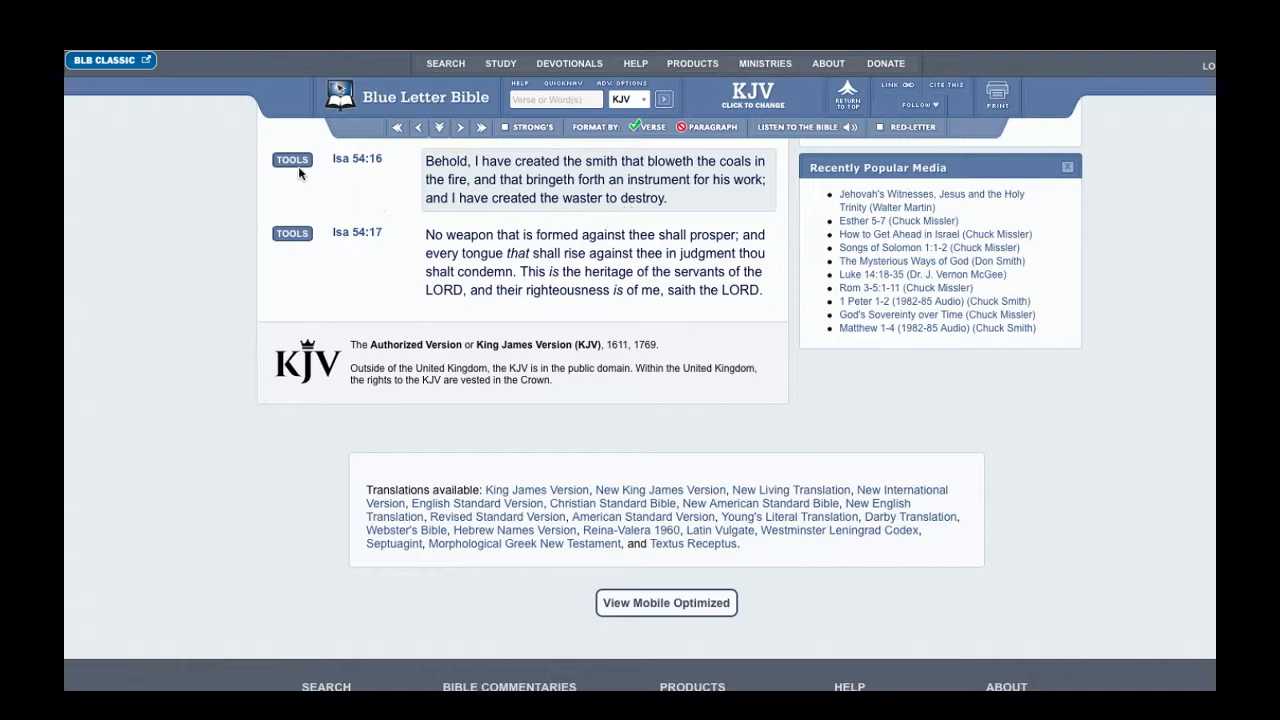
Reopen the Isaiah 54:16 interlinear and scroll down to the LXX Septuagint Greek
click(291, 159)
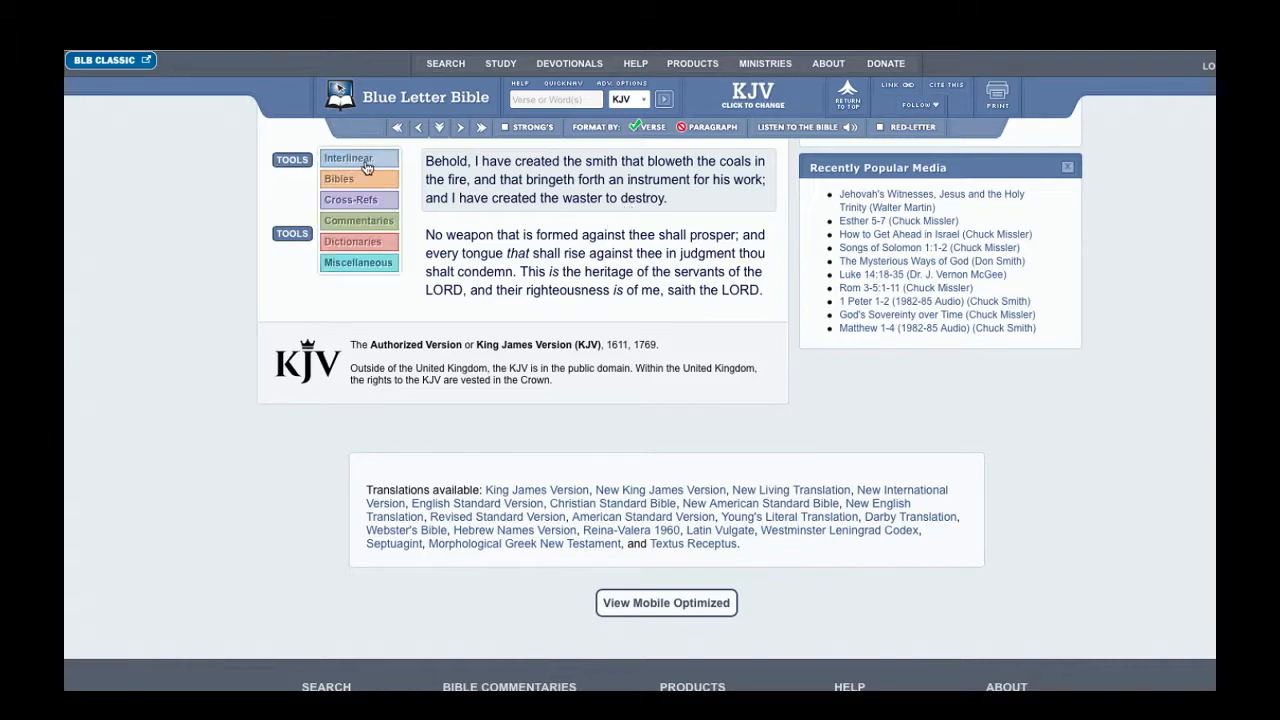
click(349, 158)
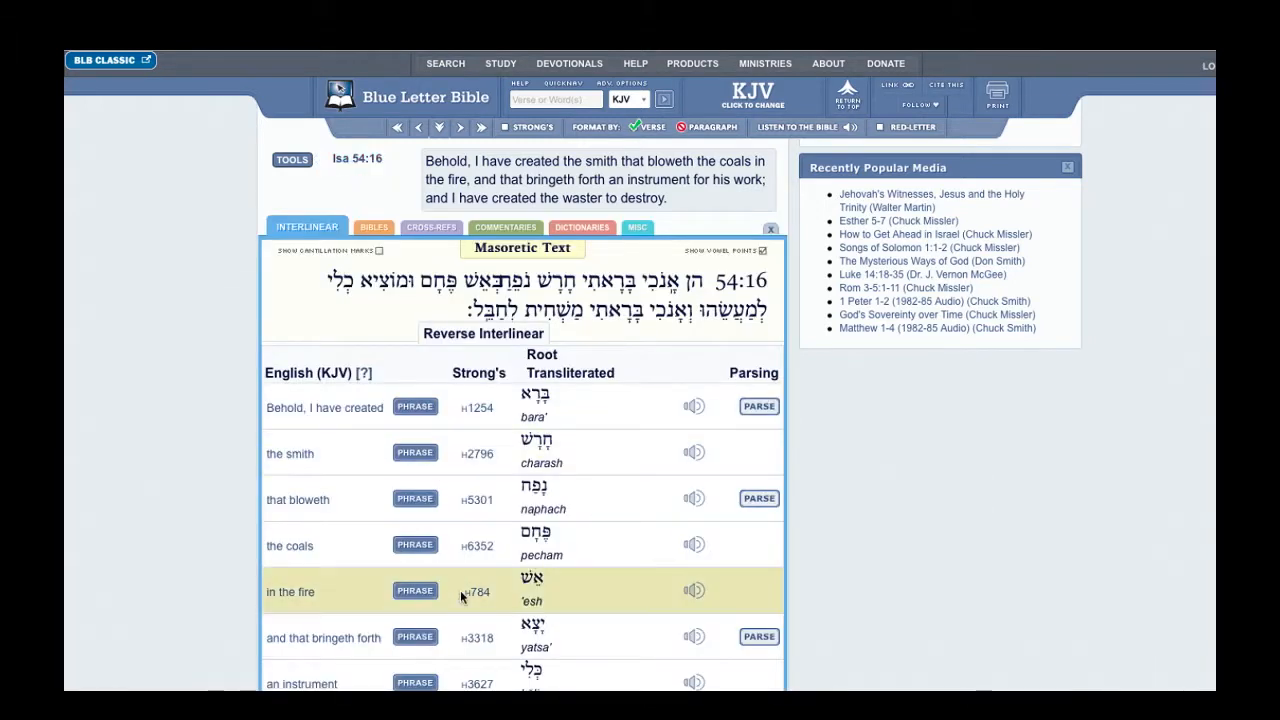
scroll(down, 3)
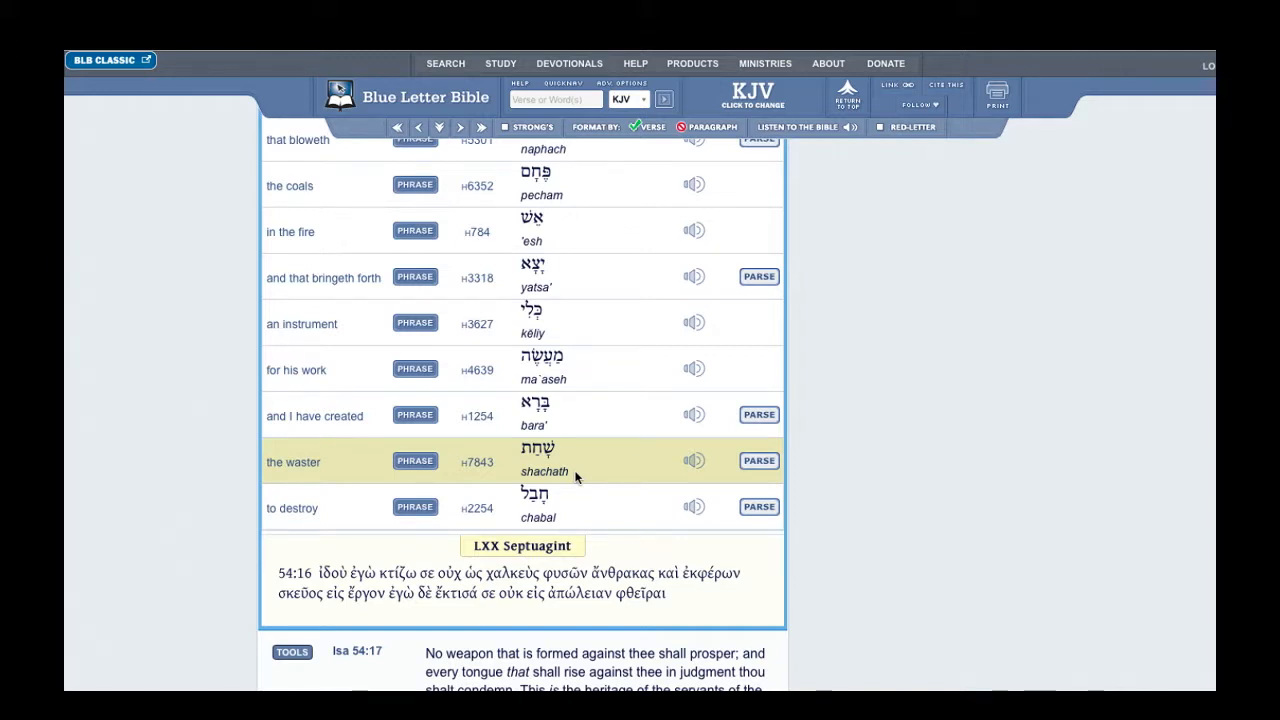
mouse_move(495, 458)
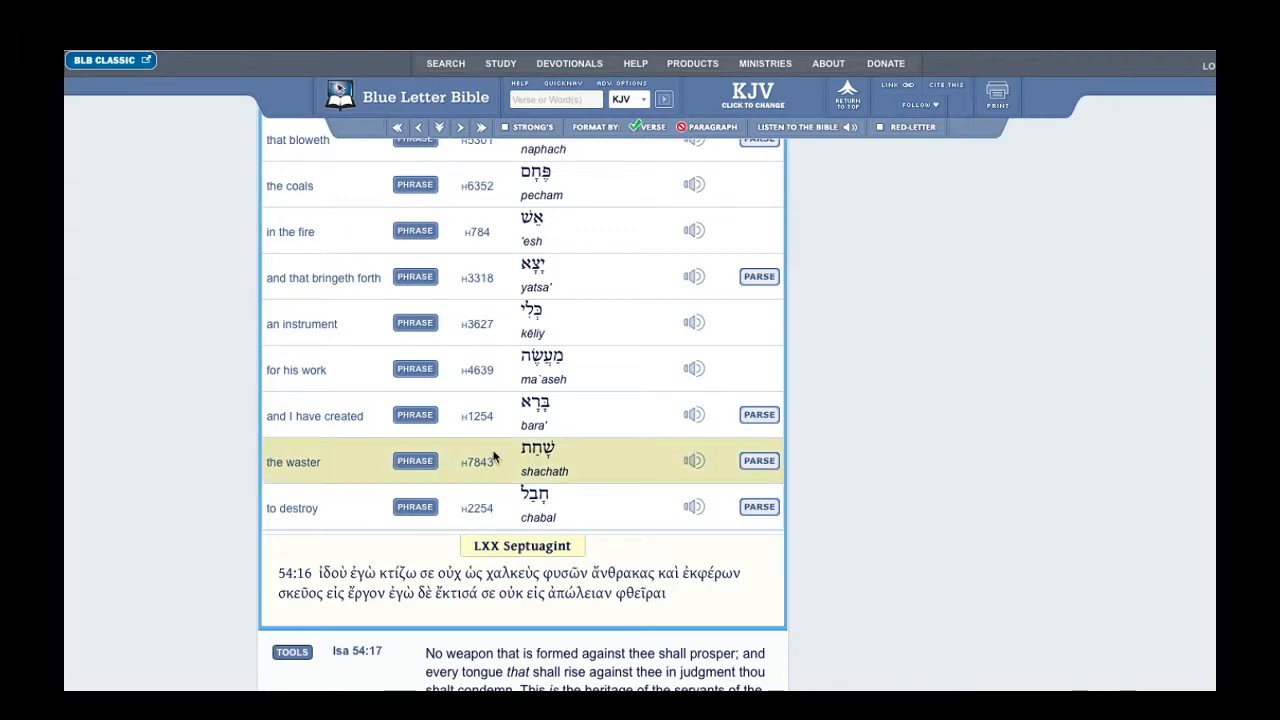
mouse_move(533, 472)
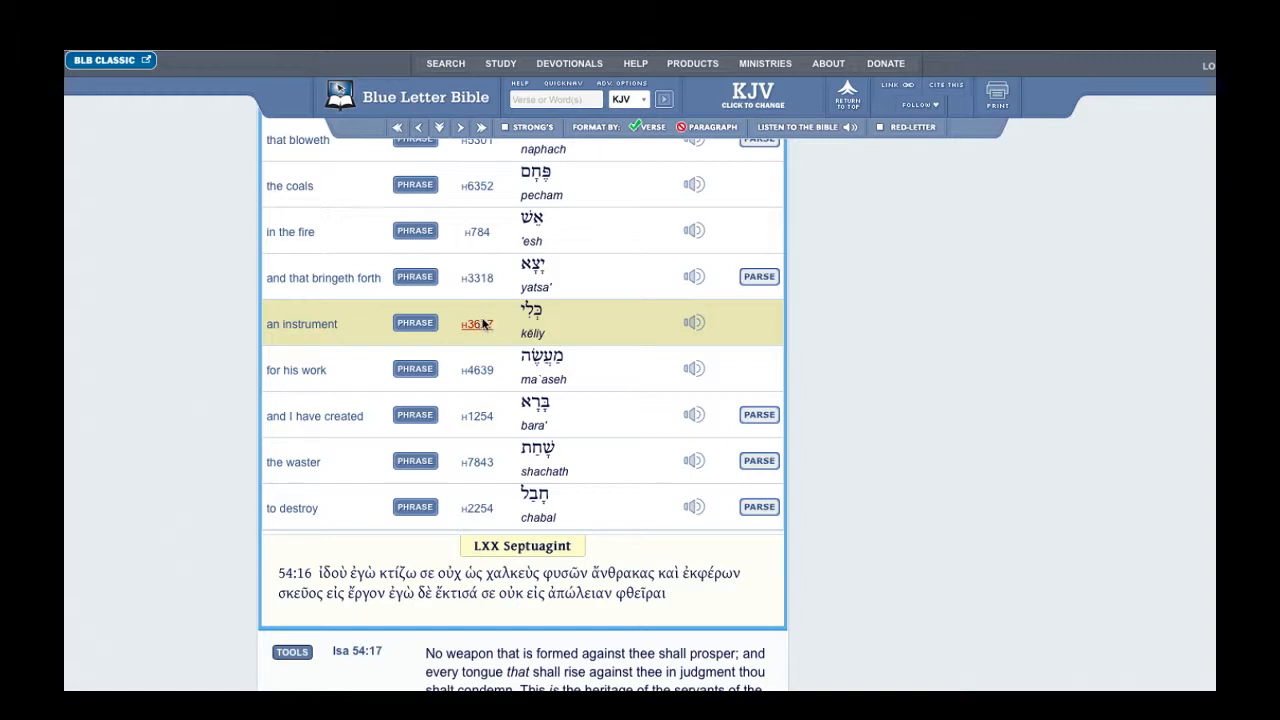
Look up Strong's H3627 'keliy' and scroll to its Outline of Biblical Usage
click(476, 324)
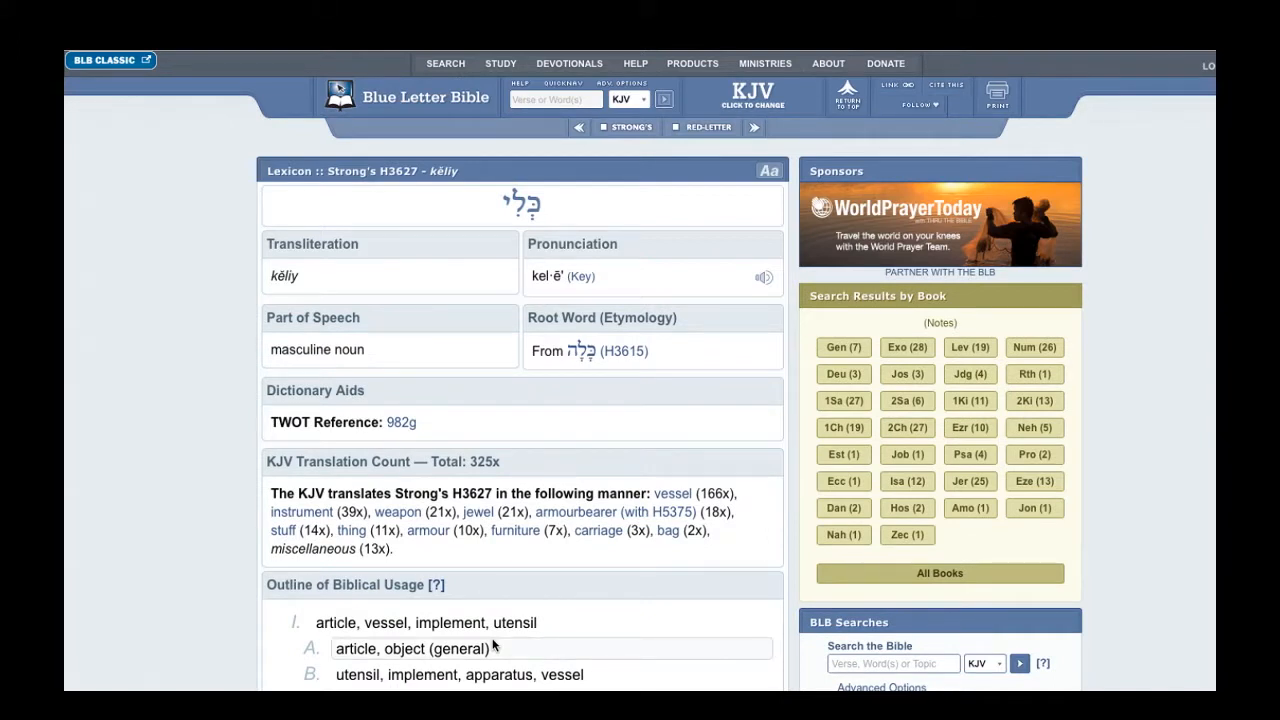
scroll(down, 3)
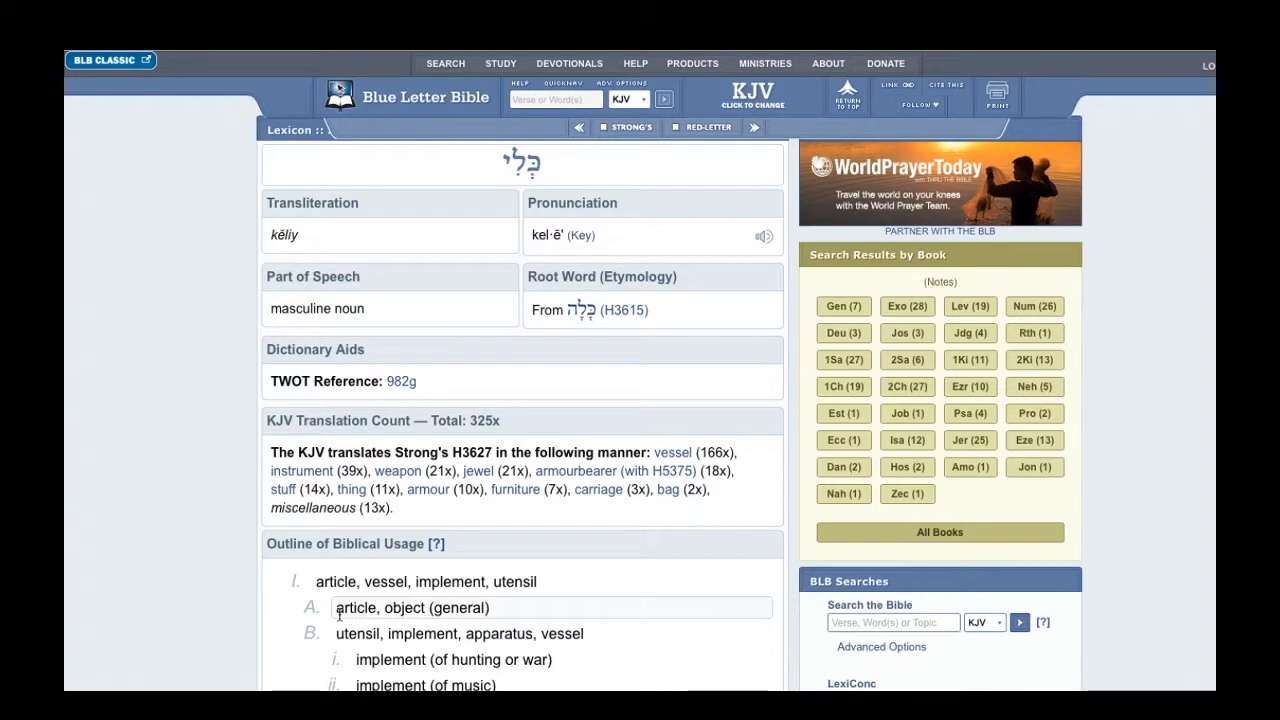
scroll(down, 3)
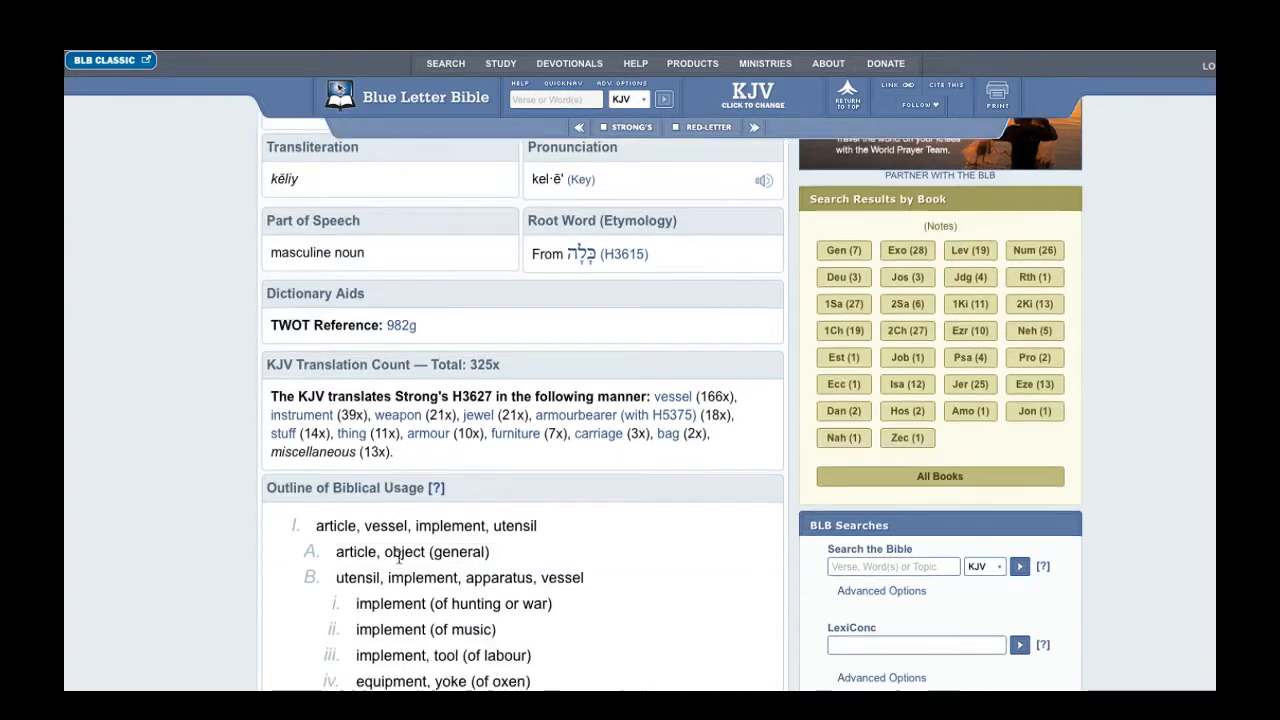
scroll(down, 3)
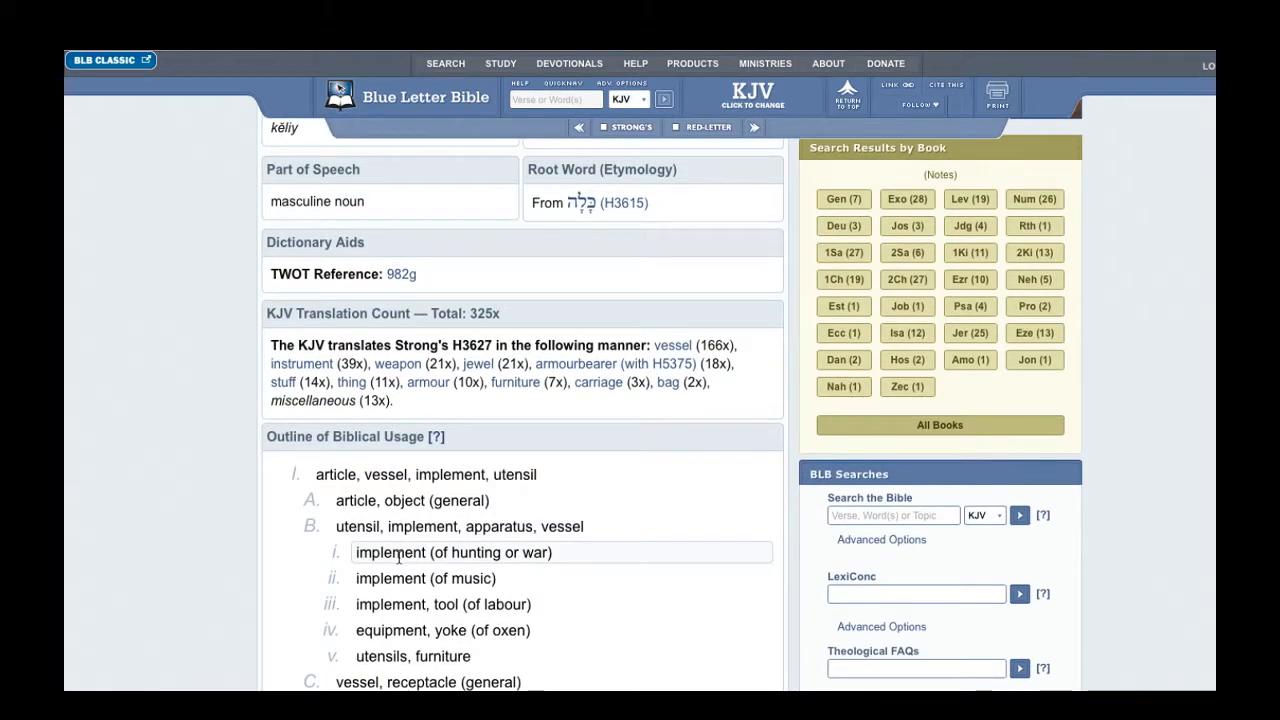
mouse_move(399, 567)
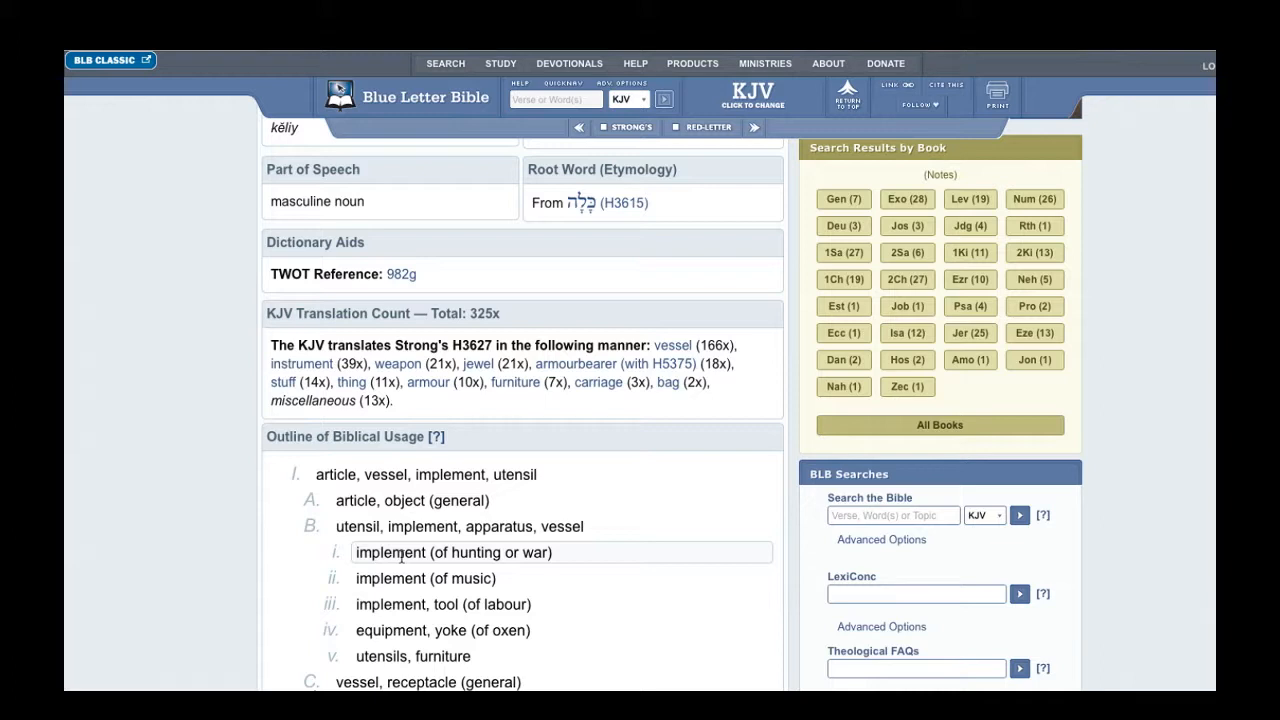
mouse_move(607, 542)
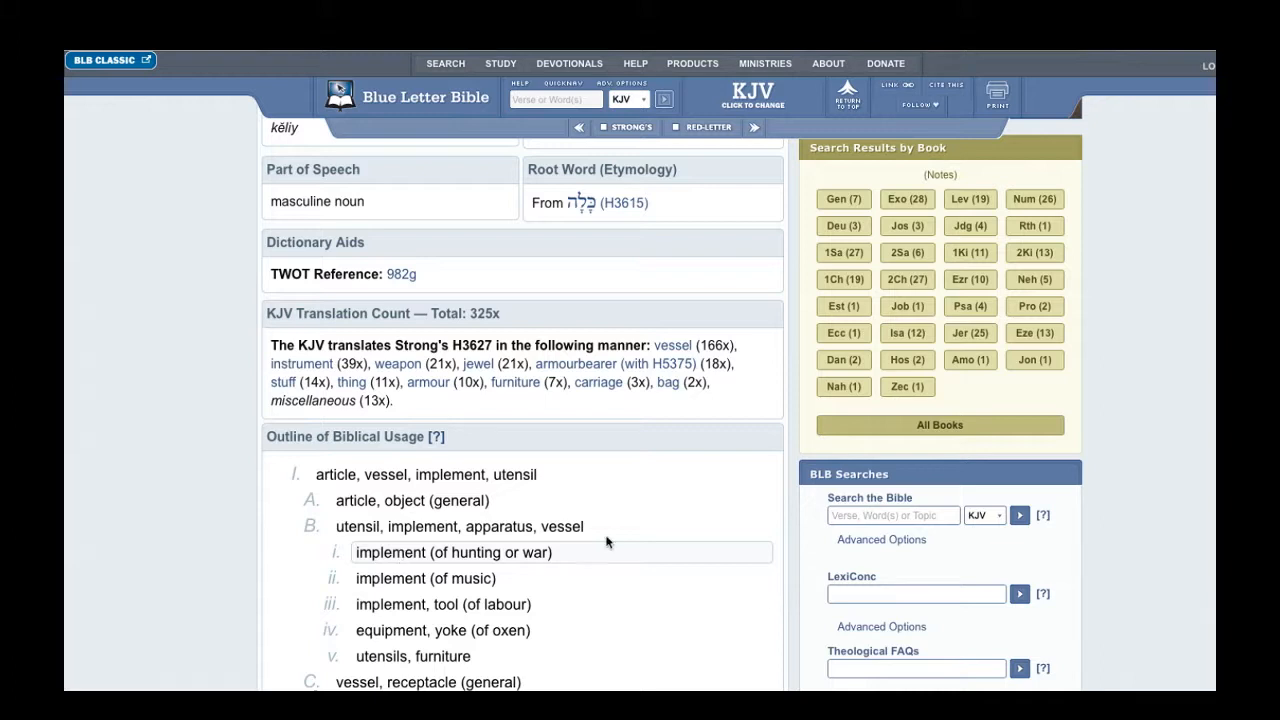
mouse_move(288, 155)
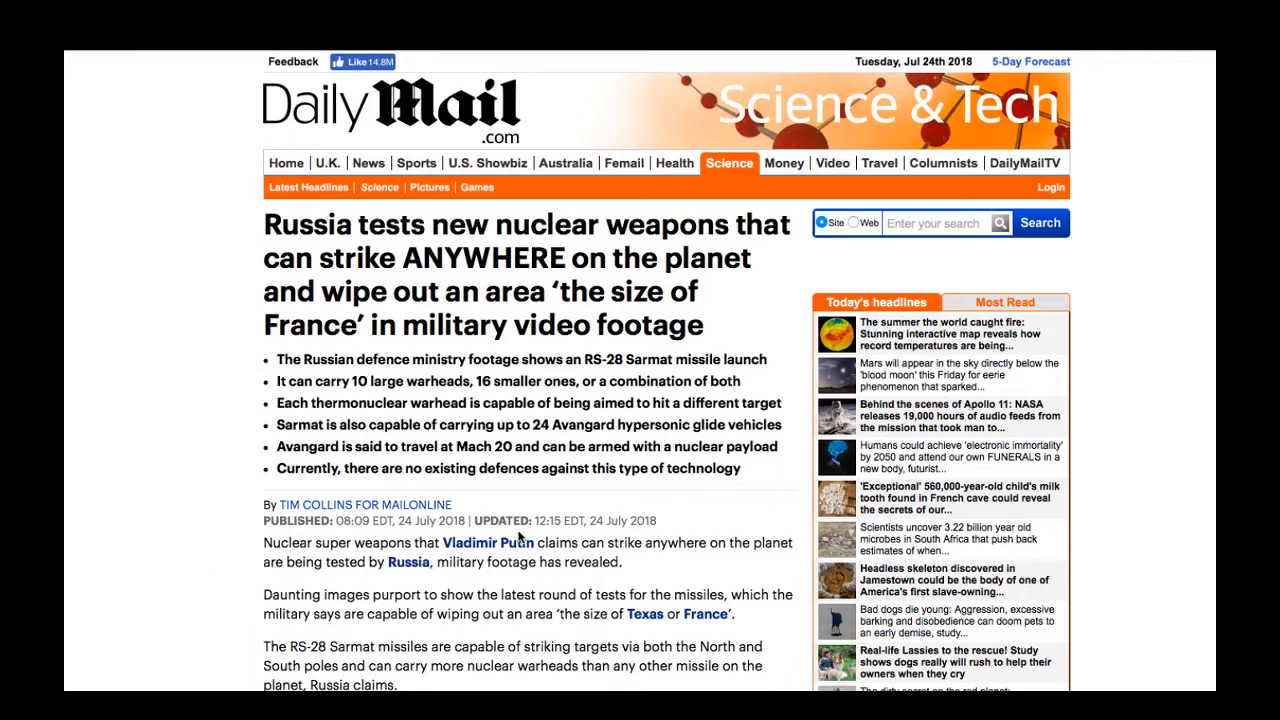
scroll(down, 3)
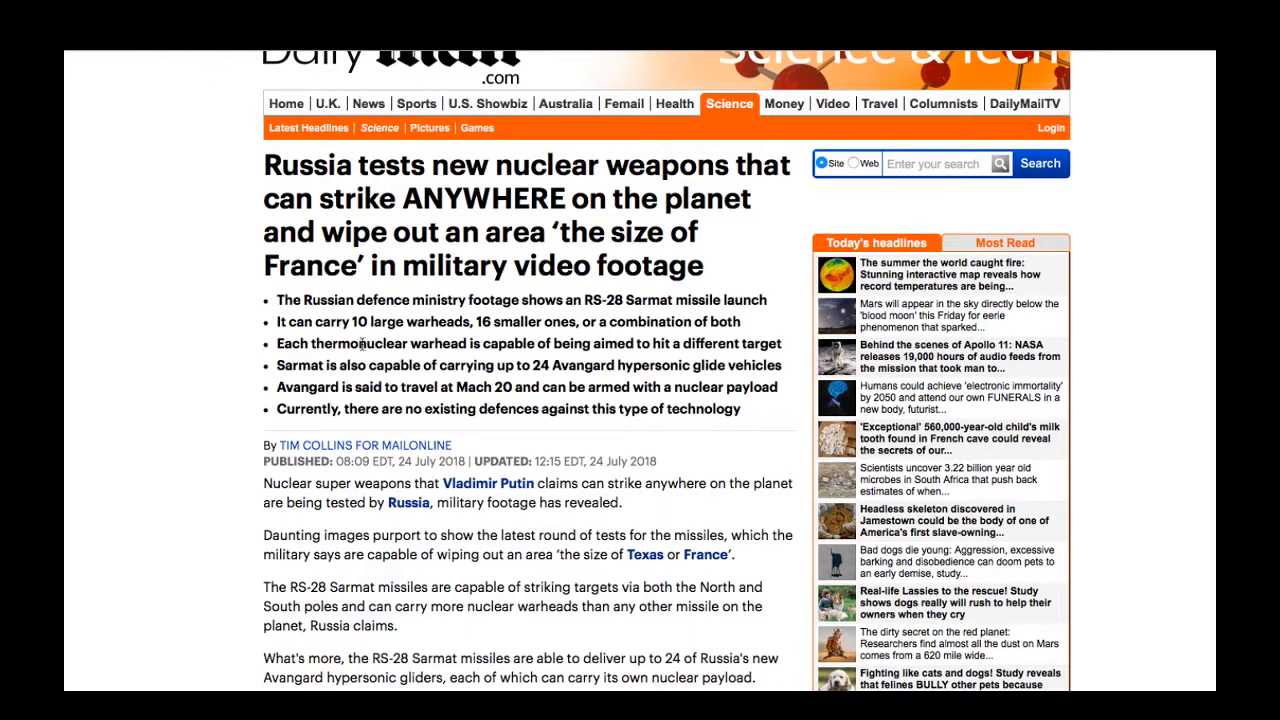
mouse_move(358, 507)
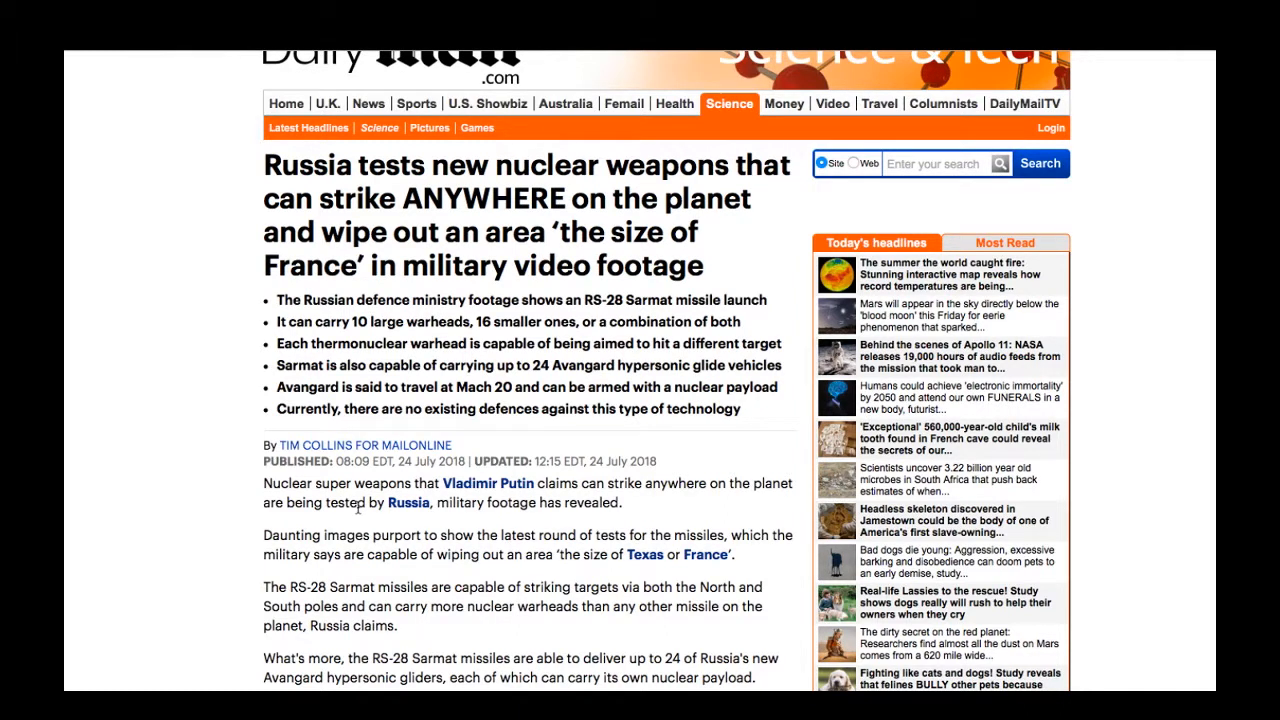
mouse_move(343, 495)
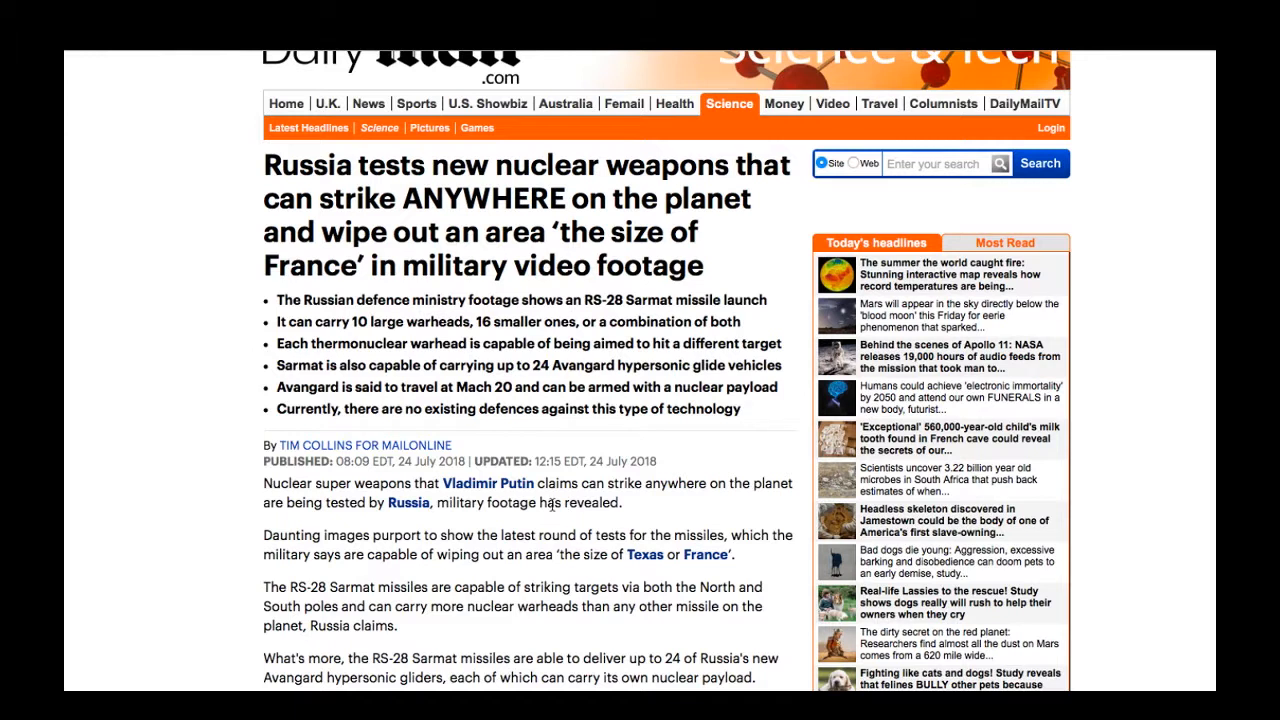
mouse_move(406, 553)
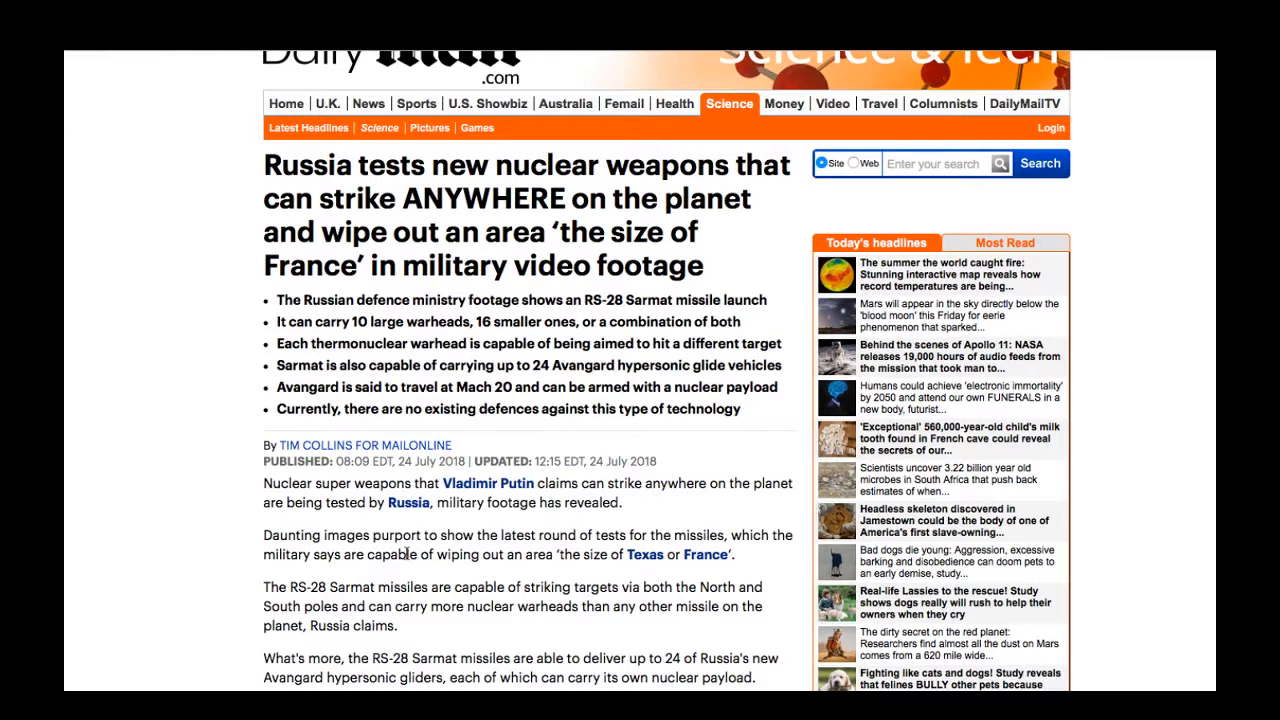
mouse_move(545, 533)
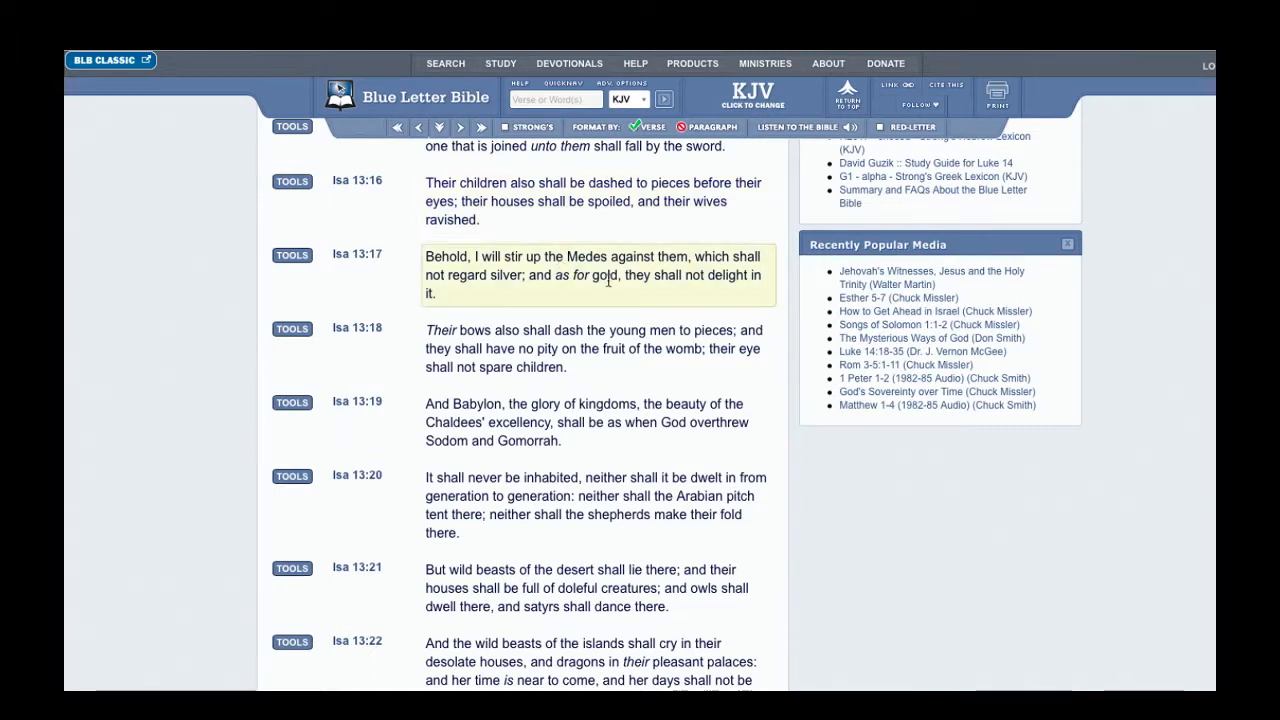
mouse_move(571, 257)
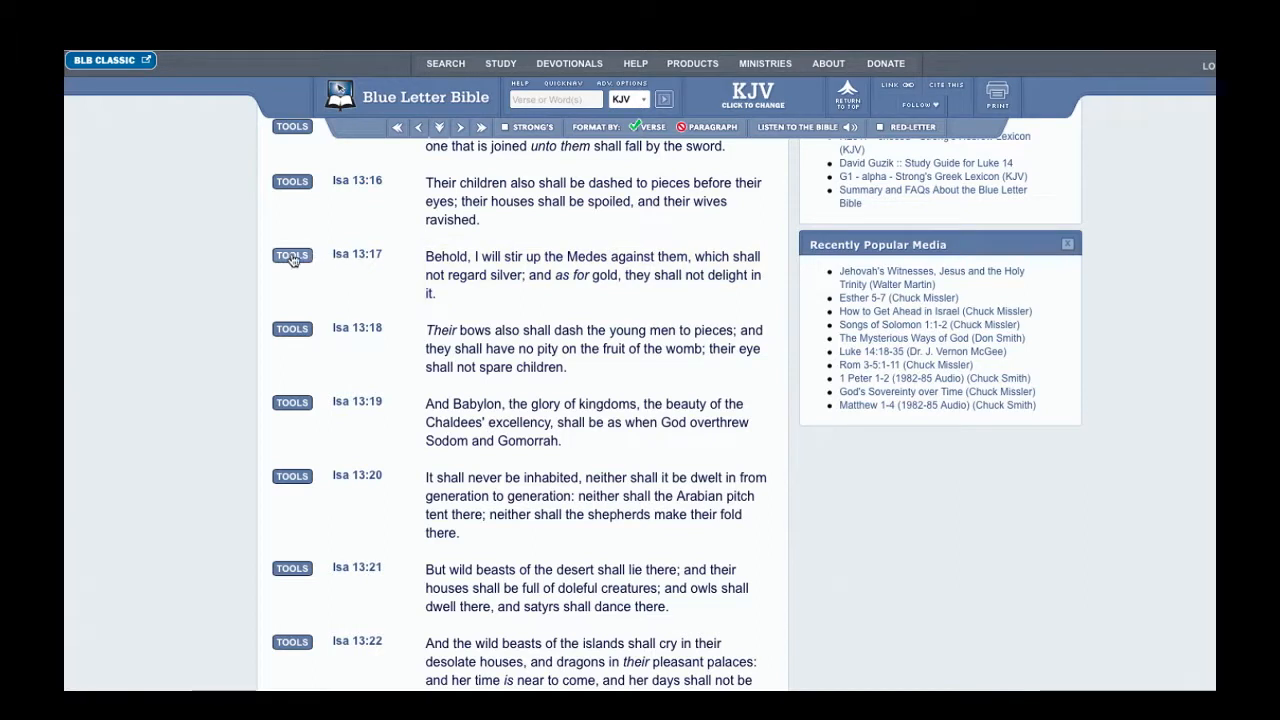
Show the Hebrew interlinear with Strong's numbers for Isaiah 13:17
click(291, 255)
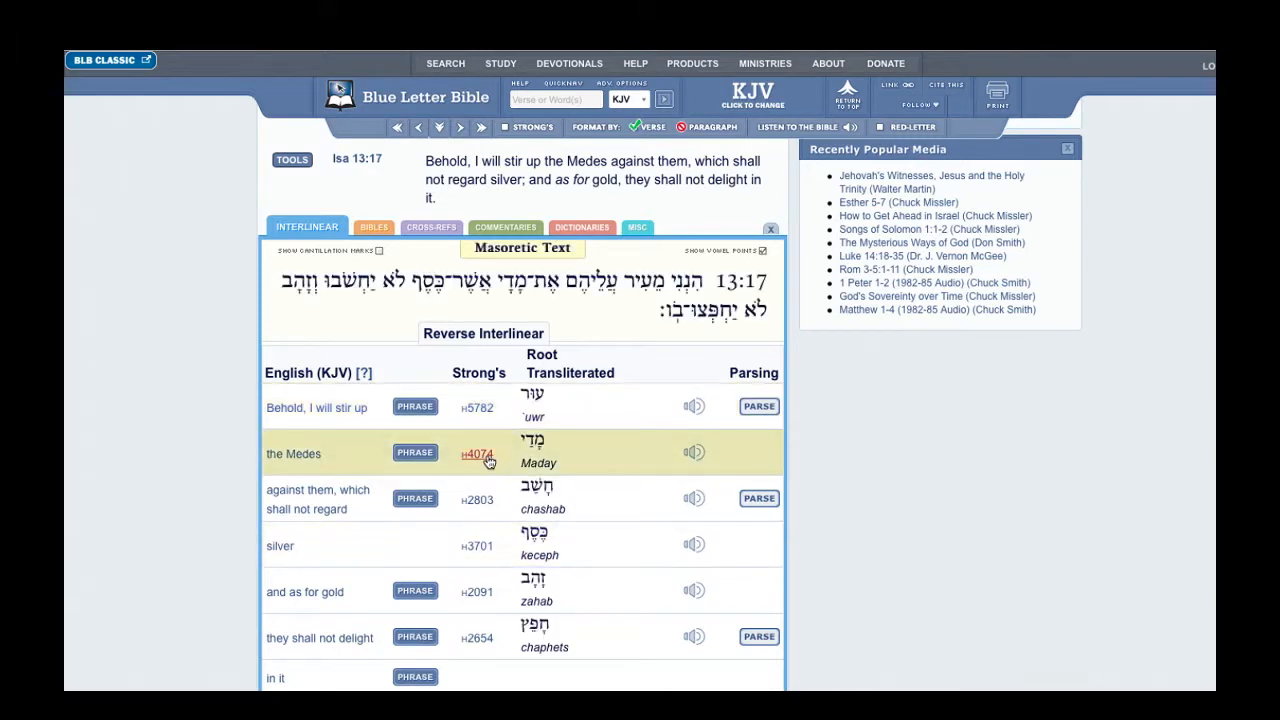
click(477, 452)
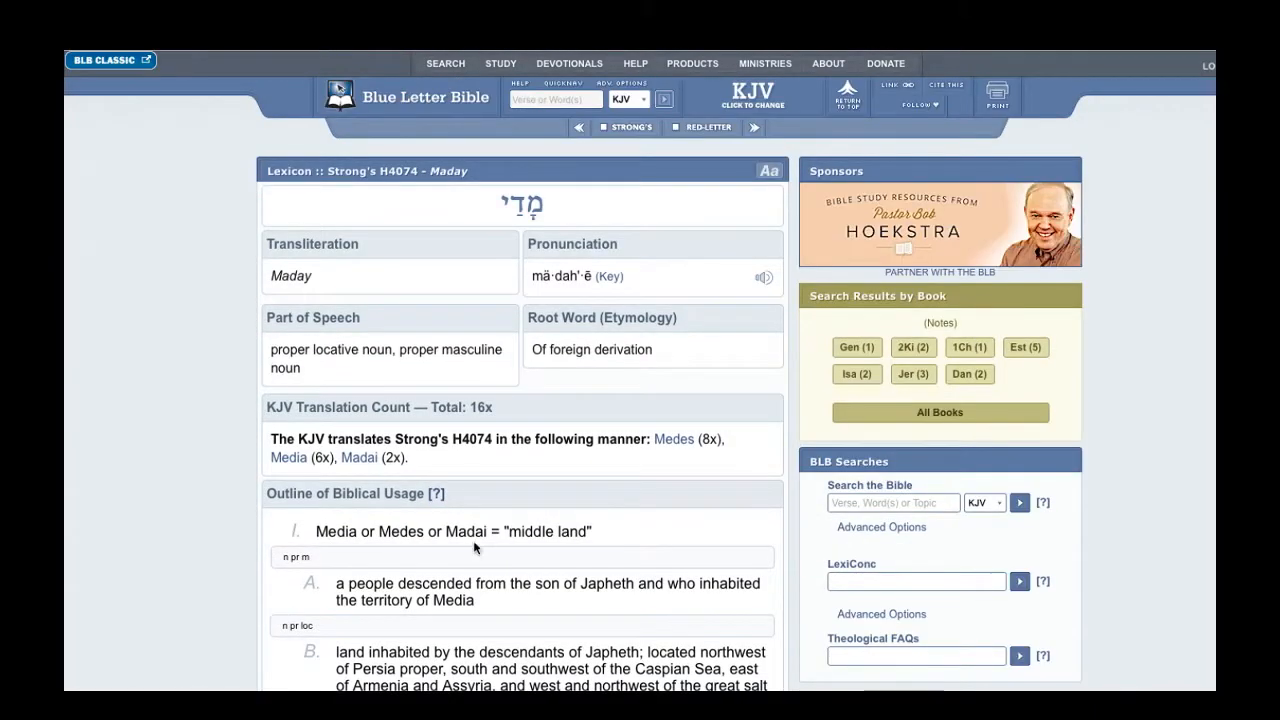
mouse_move(625, 446)
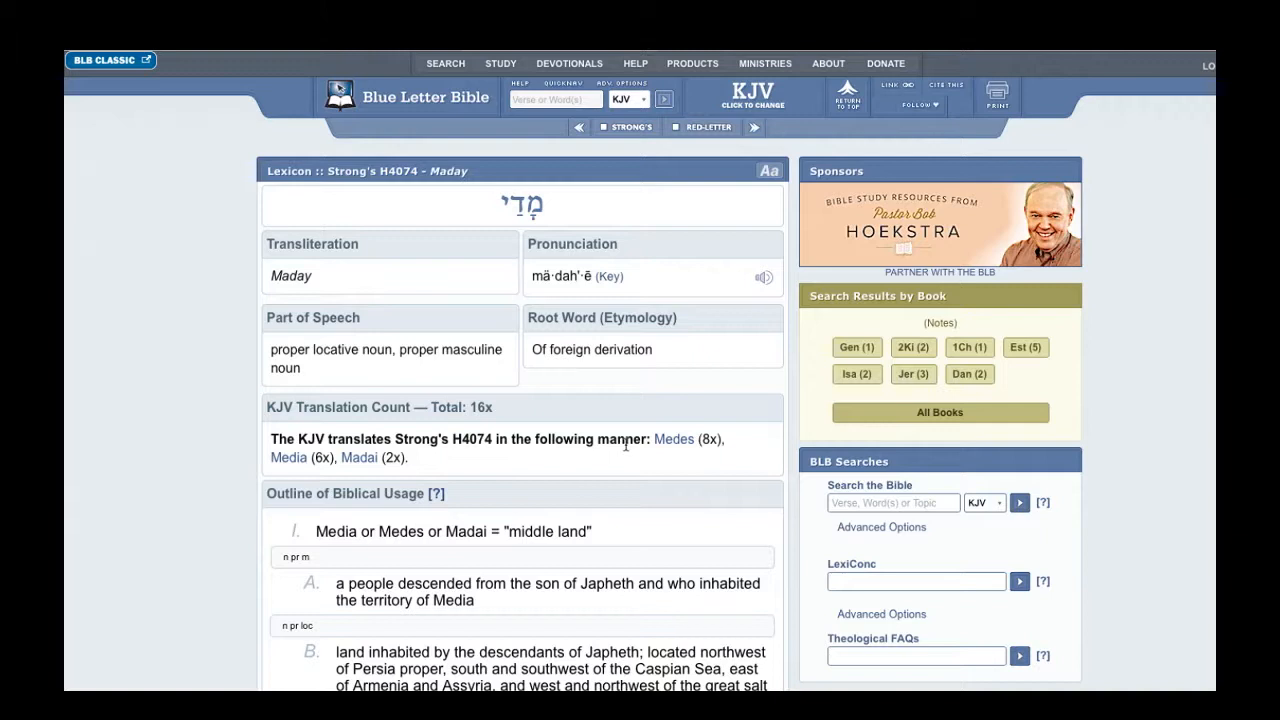
mouse_move(790, 290)
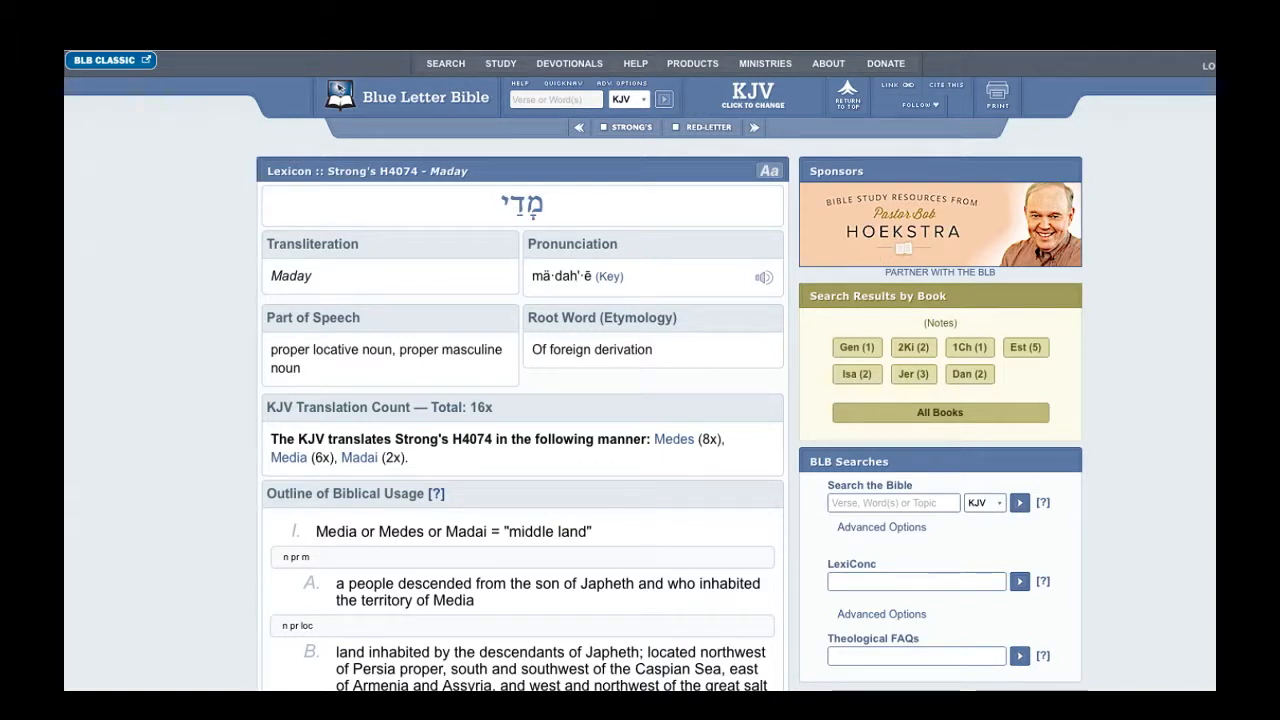
mouse_move(248, 163)
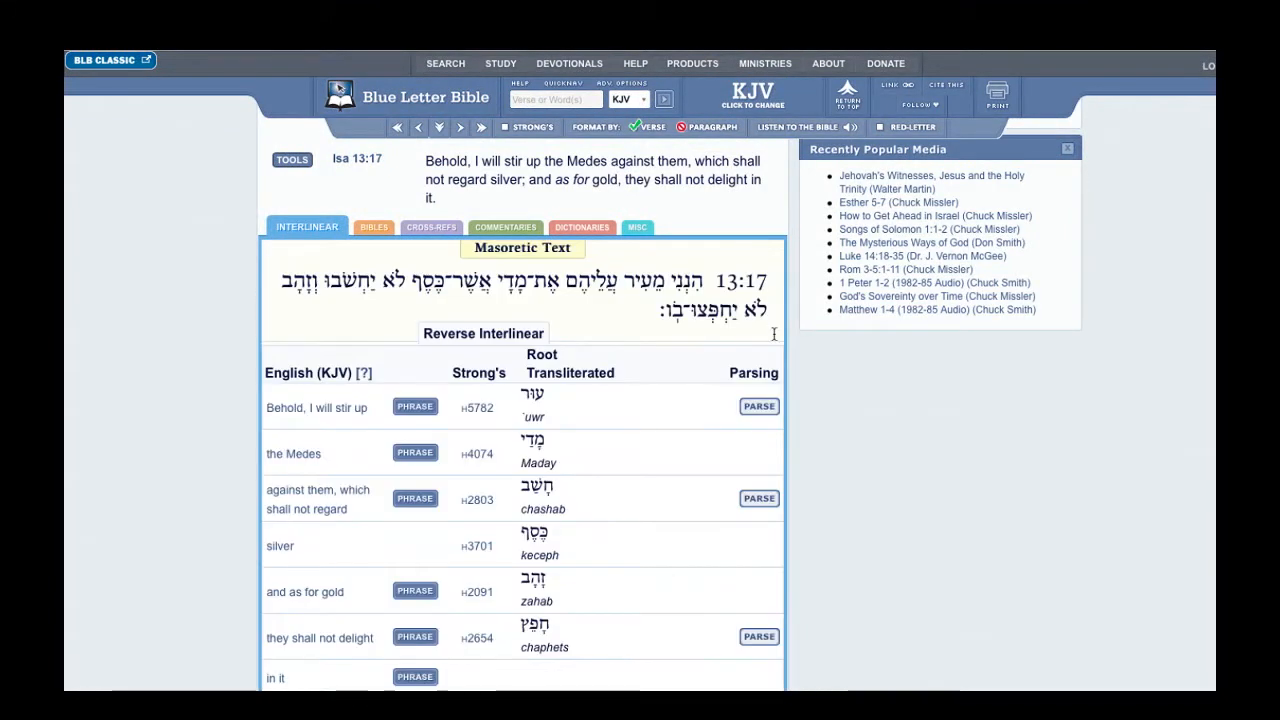
Close the Isaiah 13:17 interlinear, leaving Isaiah 13:17–22 as plain KJV text
click(770, 229)
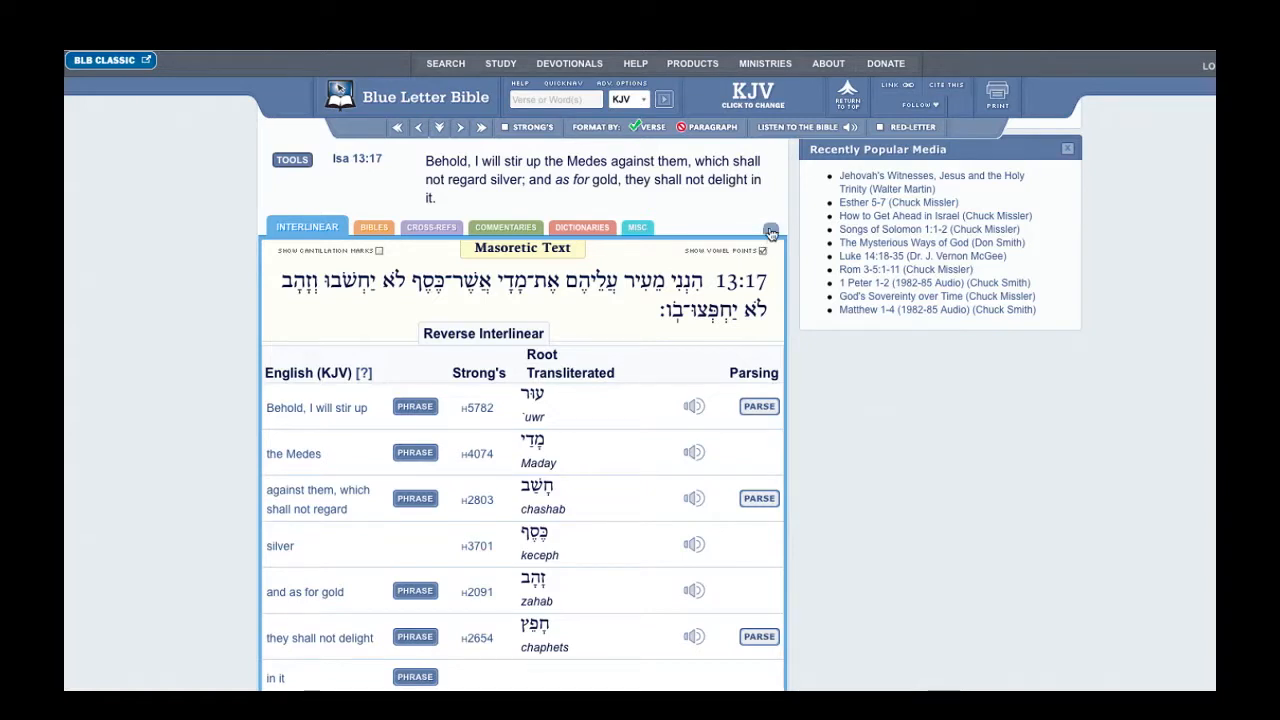
click(770, 229)
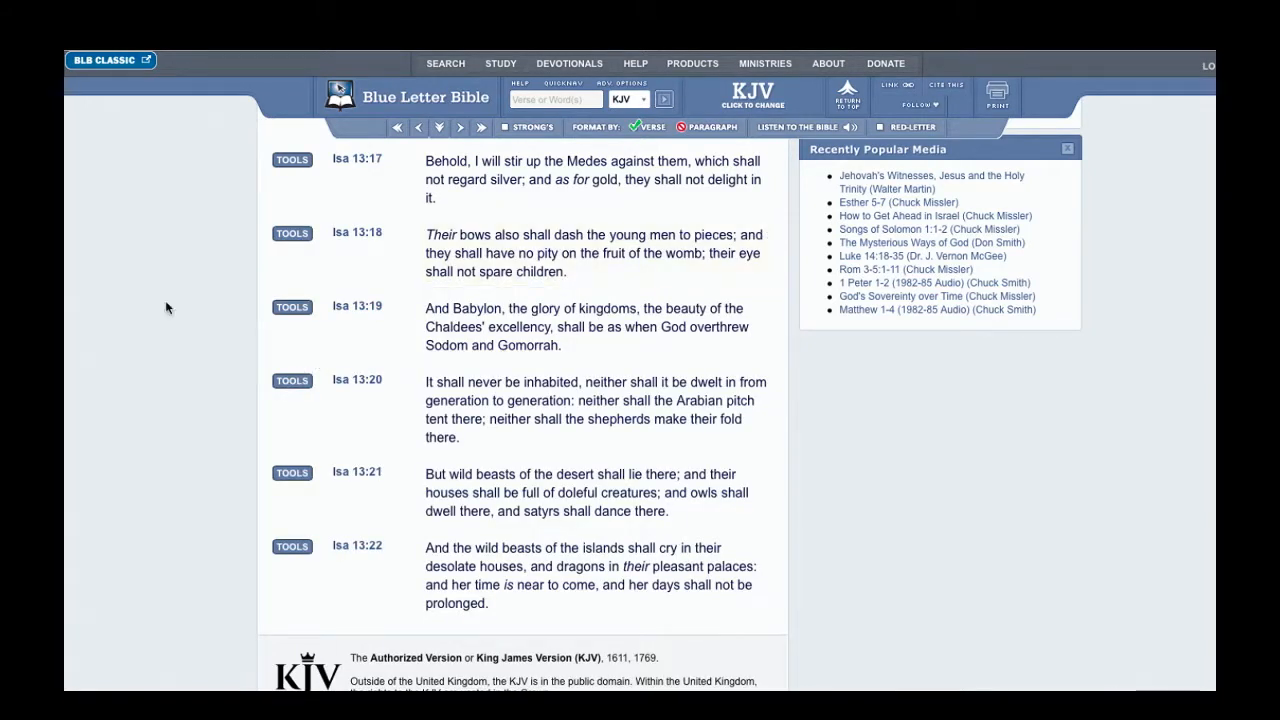
mouse_move(148, 303)
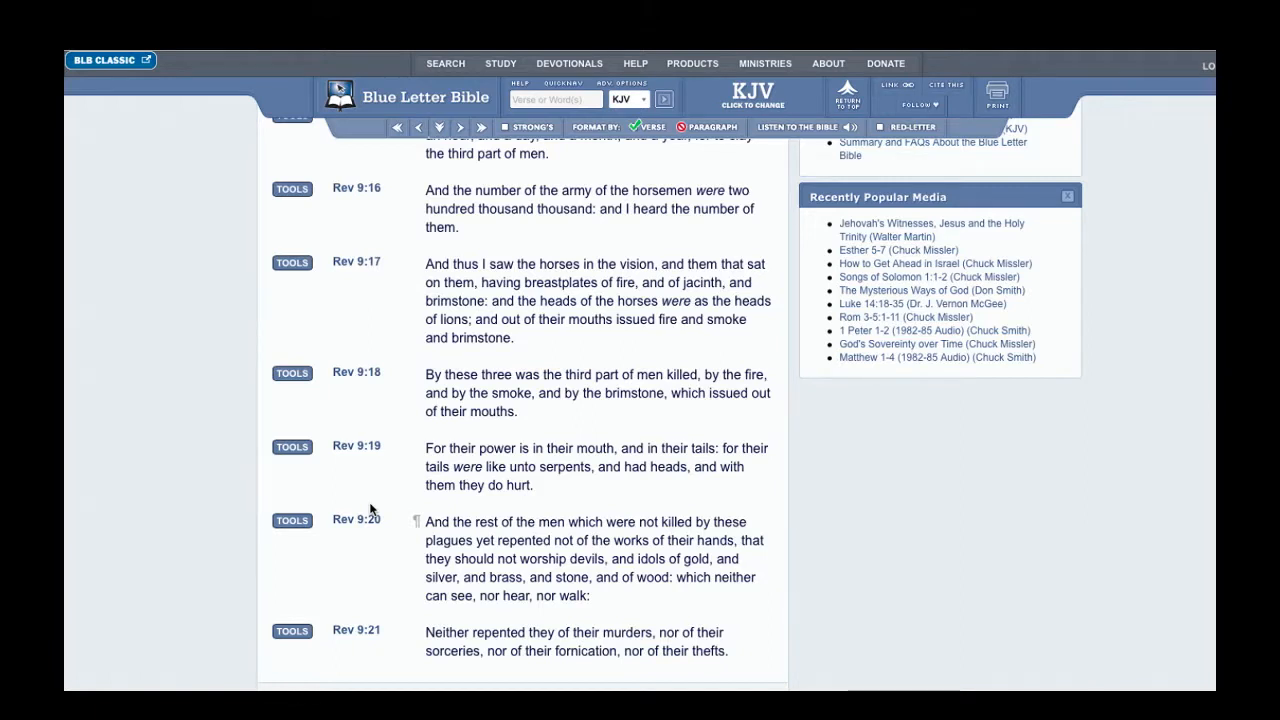
Scroll through the KJV text of Revelation 9, verses 1–21
scroll(up, 3)
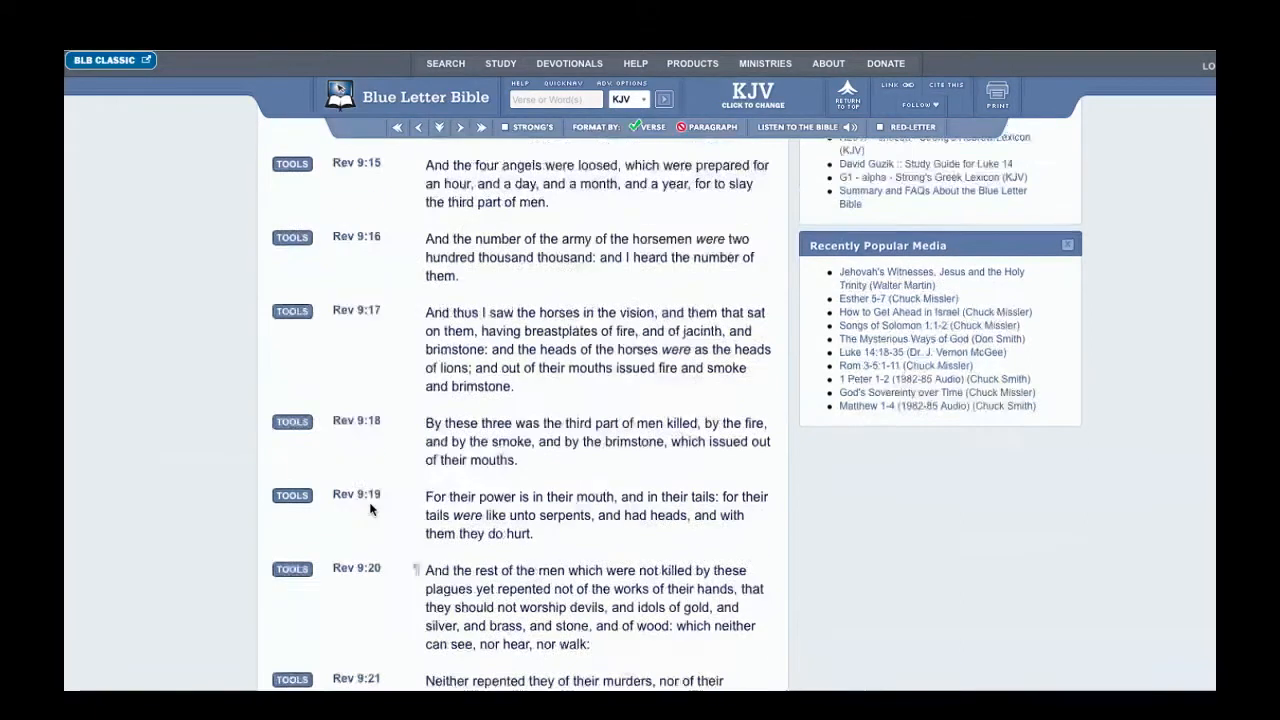
scroll(up, 3)
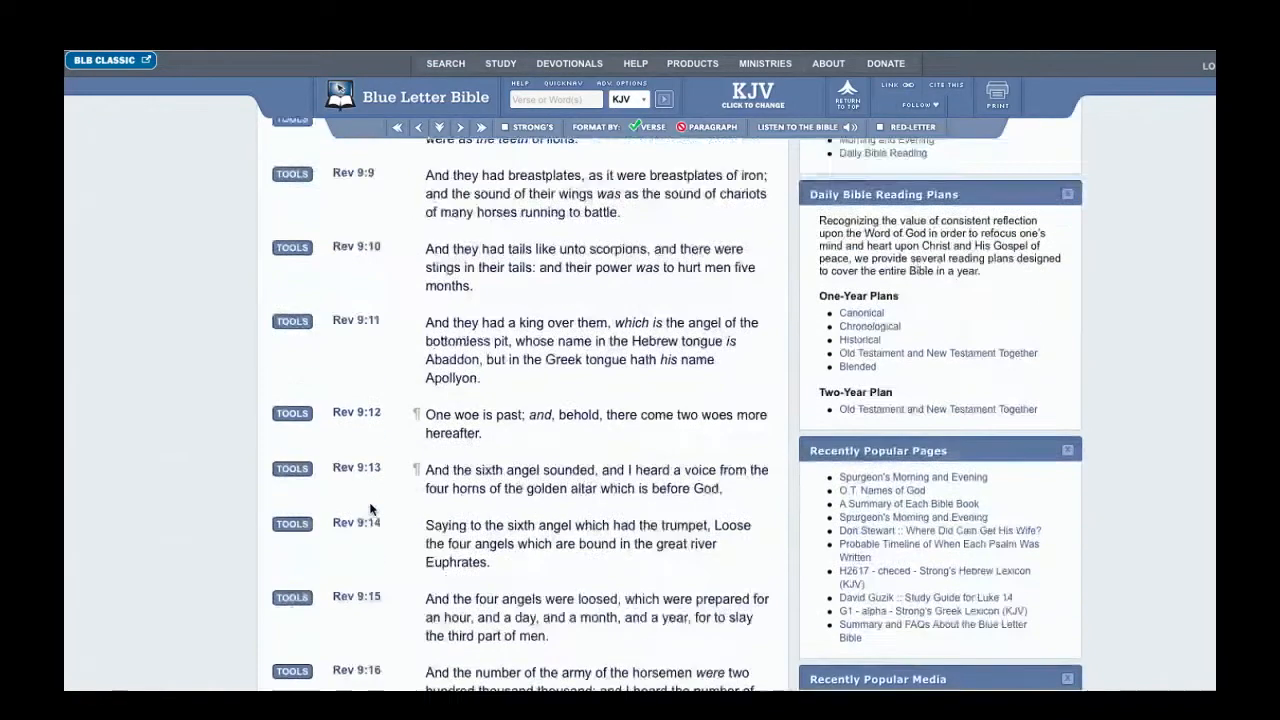
scroll(up, 3)
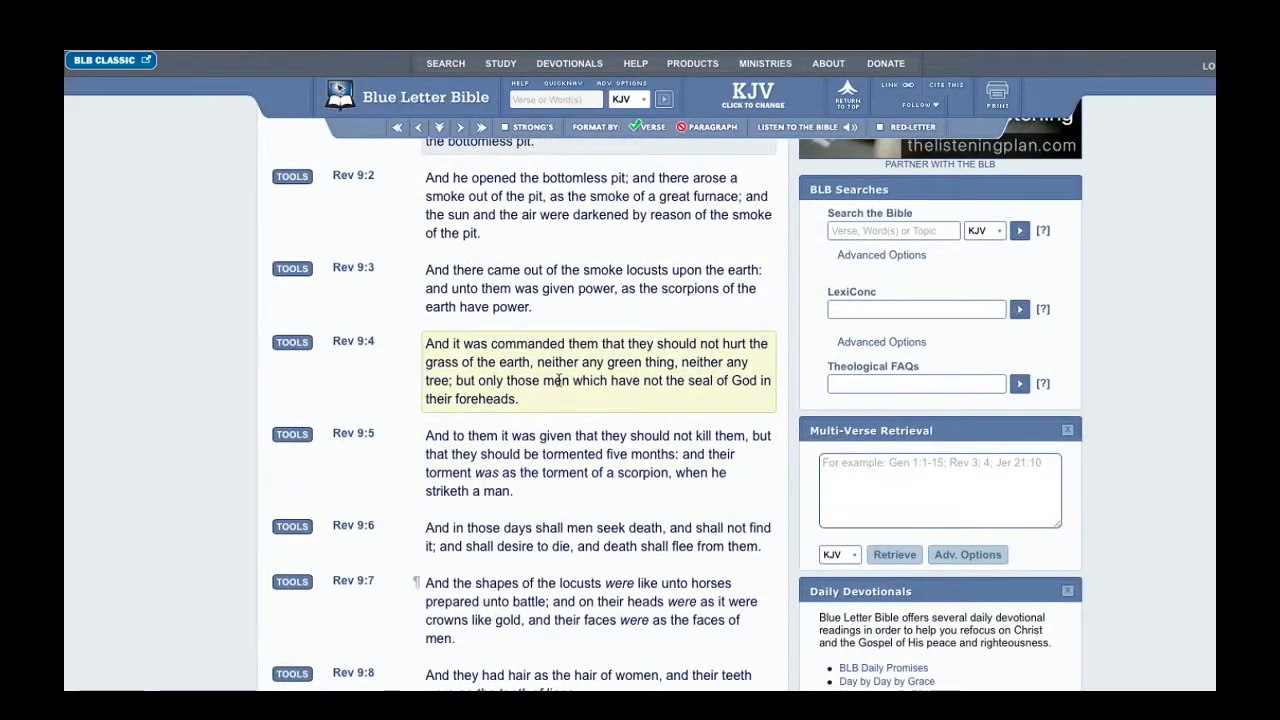
scroll(up, 3)
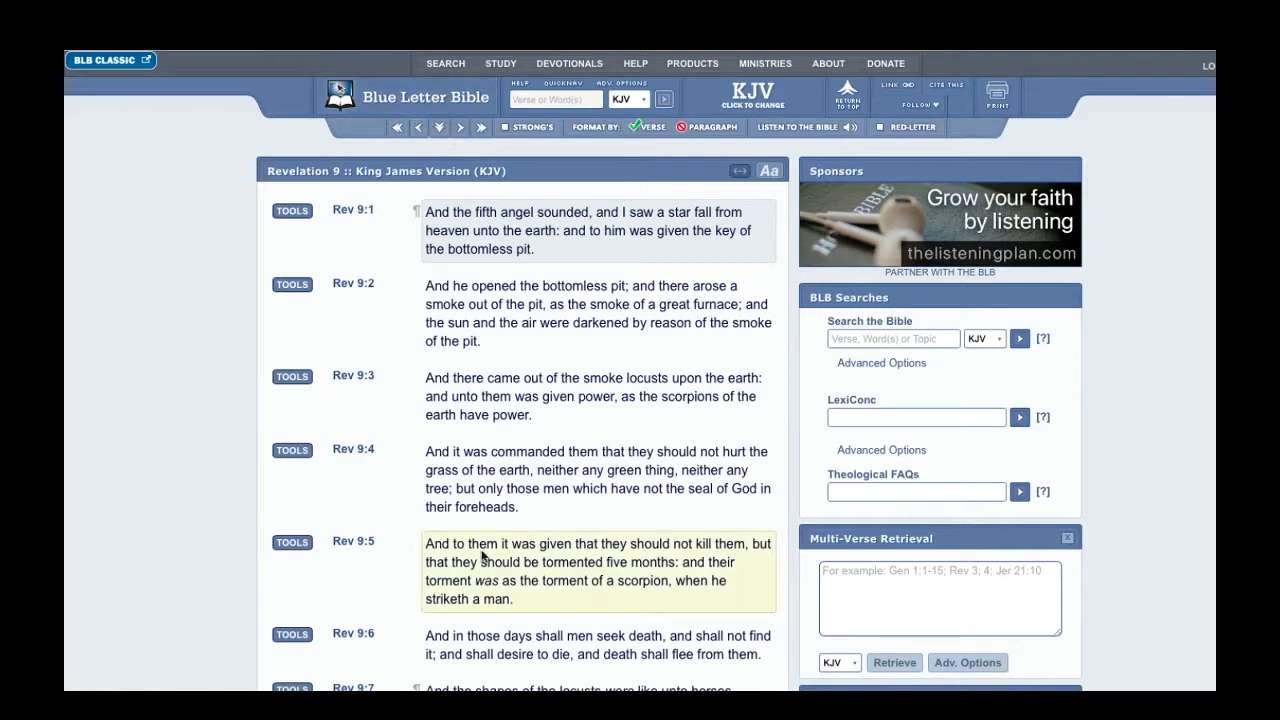
scroll(down, 3)
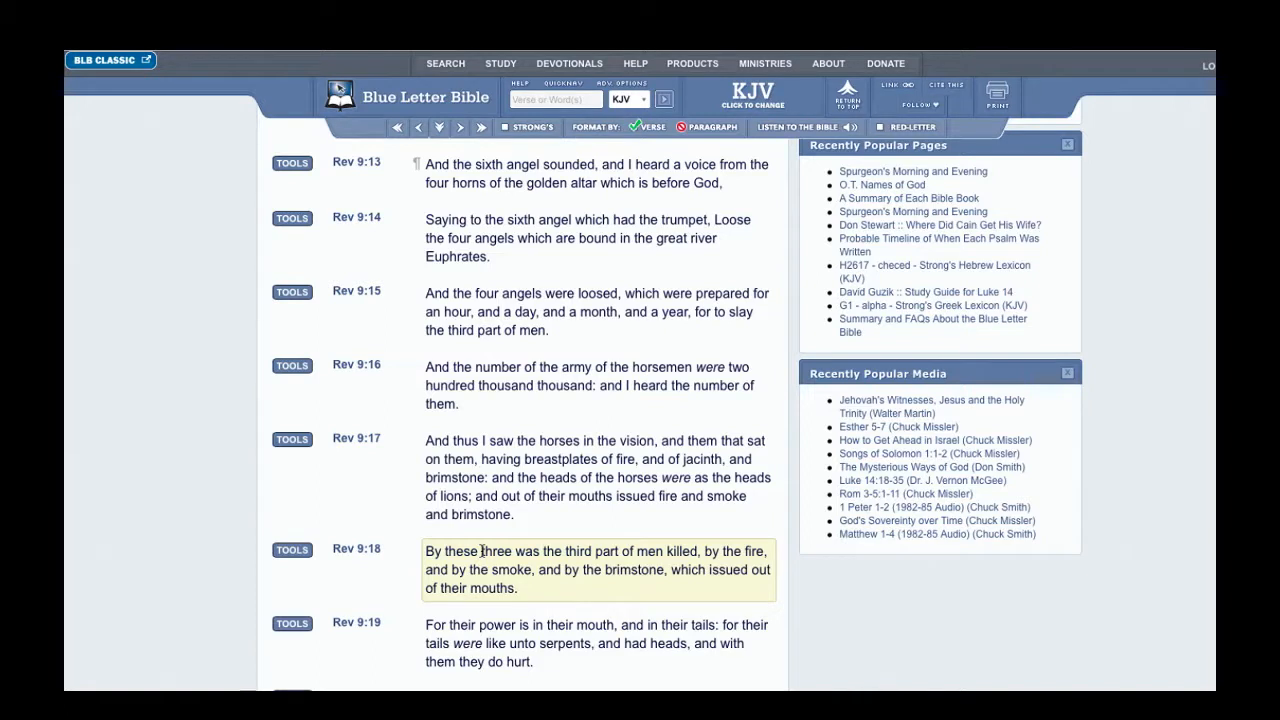
scroll(up, 3)
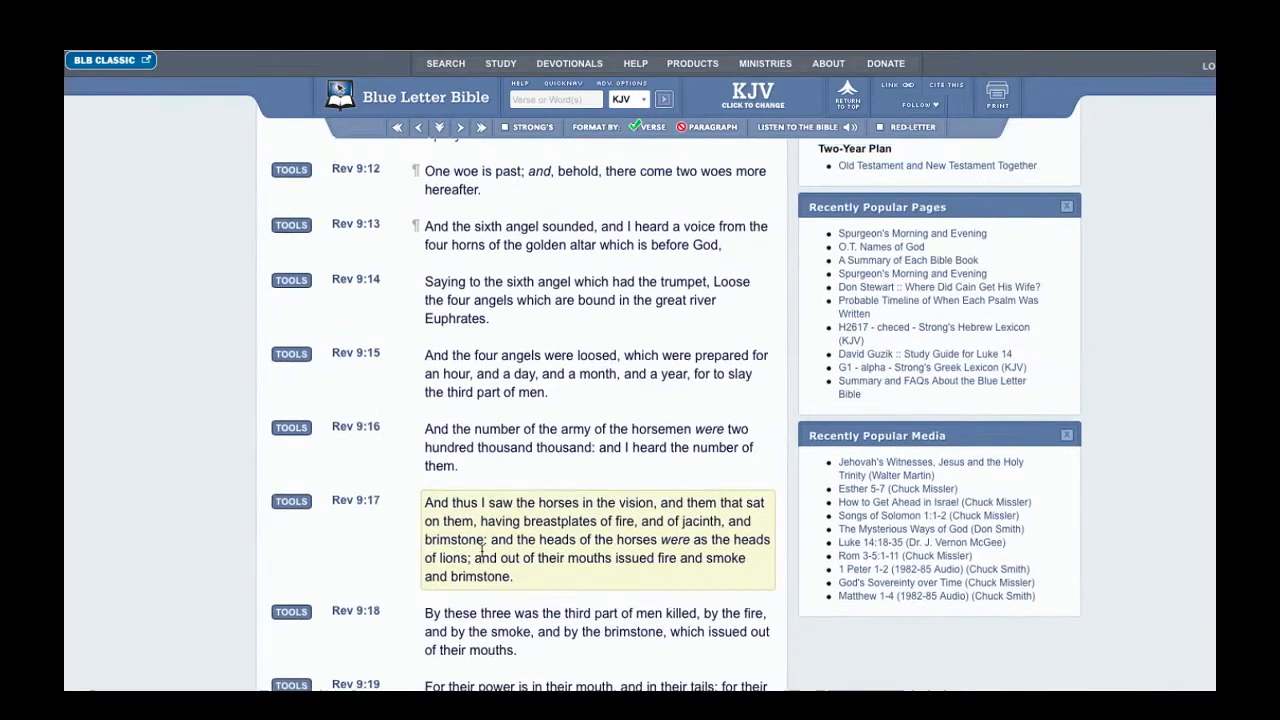
scroll(up, 3)
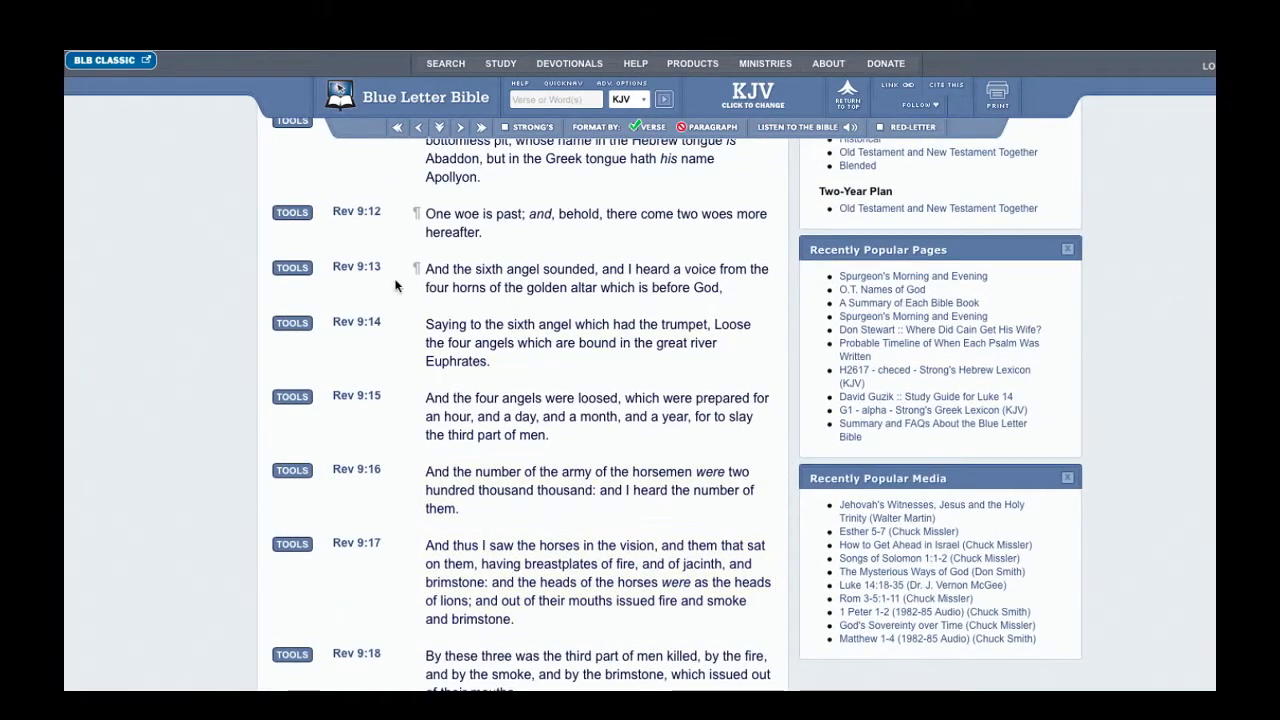
mouse_move(370, 222)
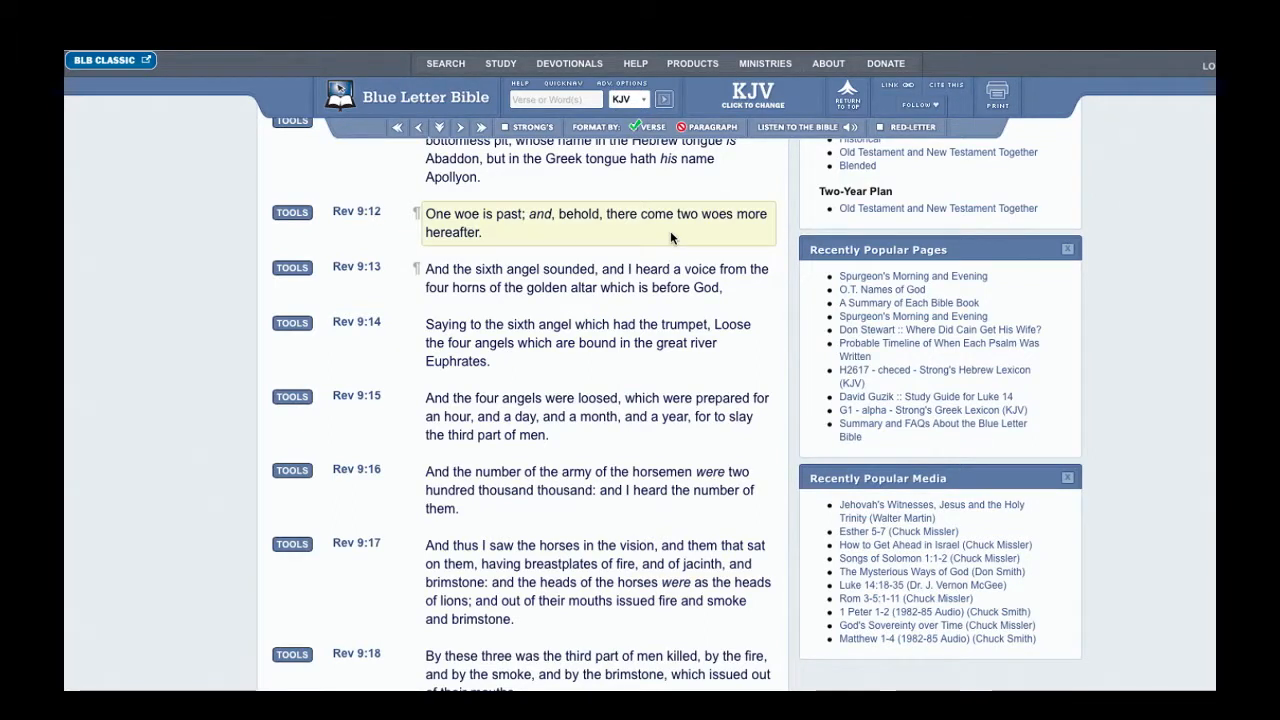
mouse_move(770, 237)
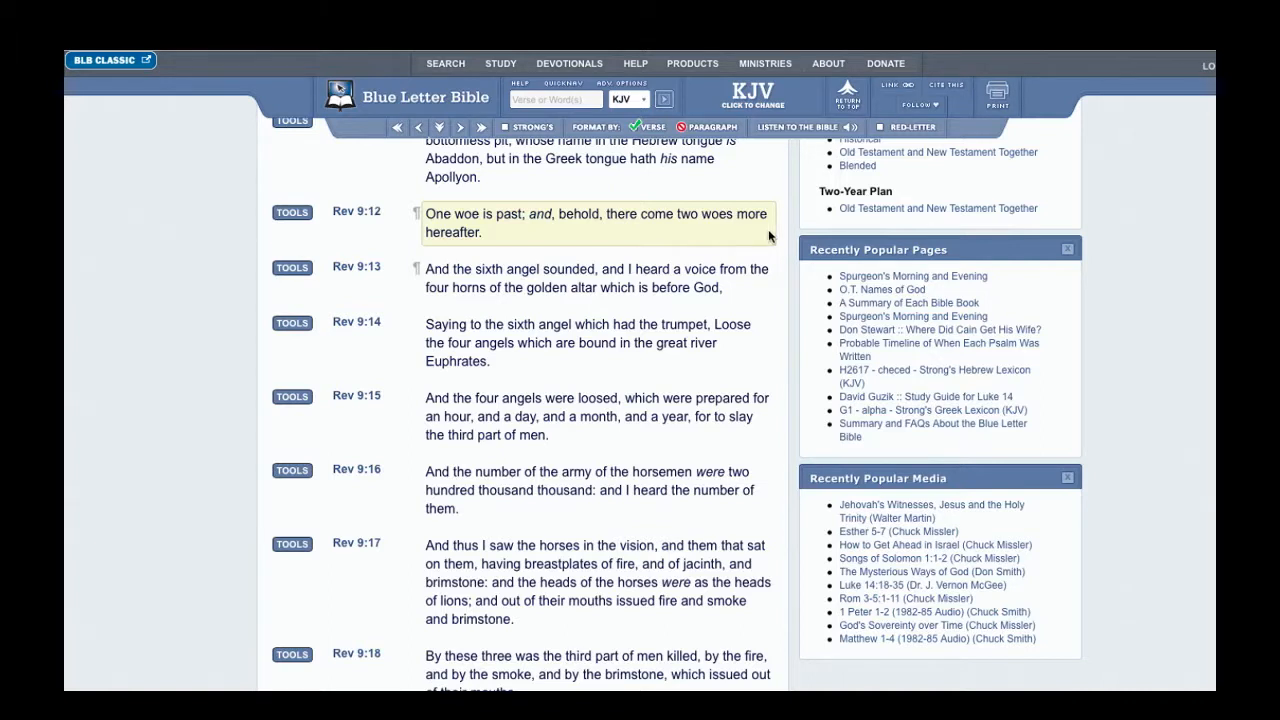
mouse_move(547, 237)
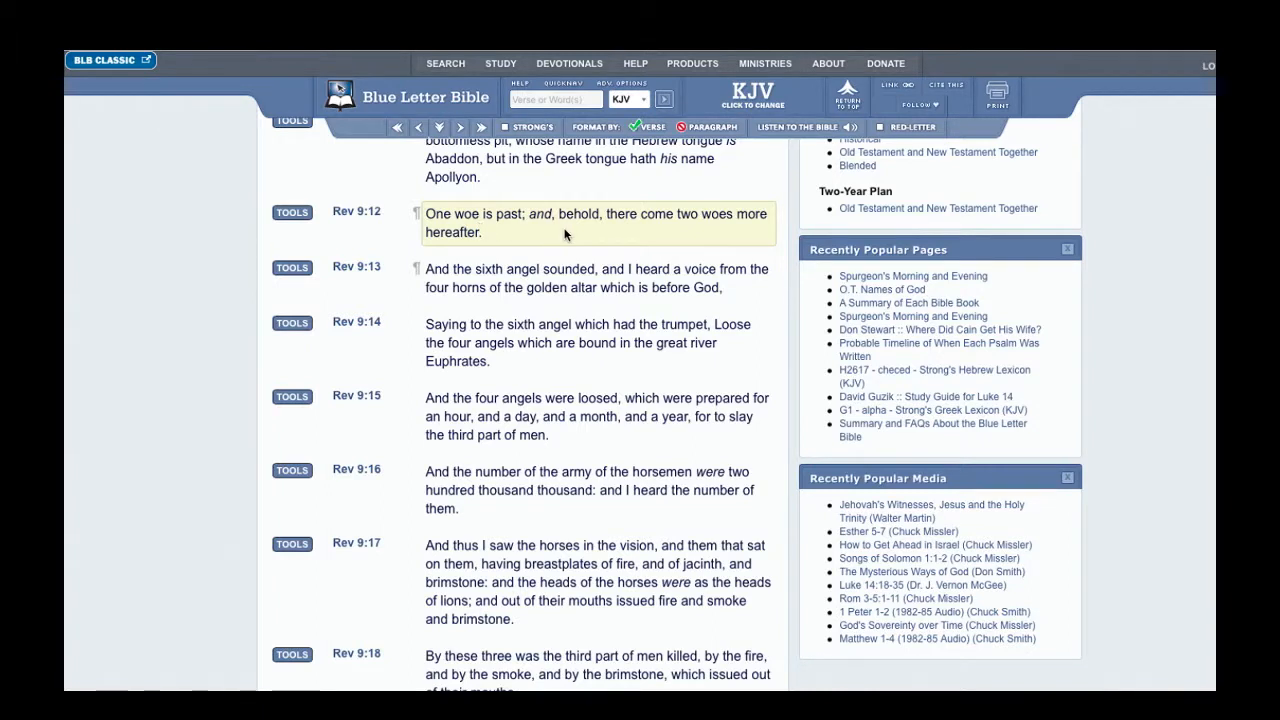
mouse_move(663, 234)
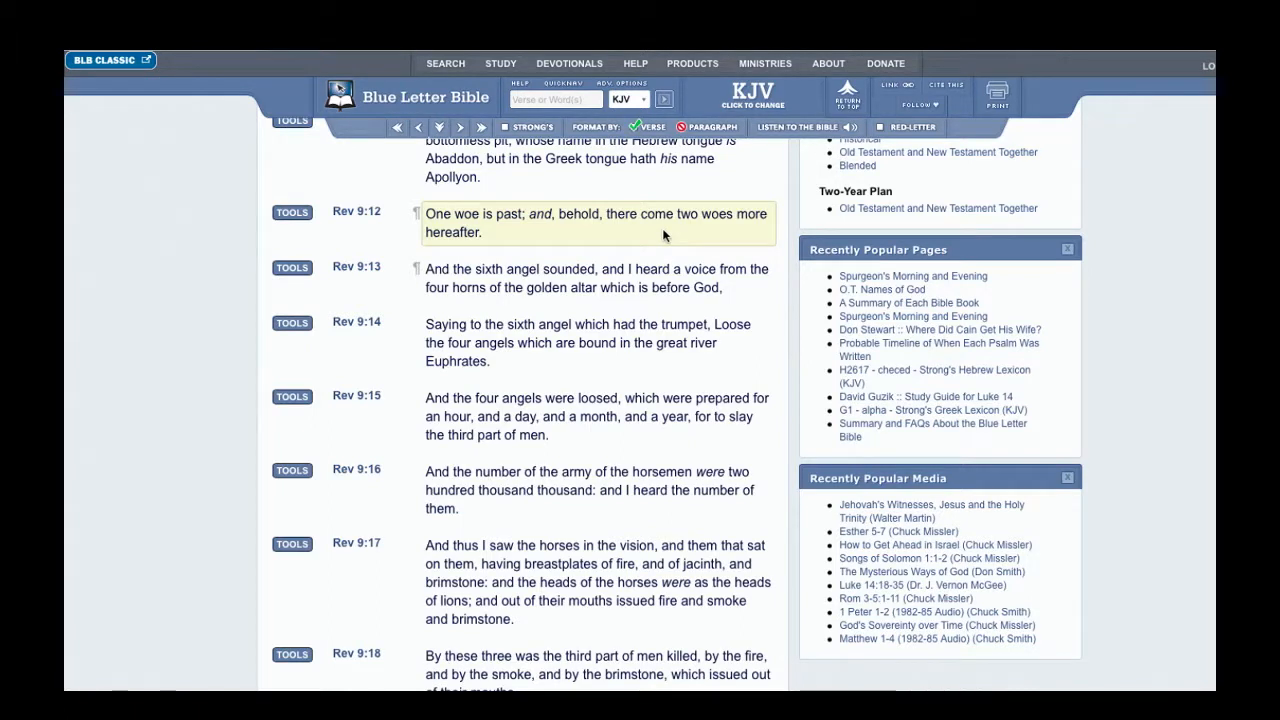
scroll(down, 3)
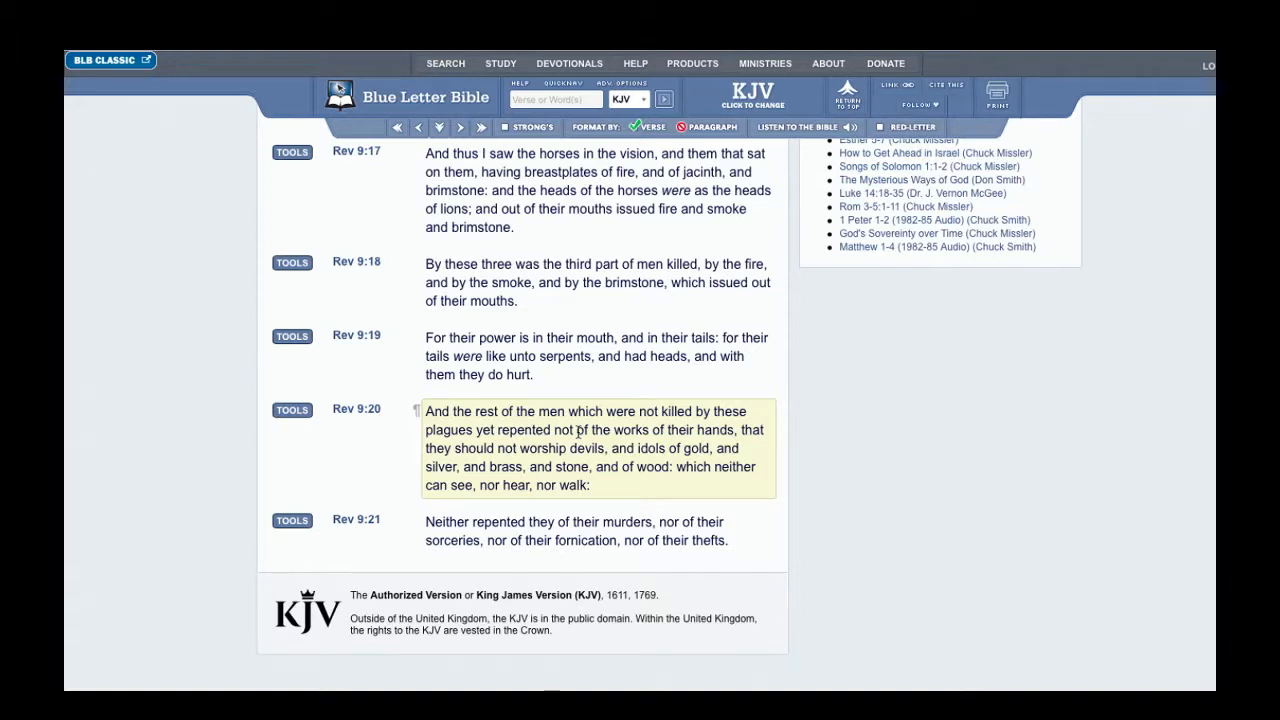
scroll(up, 3)
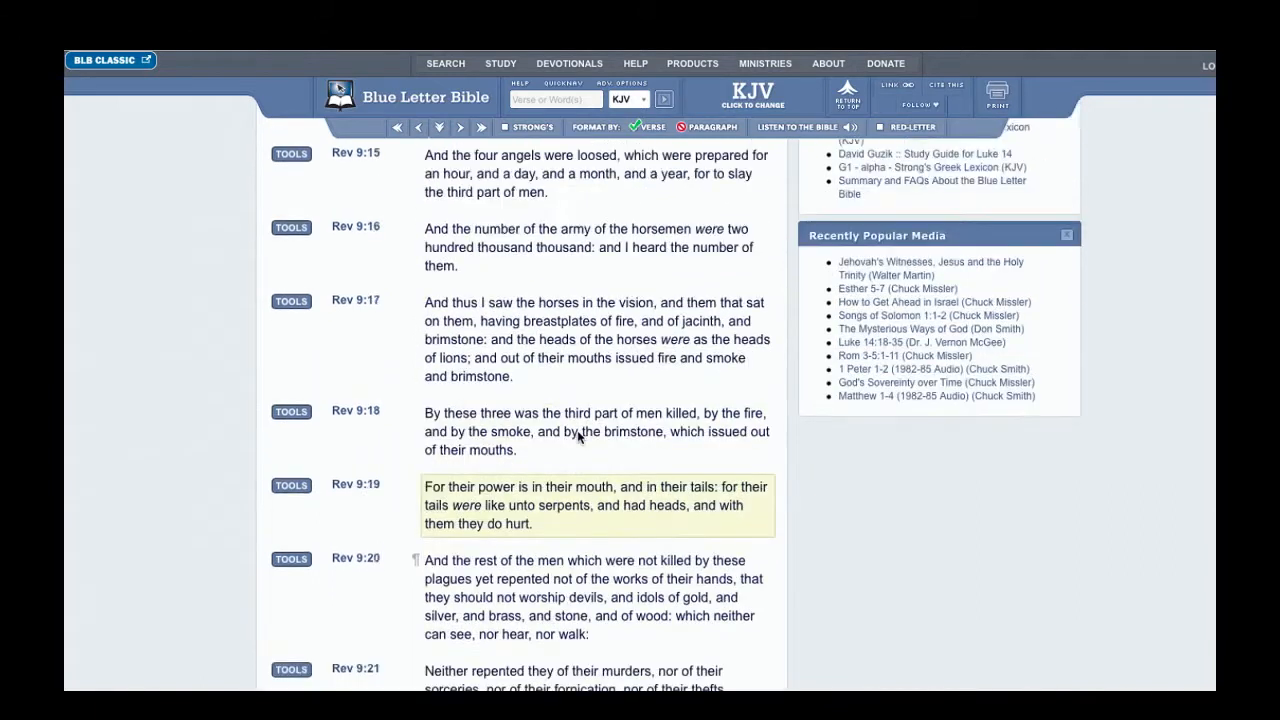
scroll(up, 3)
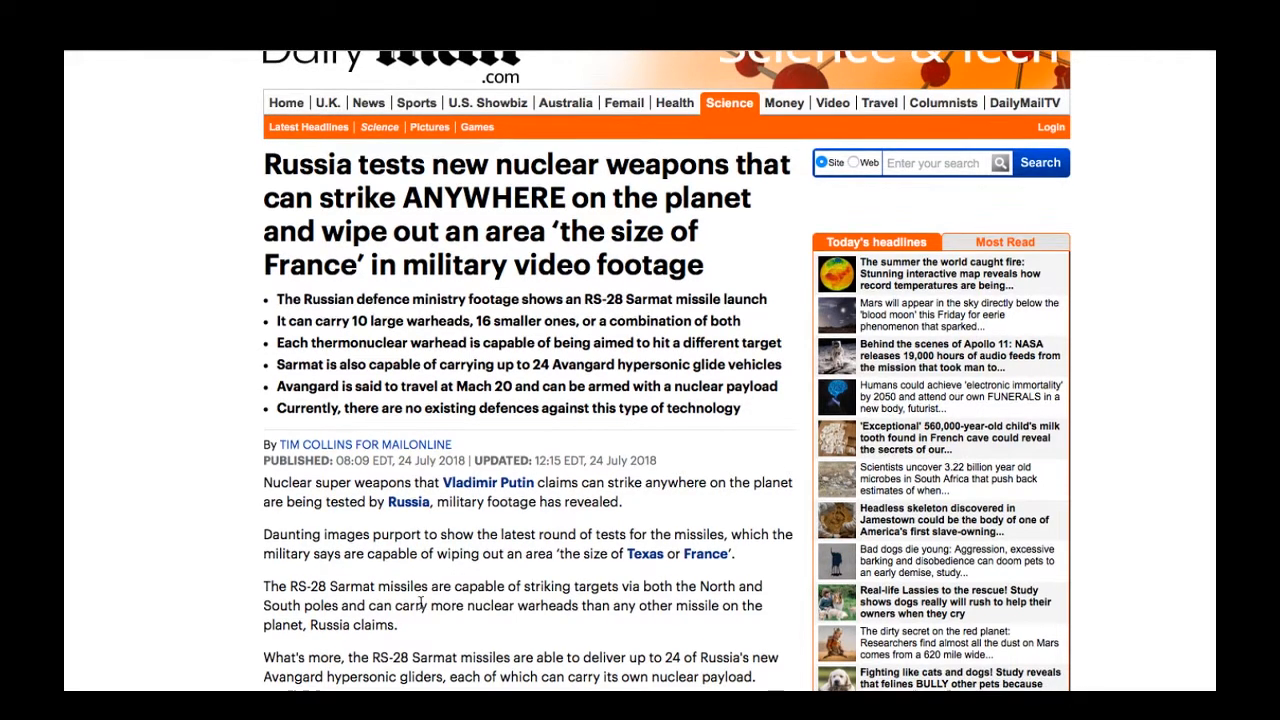
Read the Daily Mail Russia article down to the no-defence-against-Avangard line
scroll(down, 3)
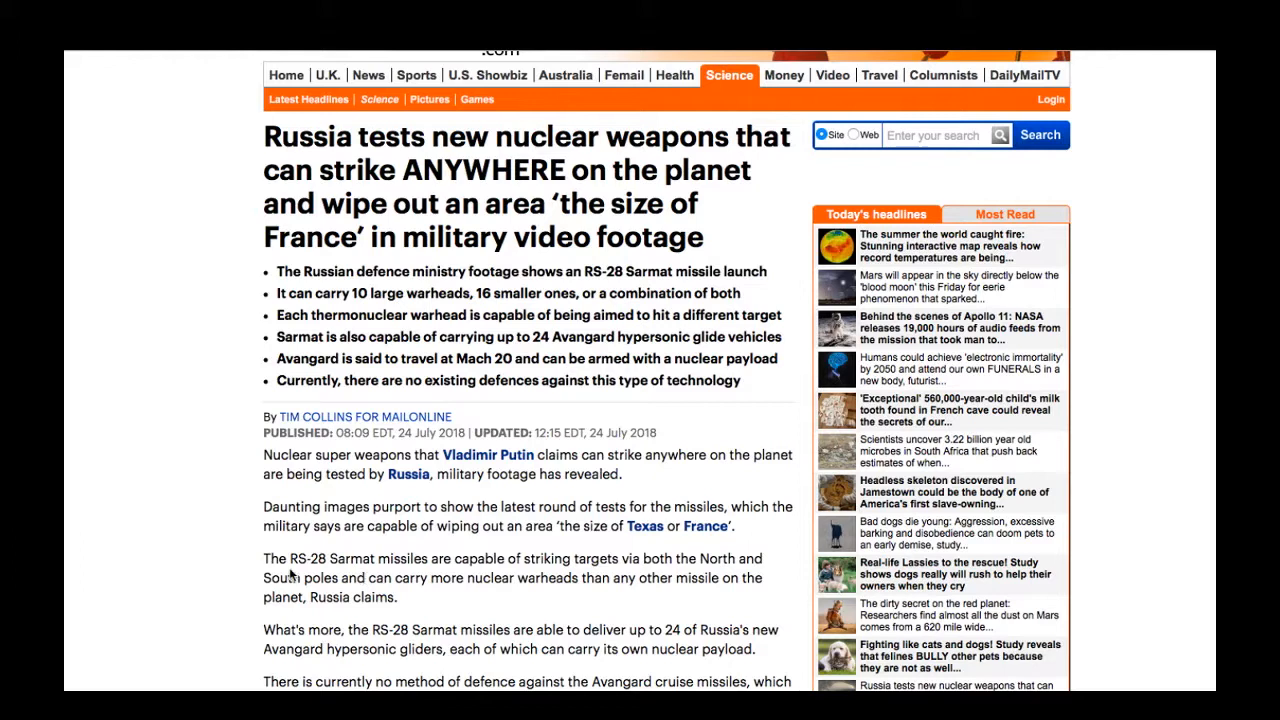
mouse_move(268, 541)
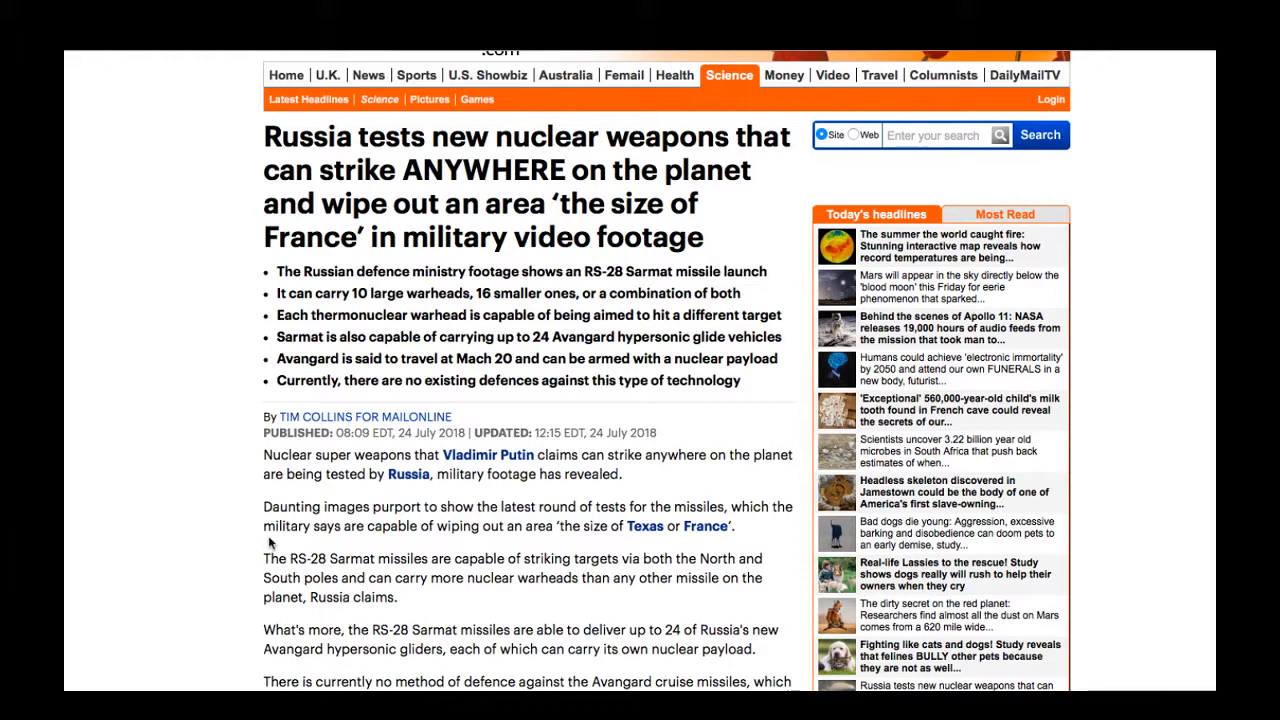
mouse_move(265, 437)
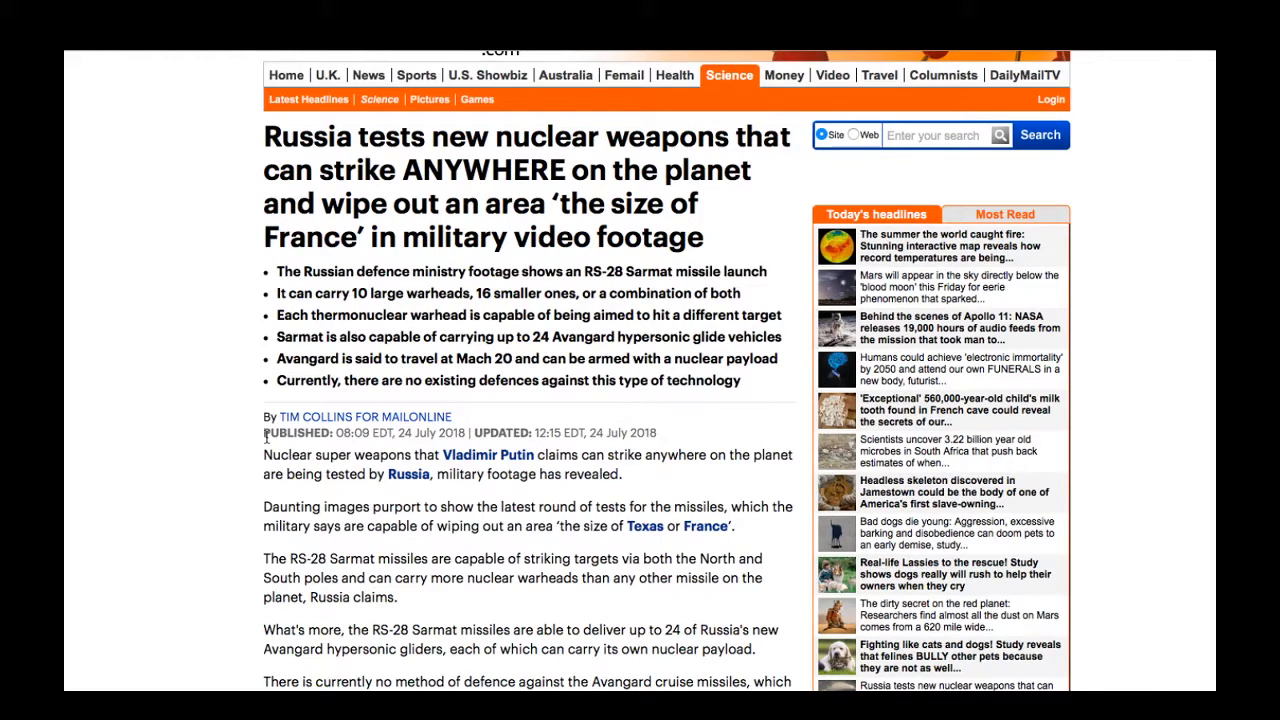
mouse_move(163, 80)
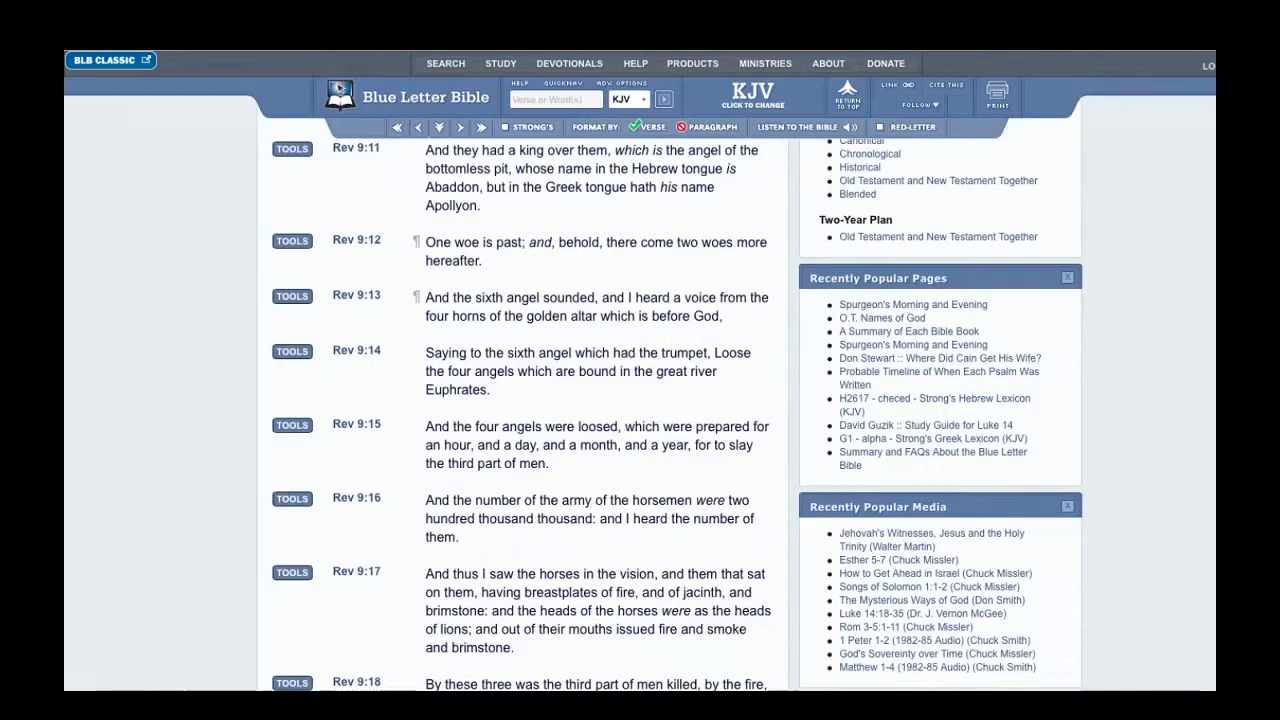
mouse_move(437, 483)
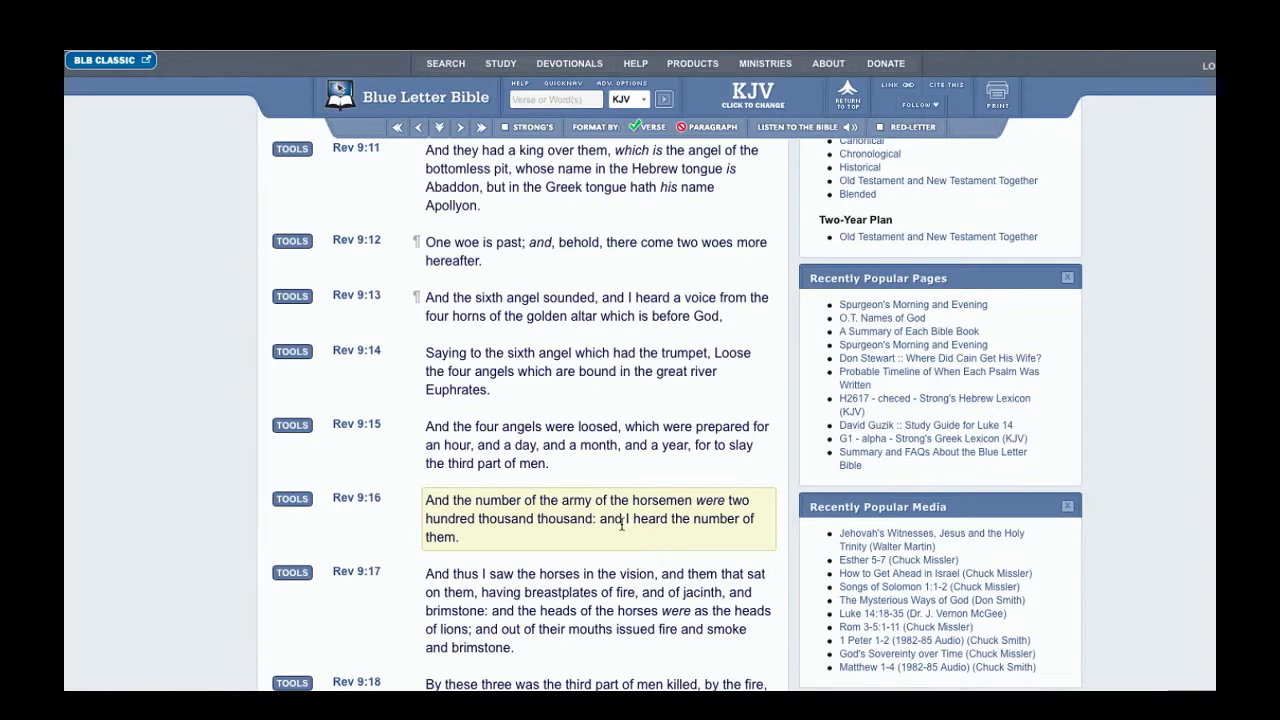
Read through Revelation 9:12–18 to the verse on the third part of men killed
scroll(down, 3)
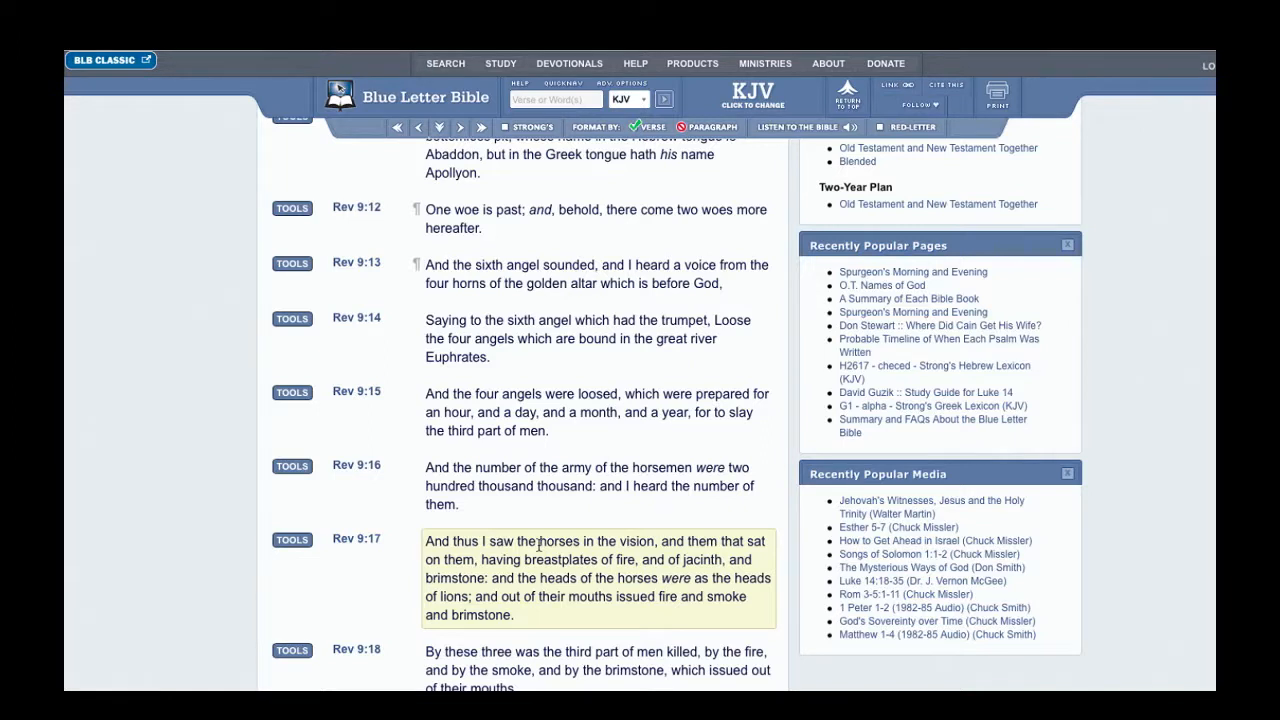
mouse_move(425, 555)
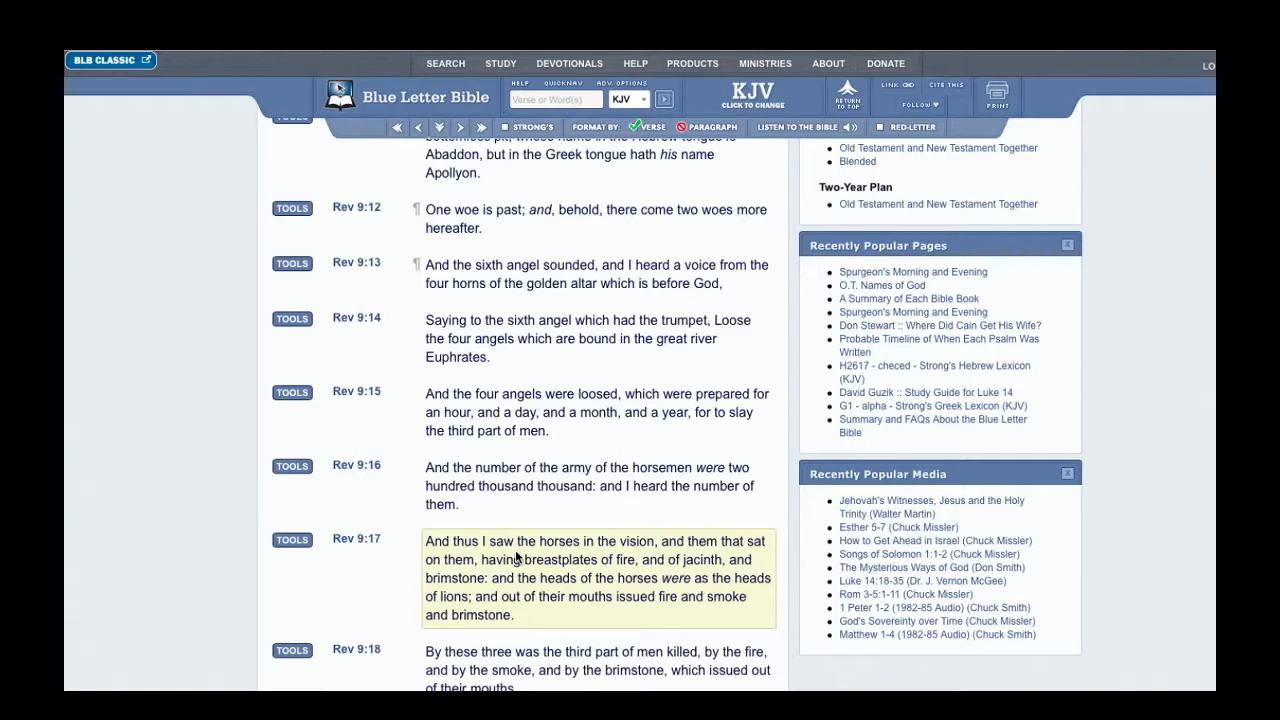
mouse_move(670, 563)
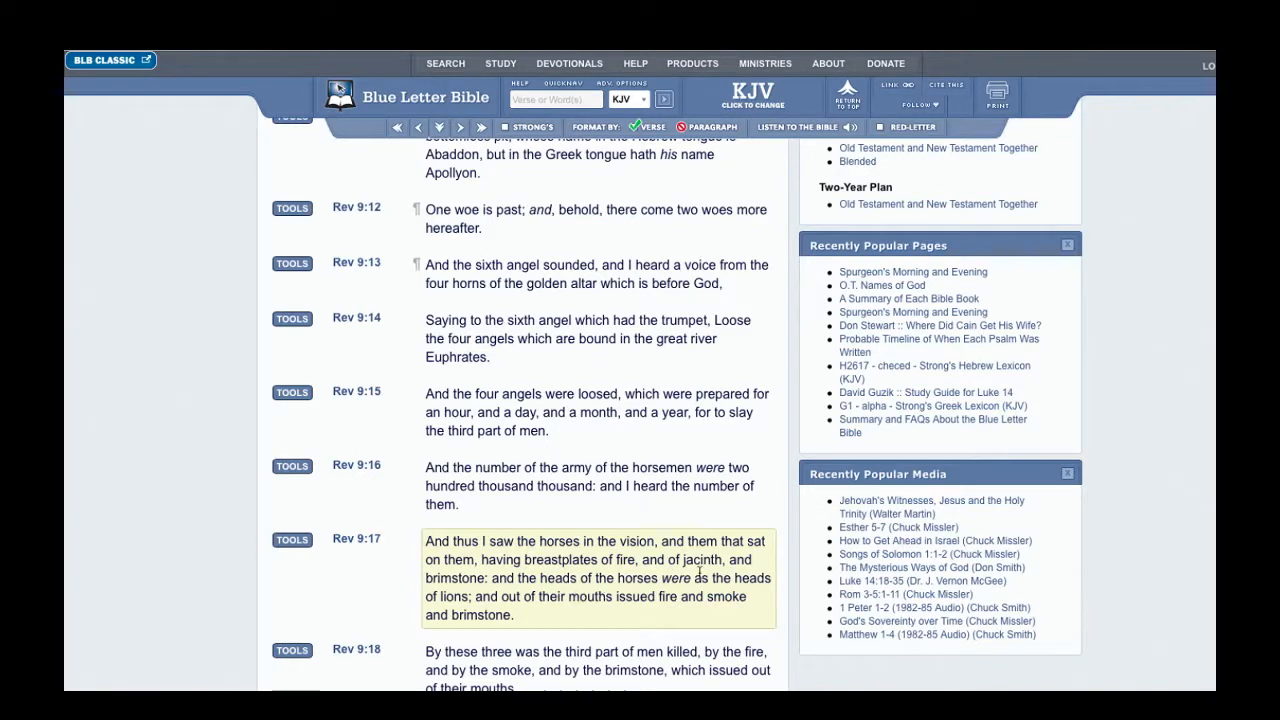
mouse_move(530, 591)
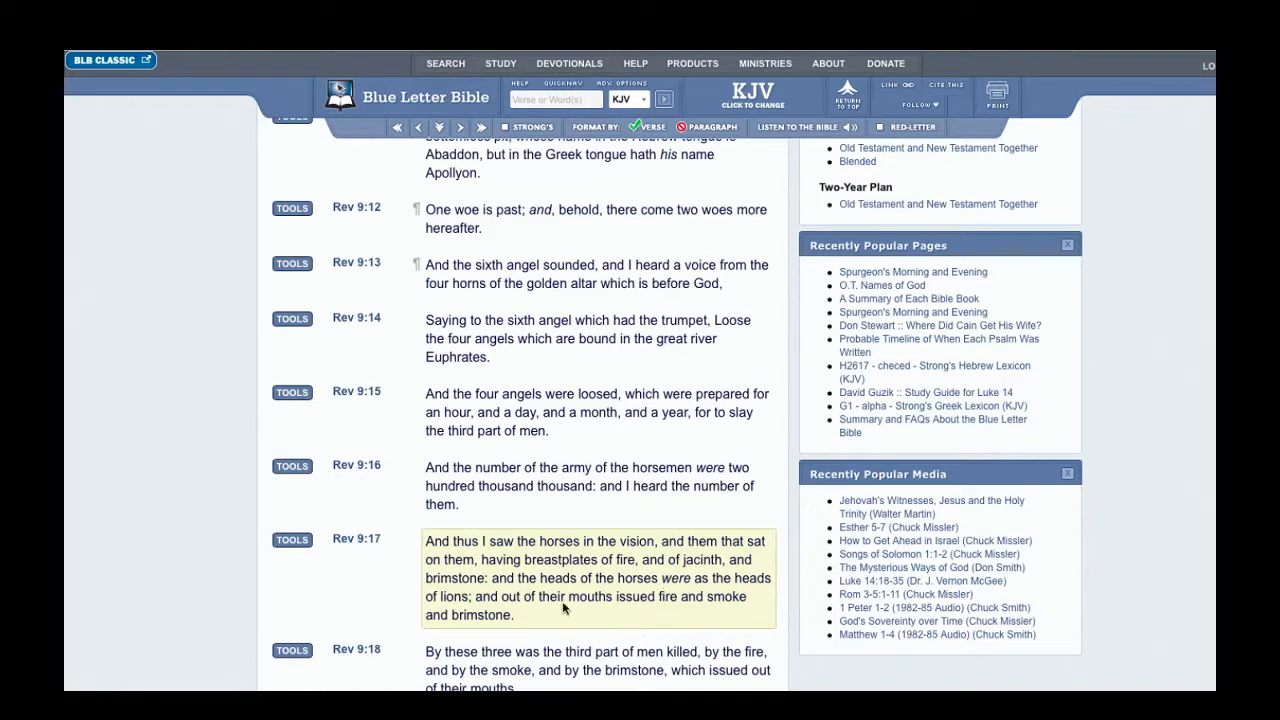
mouse_move(535, 610)
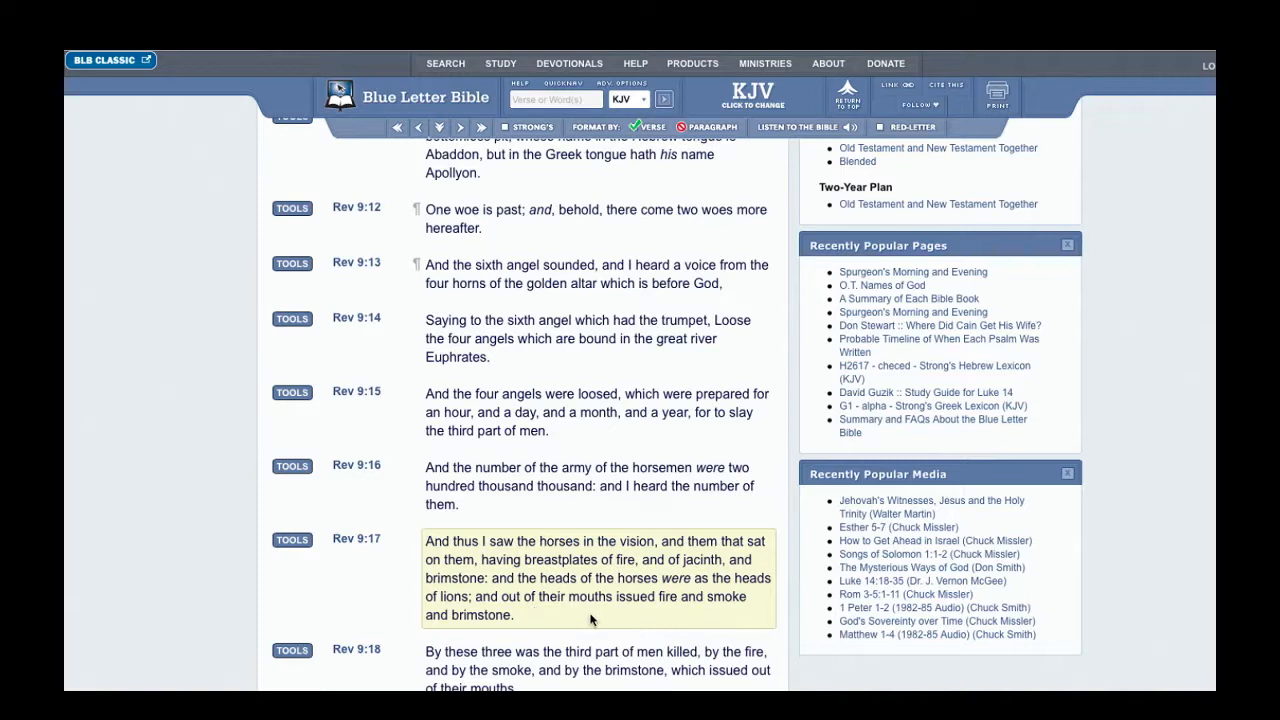
scroll(down, 3)
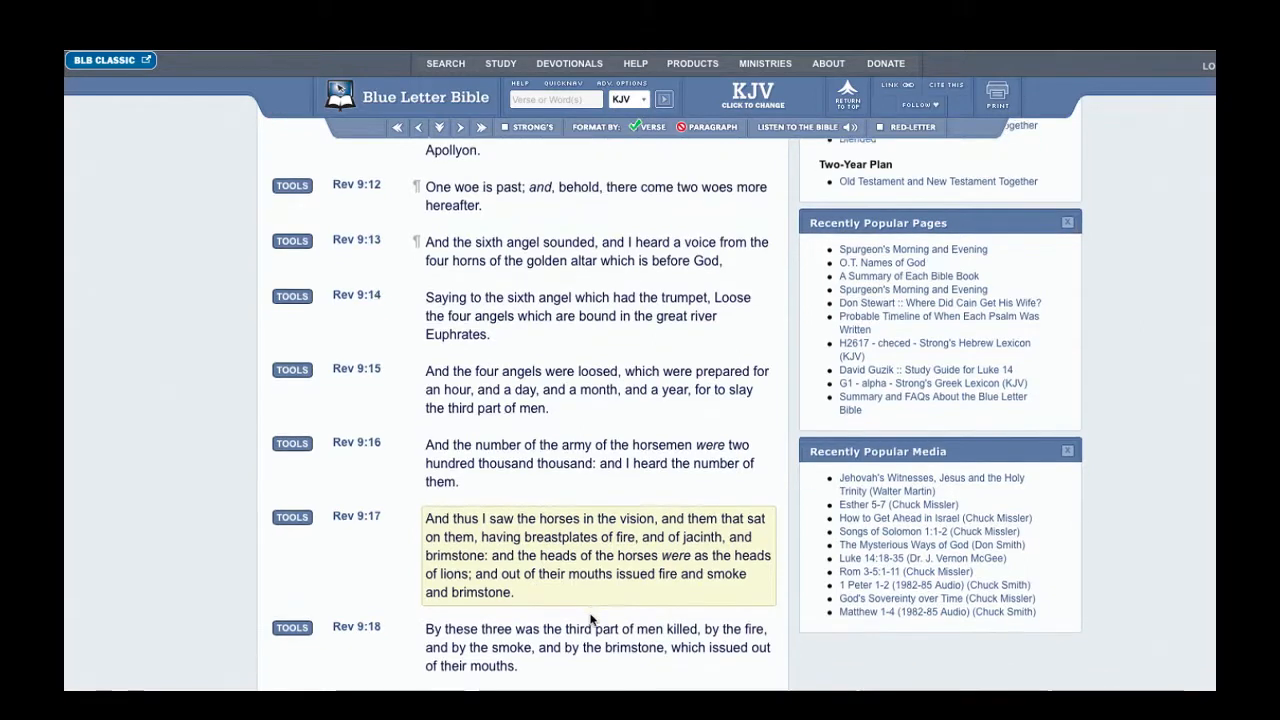
scroll(down, 3)
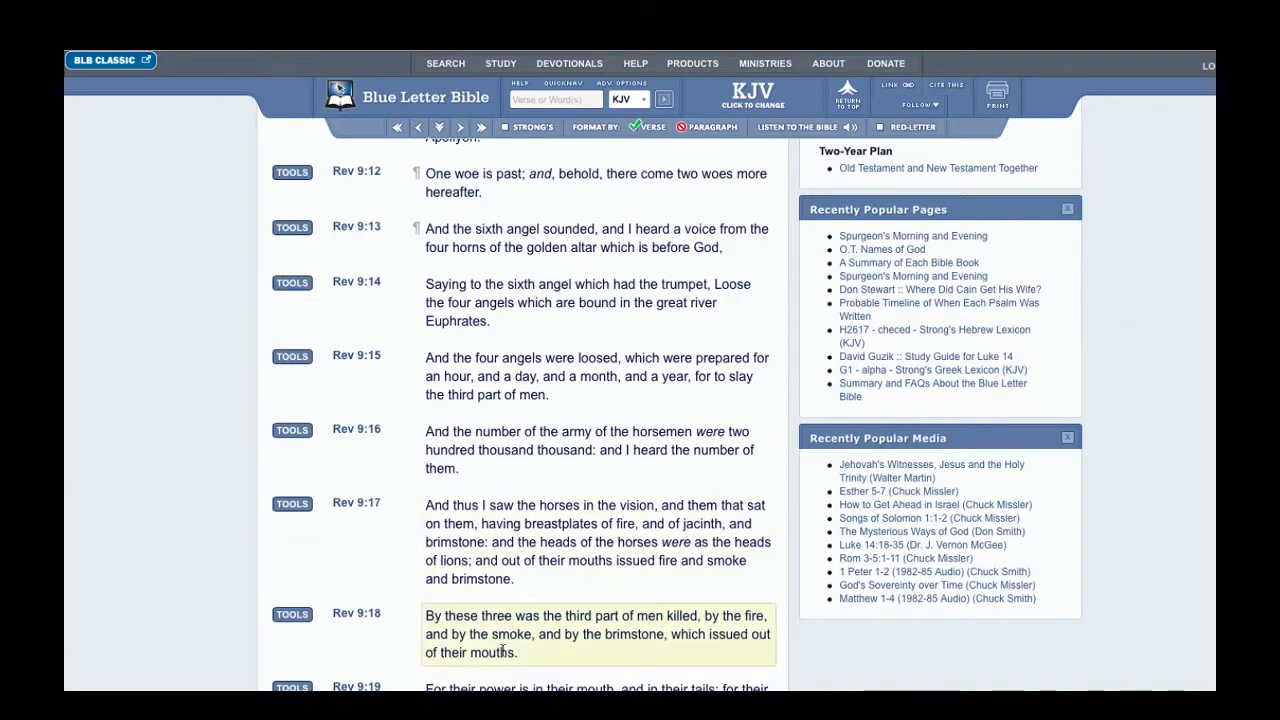
scroll(down, 3)
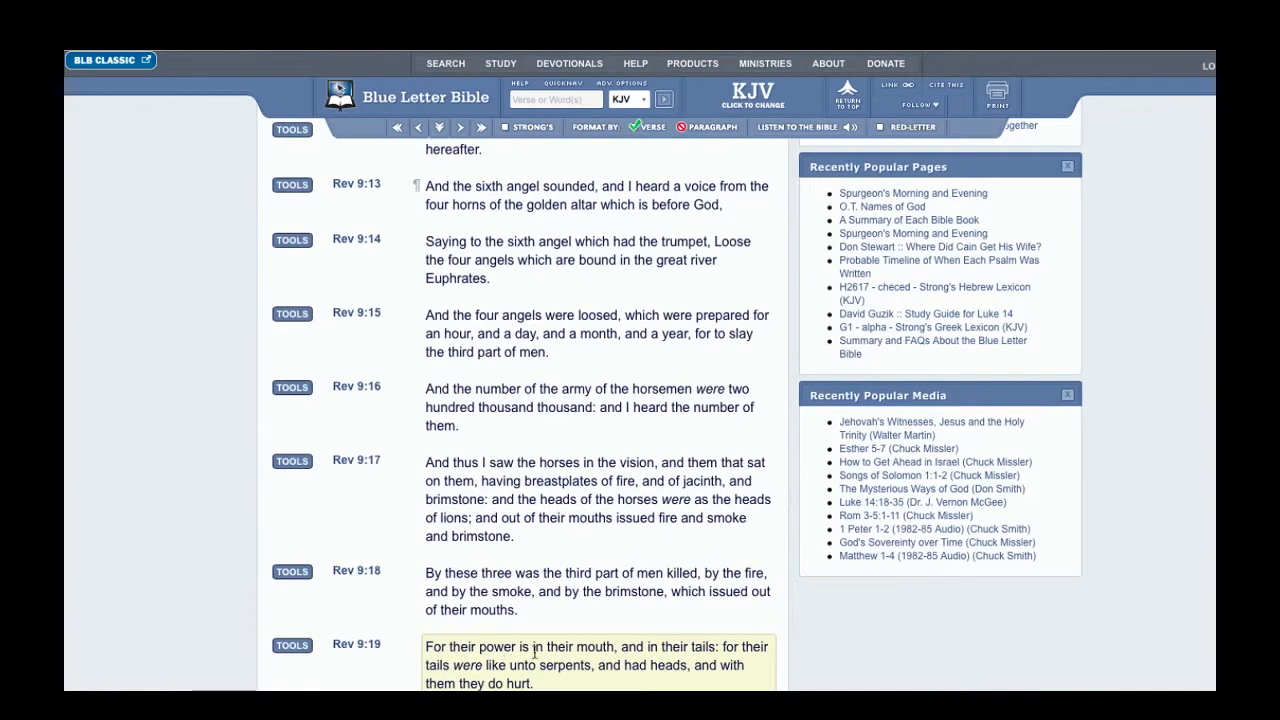
mouse_move(610, 653)
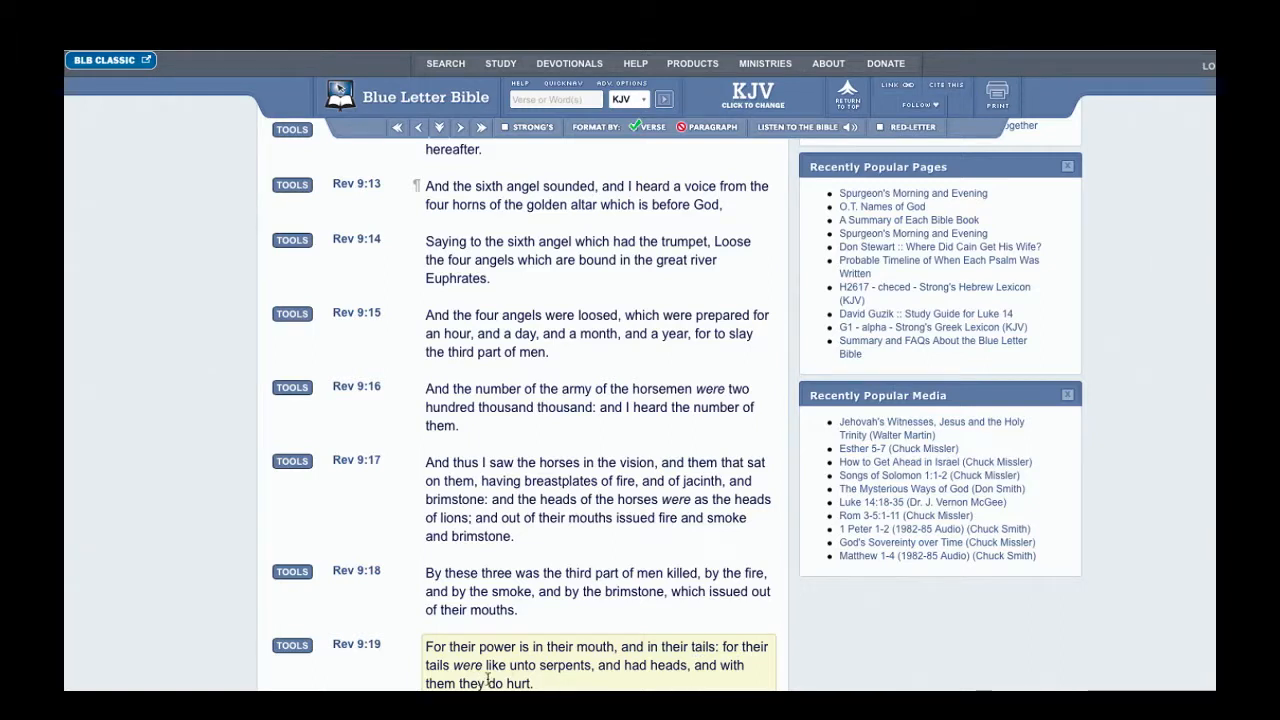
mouse_move(669, 679)
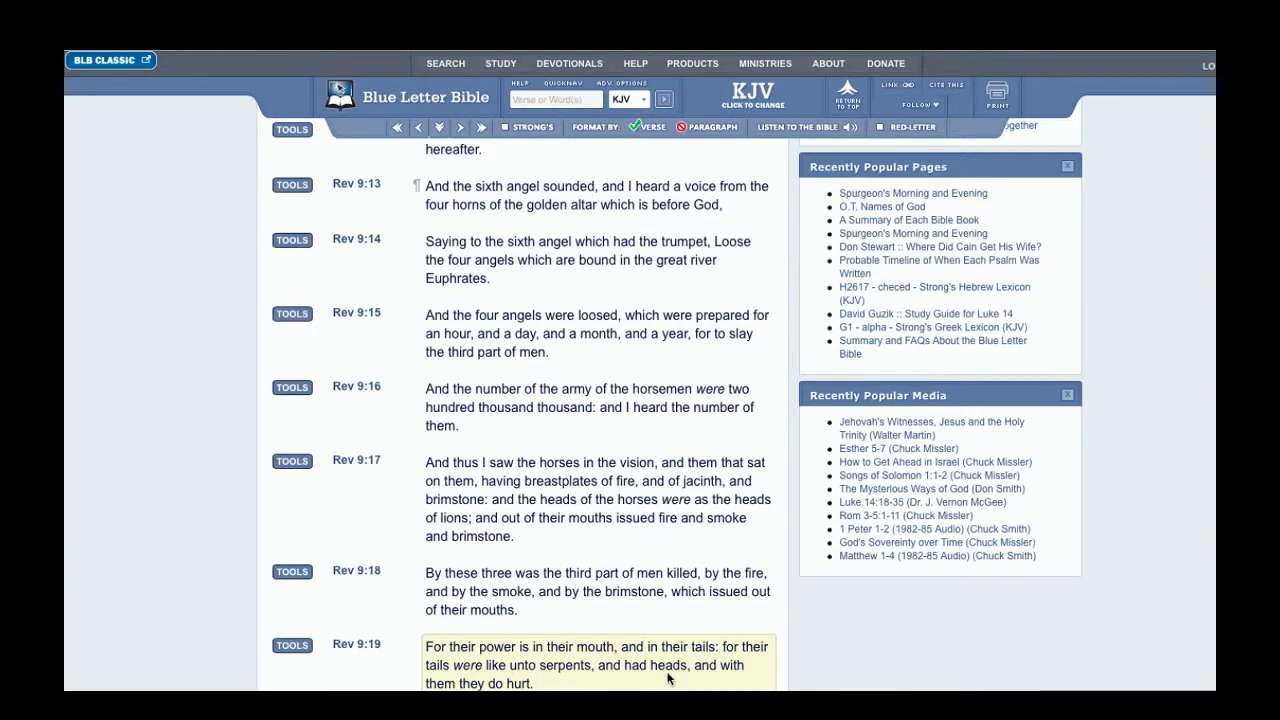
mouse_move(700, 683)
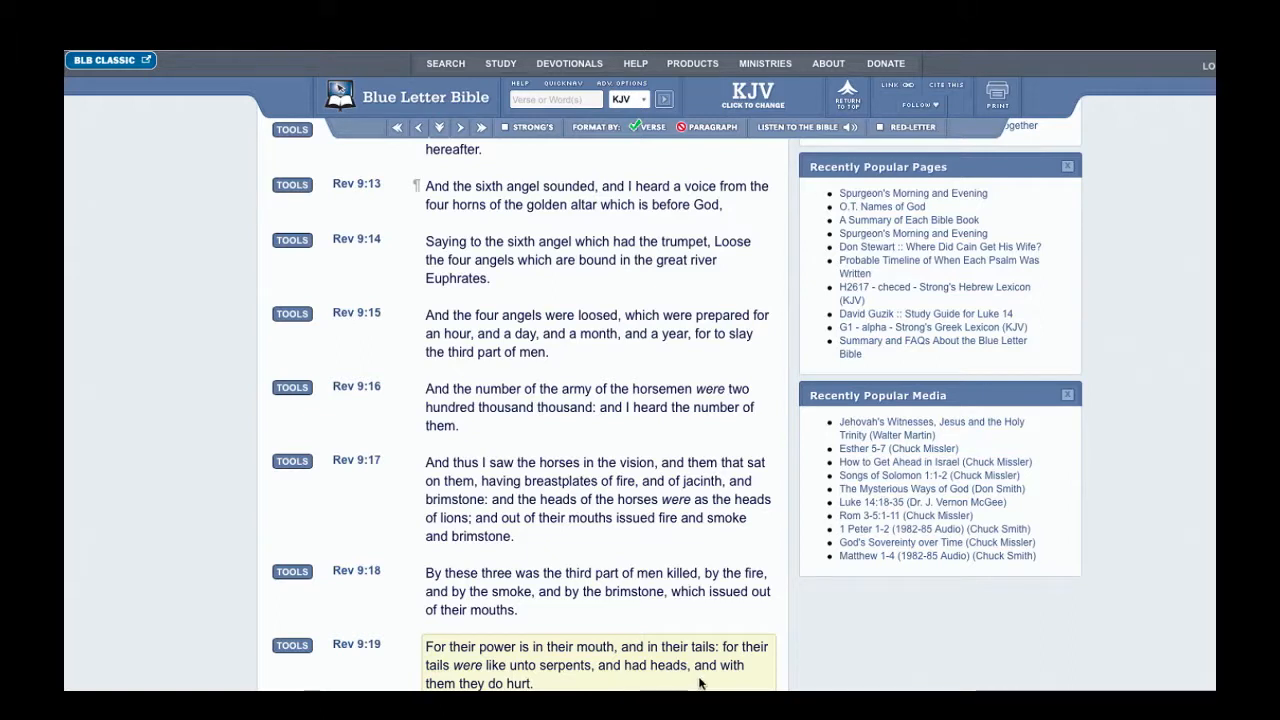
mouse_move(752, 677)
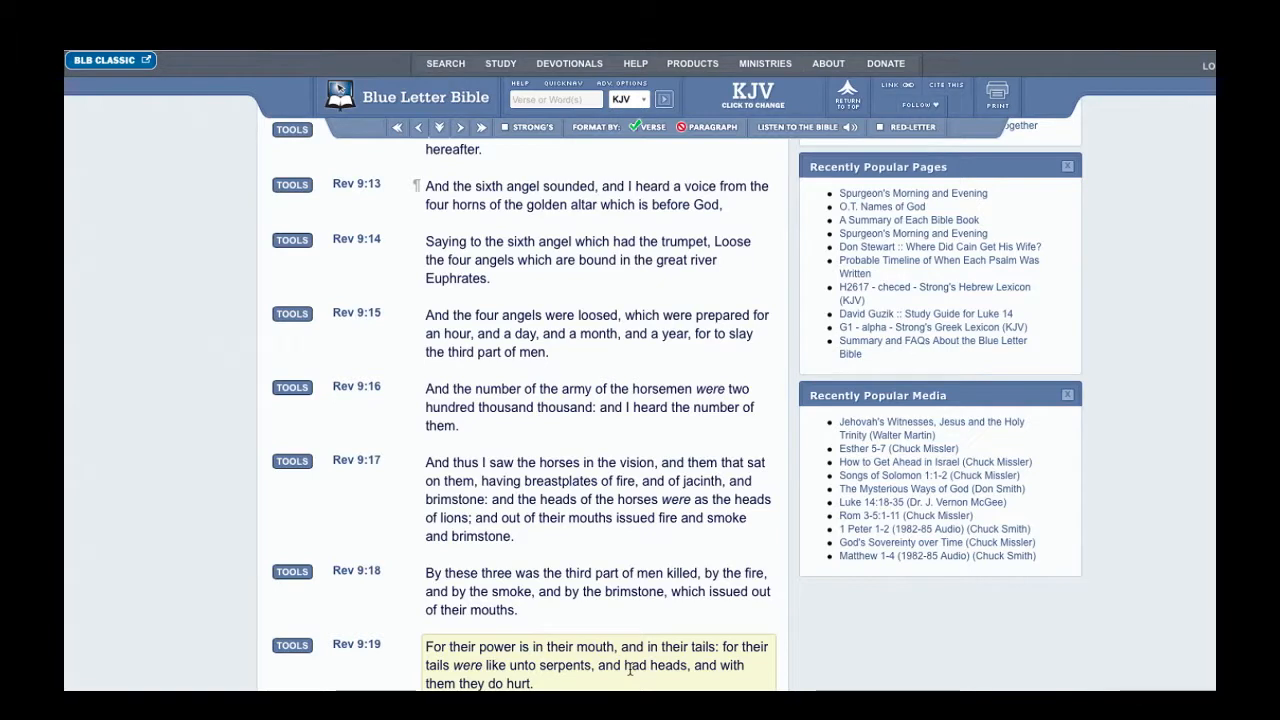
scroll(down, 3)
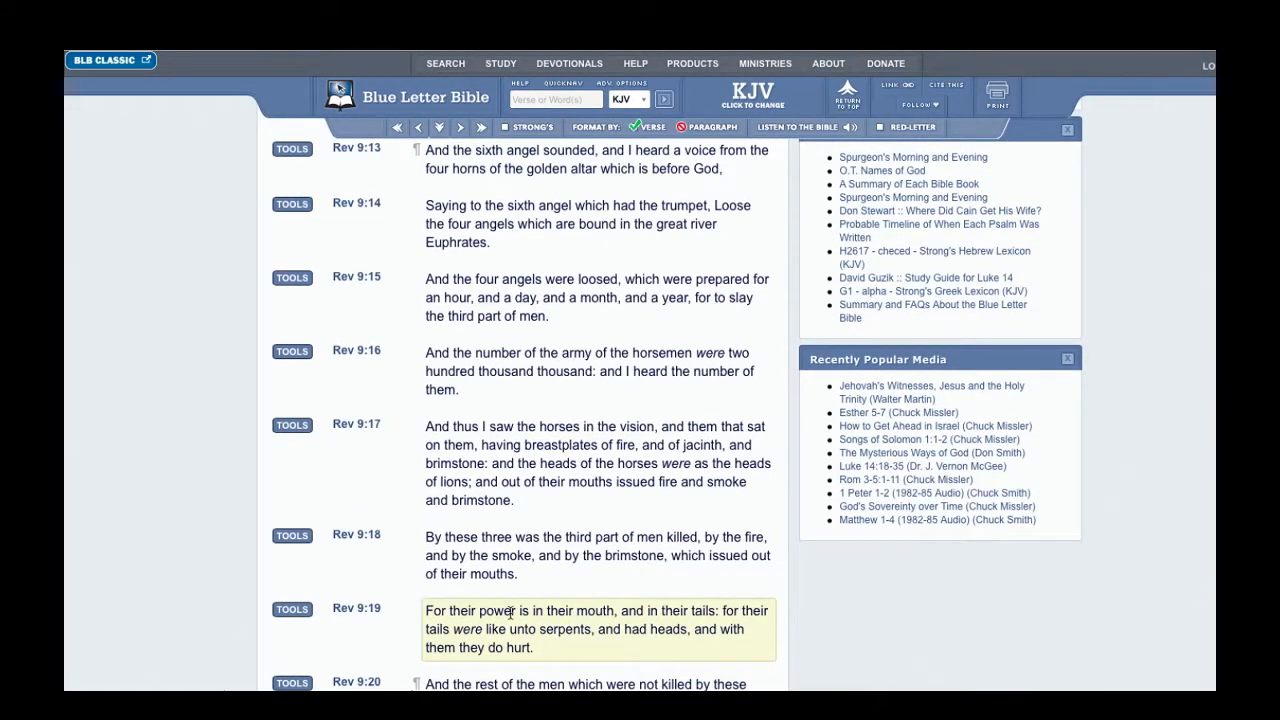
mouse_move(553, 630)
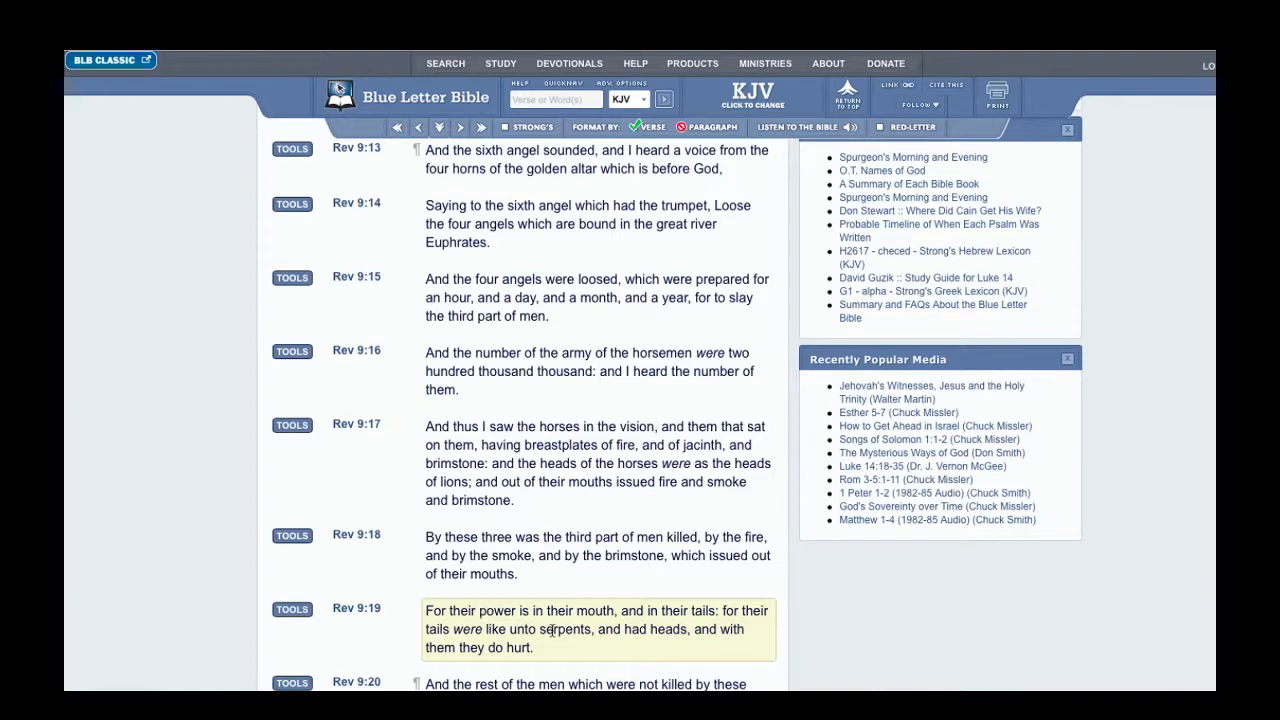
mouse_move(689, 645)
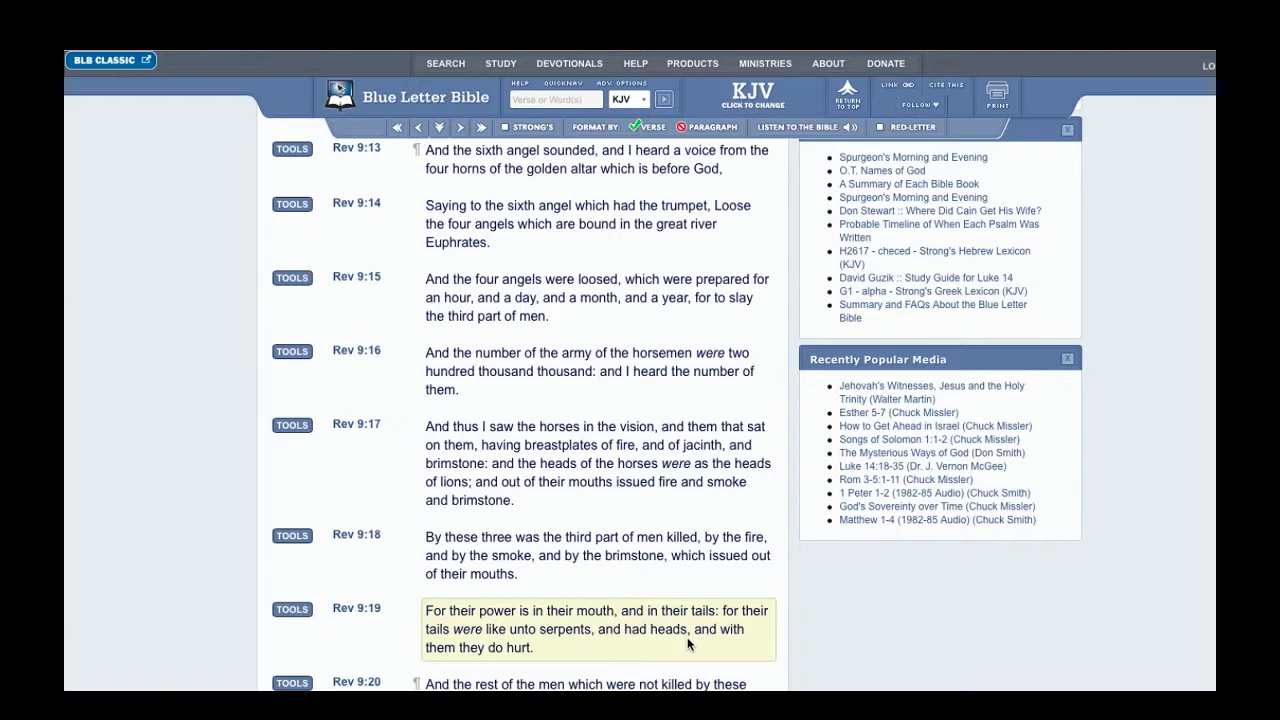
mouse_move(672, 624)
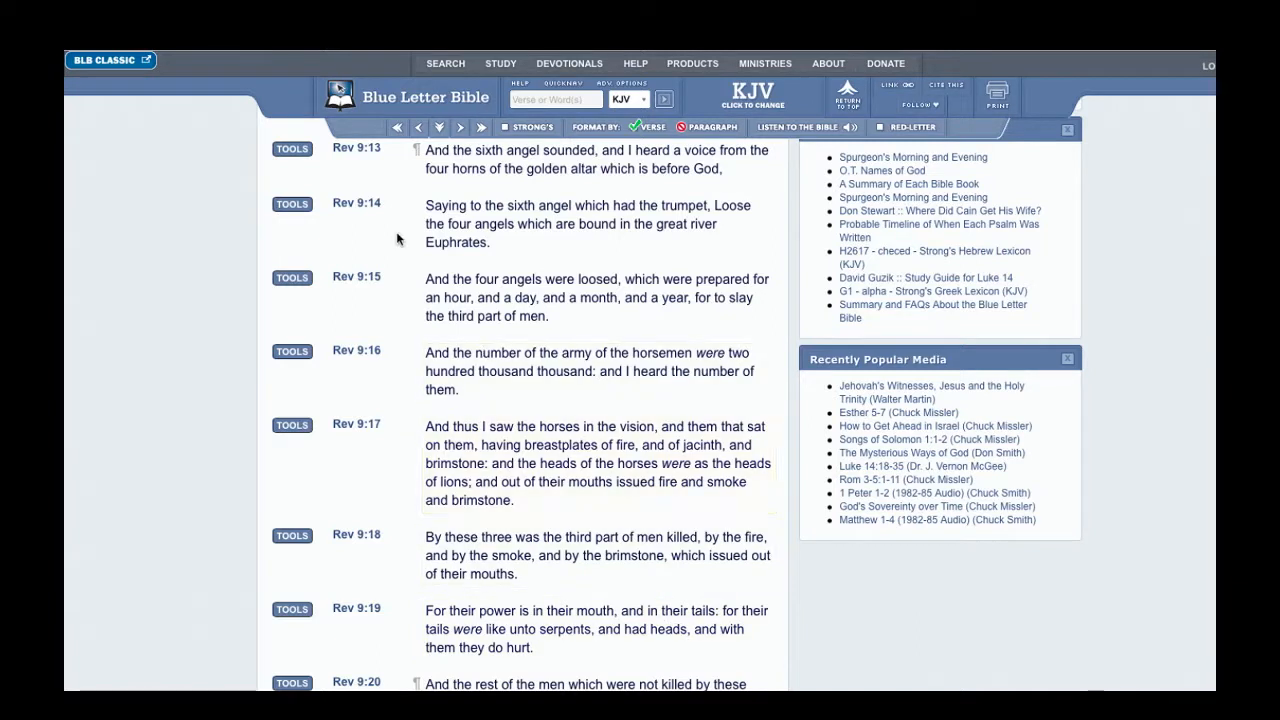
mouse_move(339, 218)
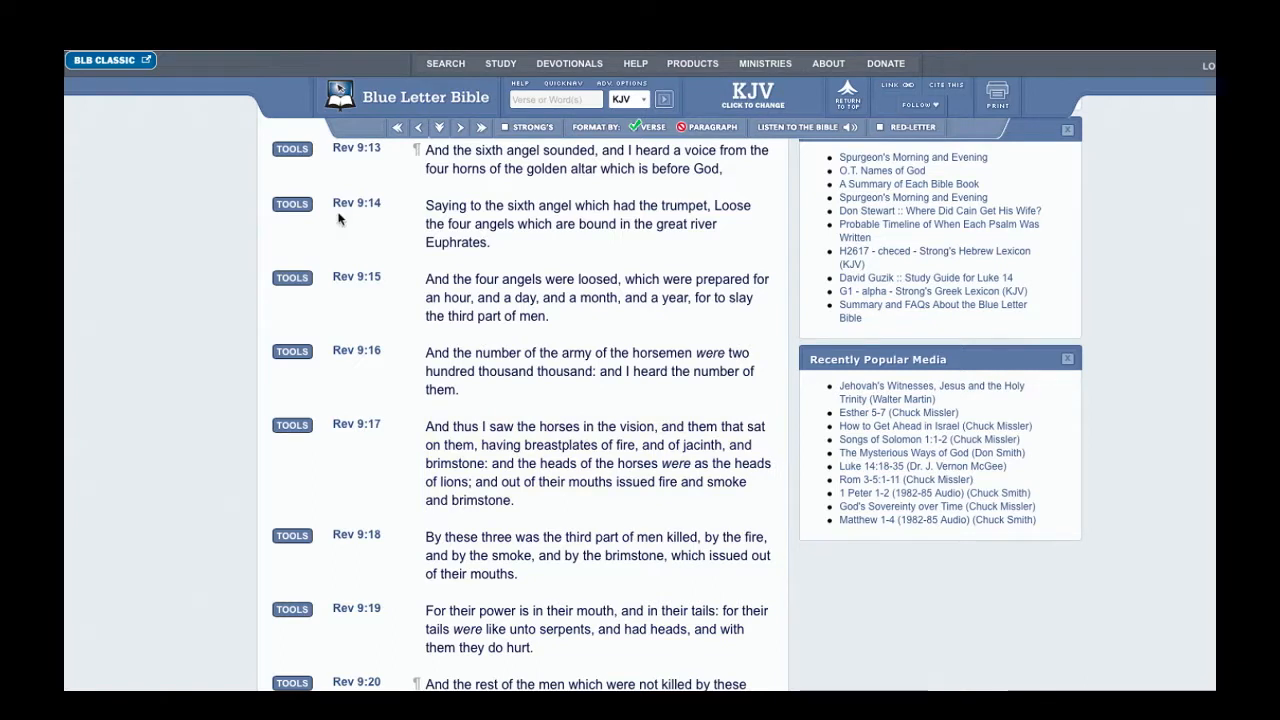
mouse_move(232, 175)
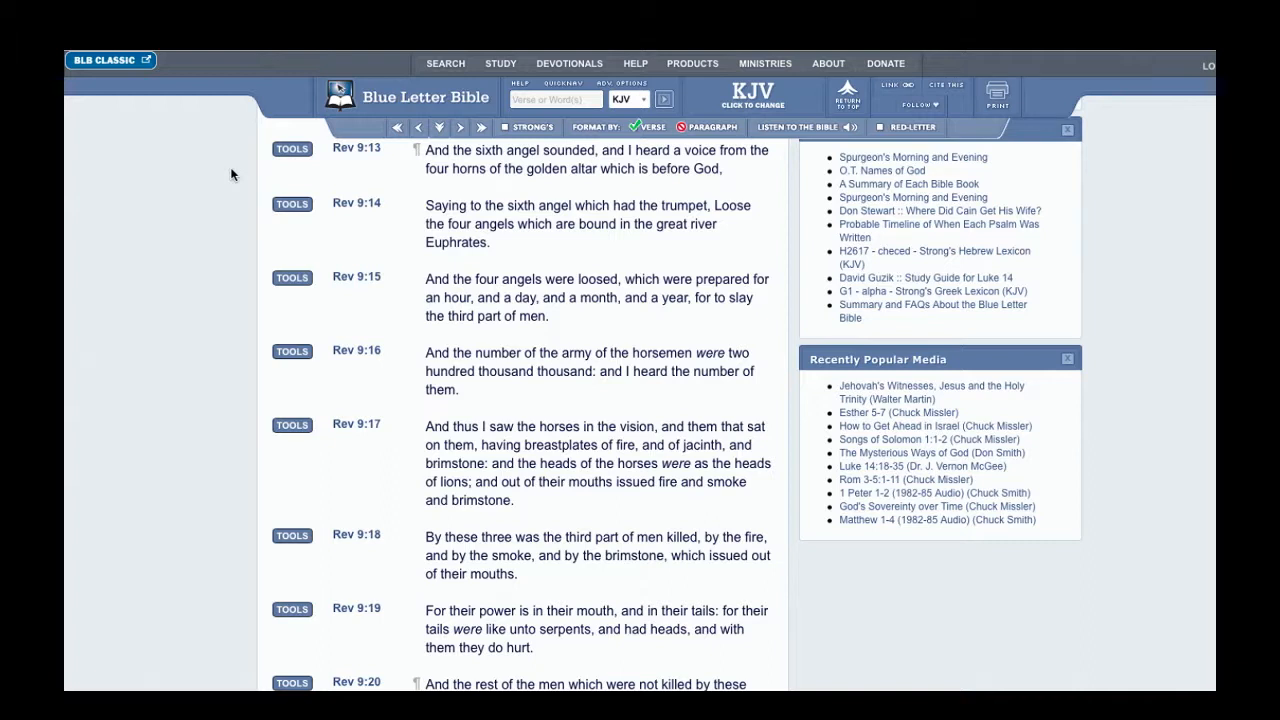
mouse_move(388, 75)
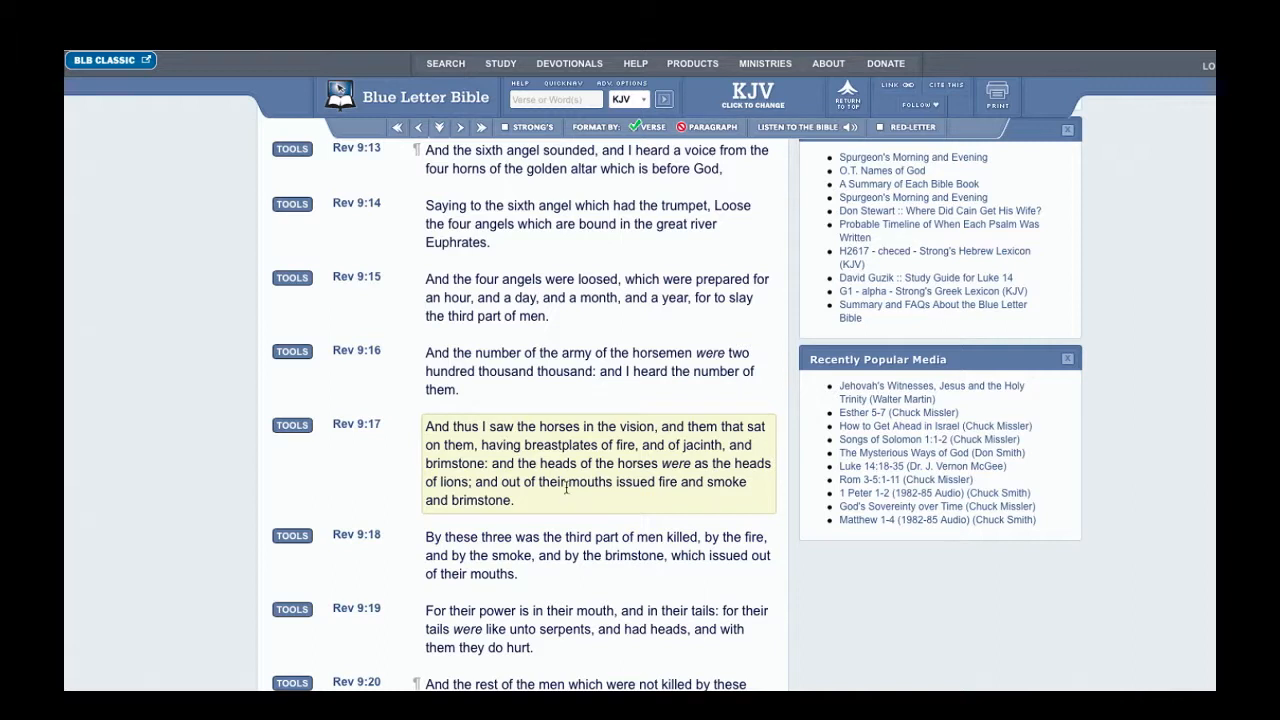
mouse_move(705, 512)
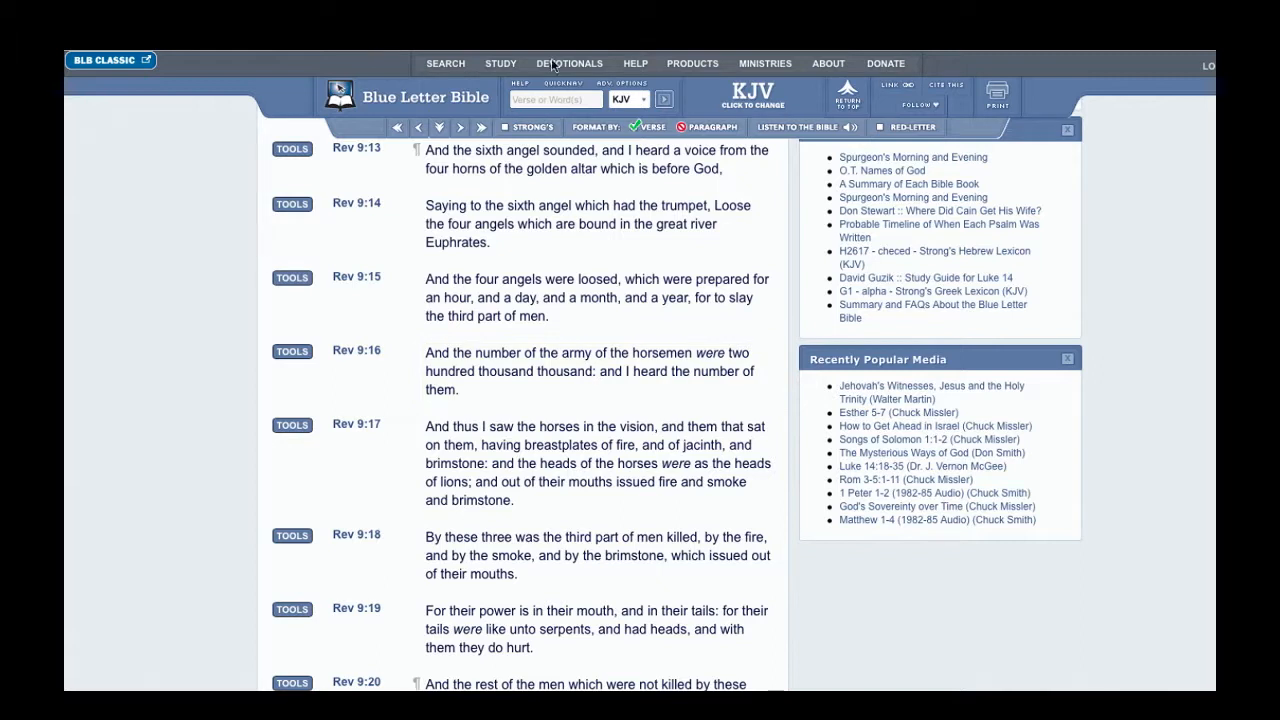
mouse_move(589, 54)
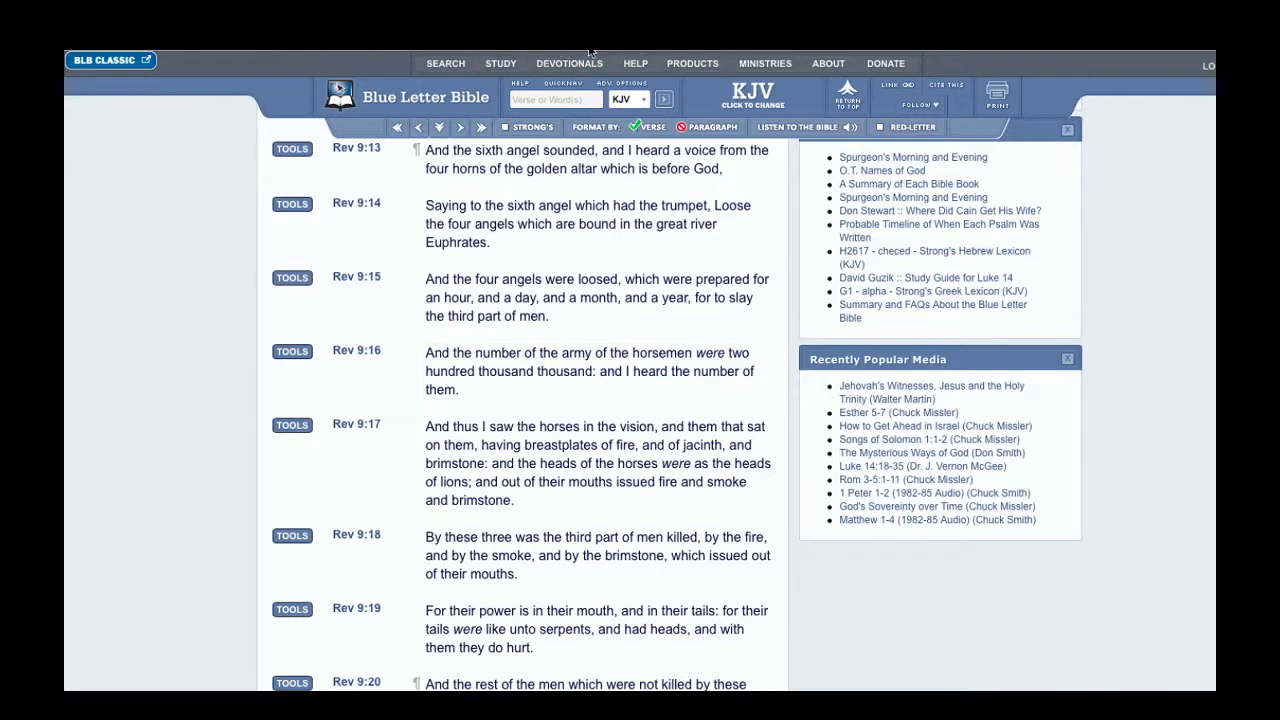
mouse_move(1145, 54)
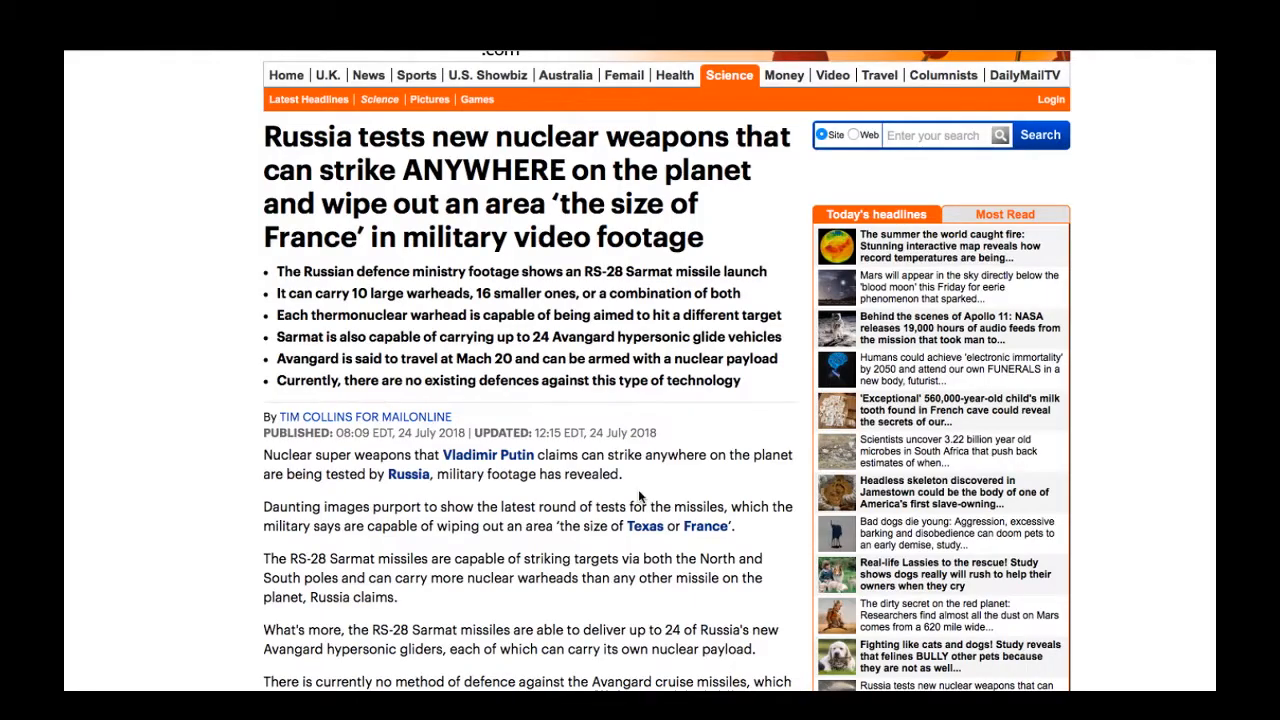
mouse_move(503, 622)
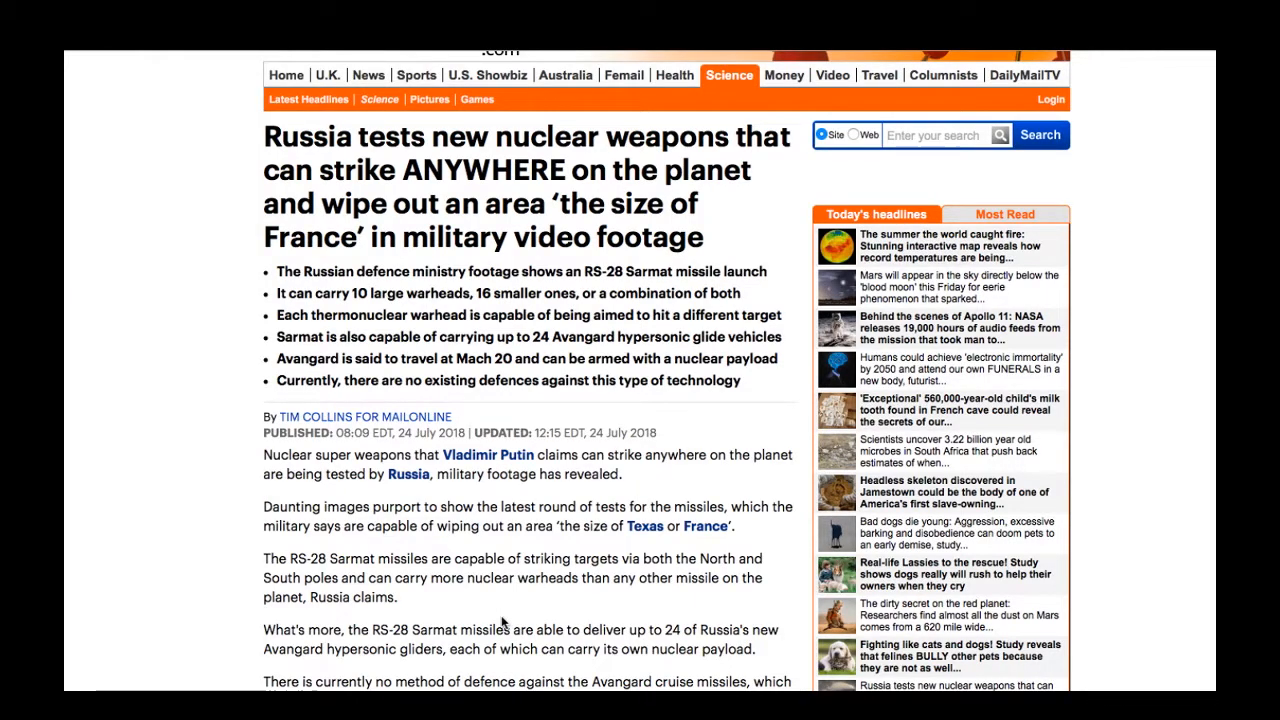
Scroll the Daily Mail article slightly to reveal Putin's combat-ready claim
scroll(down, 3)
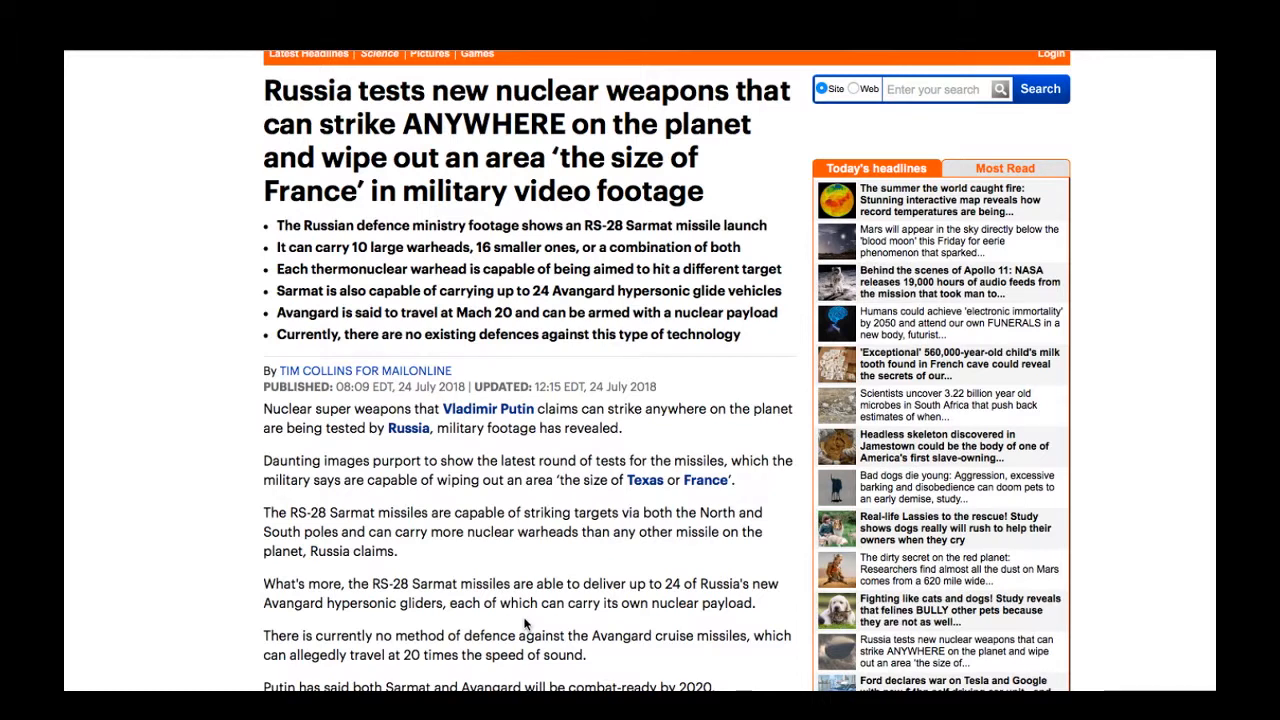
mouse_move(357, 656)
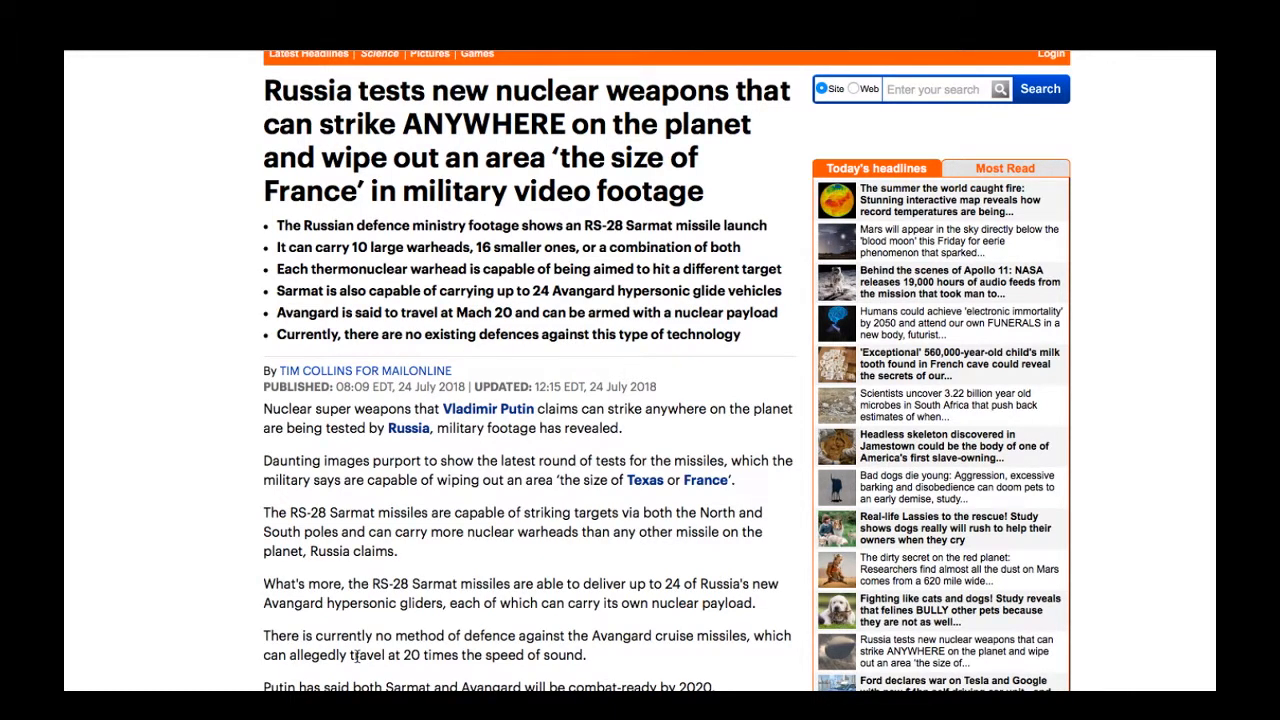
mouse_move(477, 683)
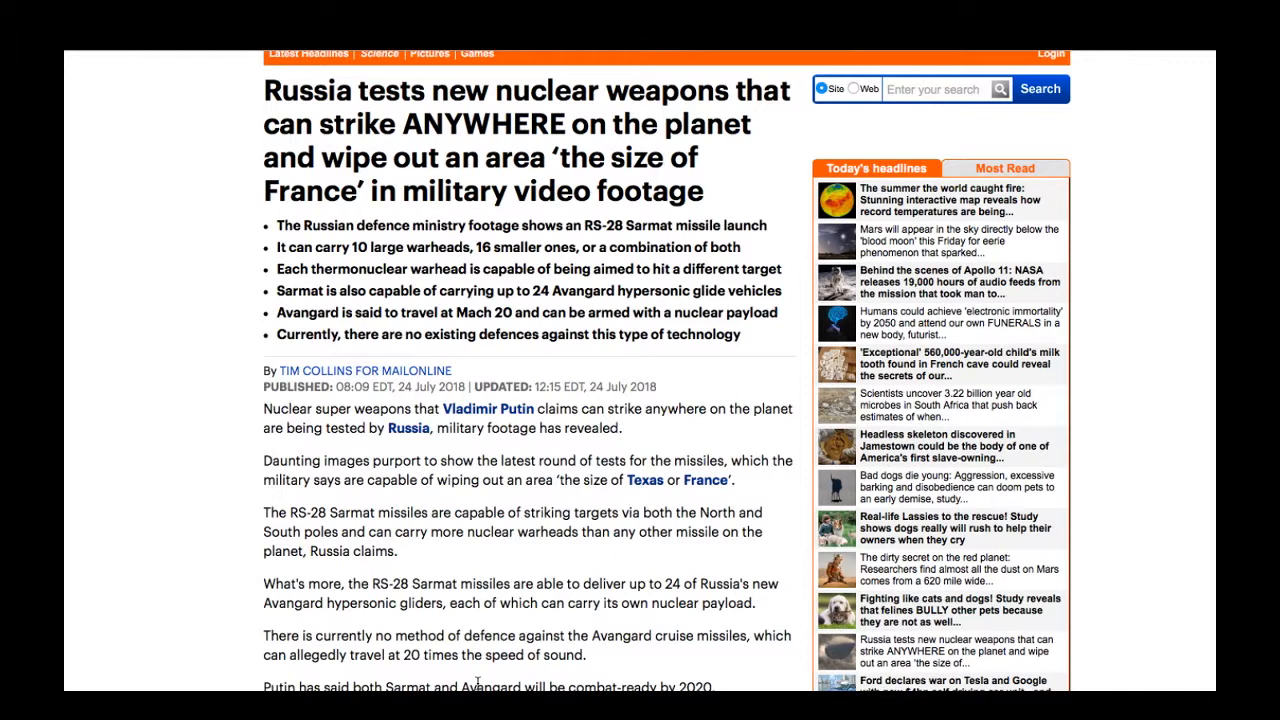
Scroll the Daily Mail article past the missile video to the Sarmat warhead and Avangard paragraphs
scroll(down, 3)
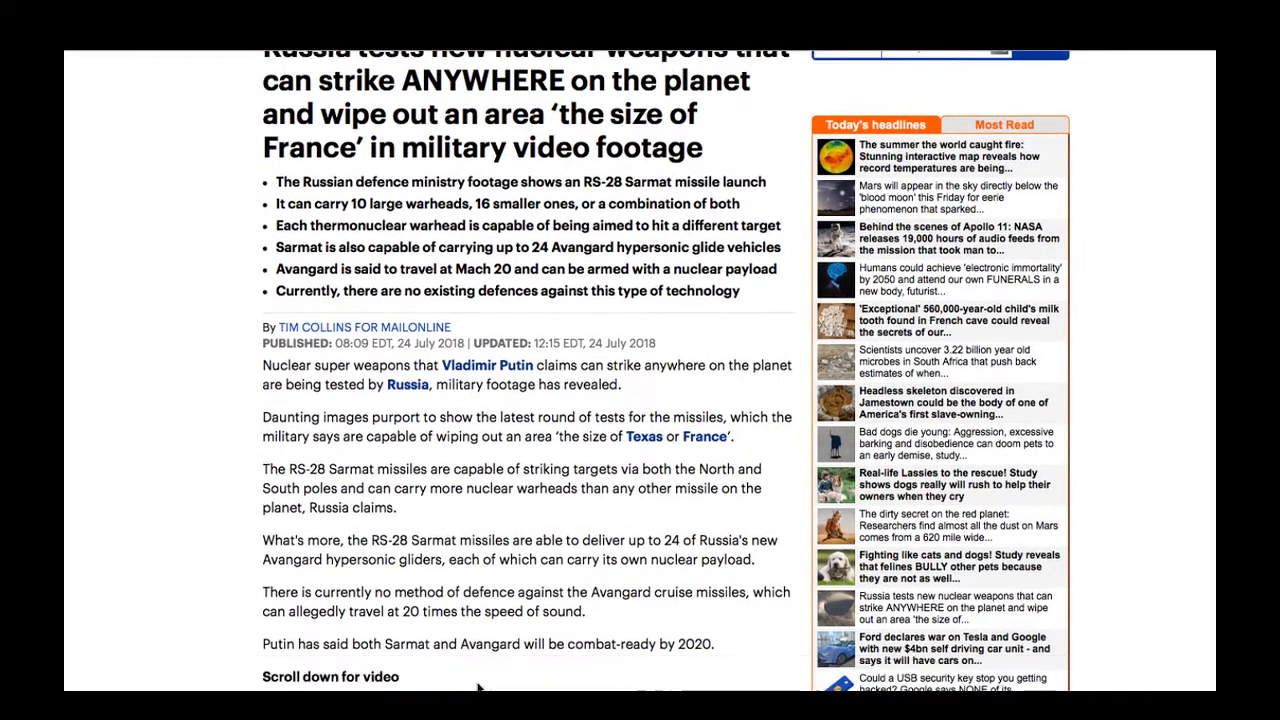
scroll(down, 3)
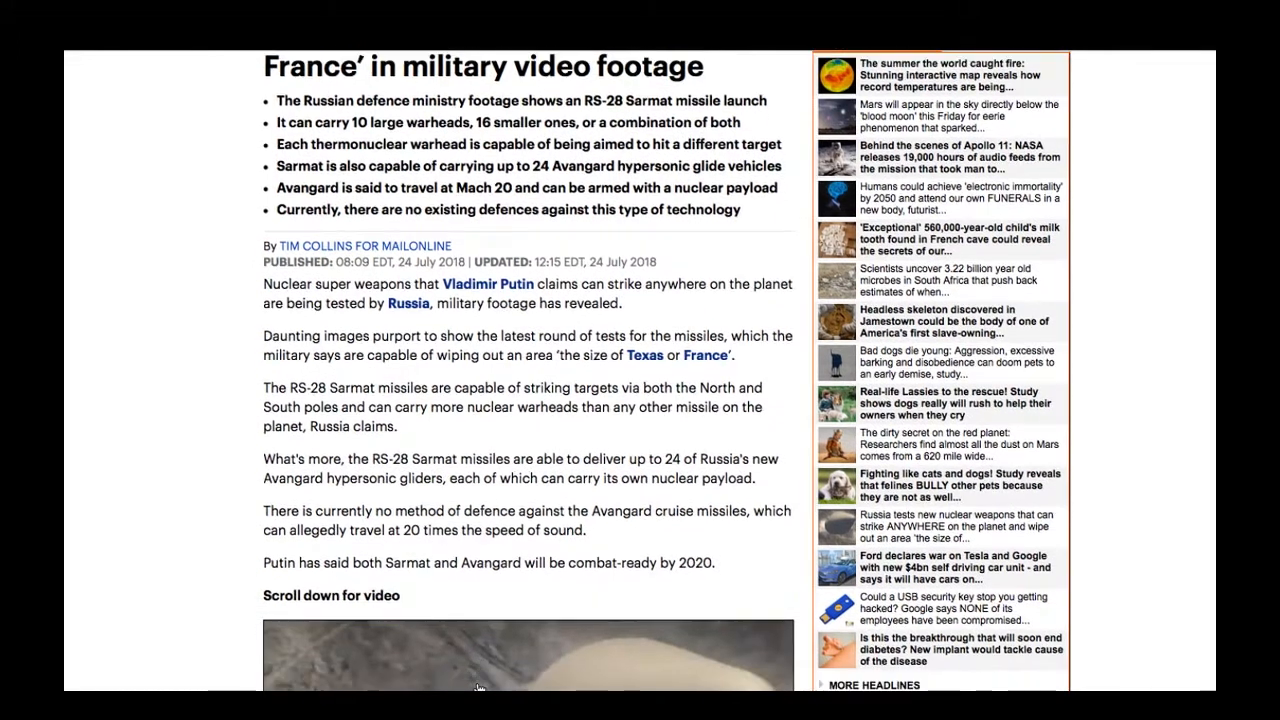
scroll(down, 3)
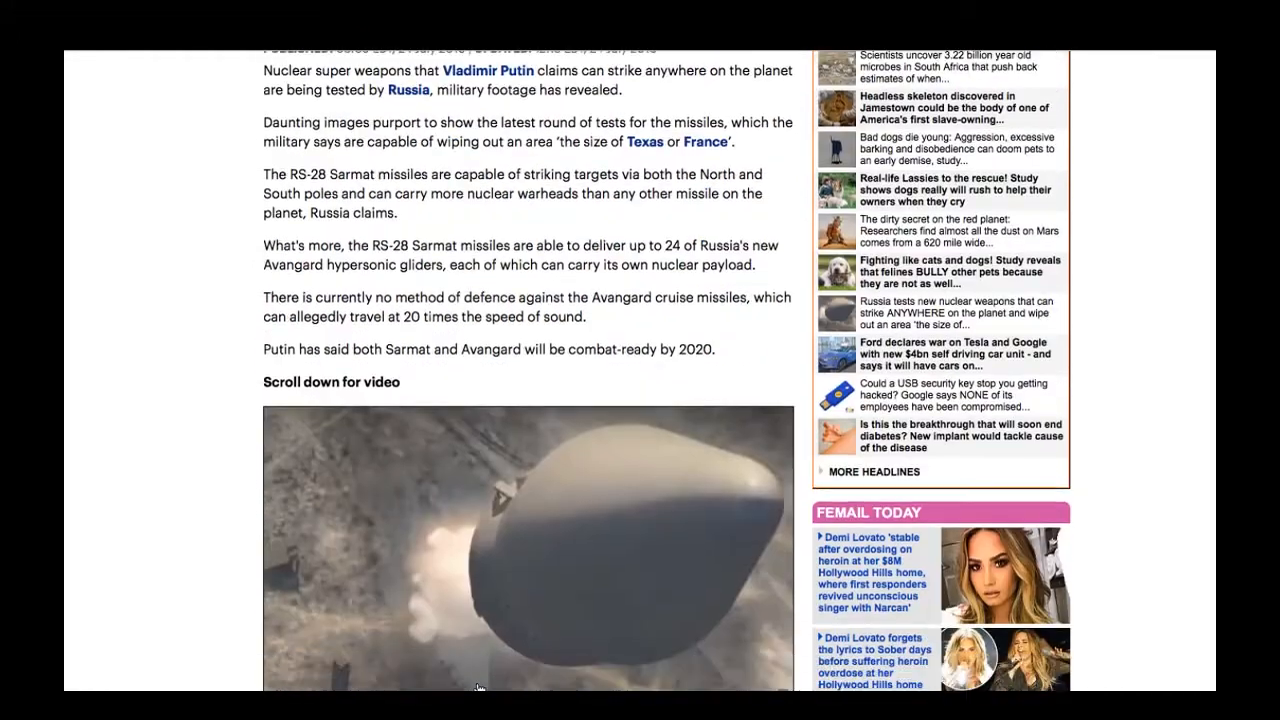
scroll(down, 3)
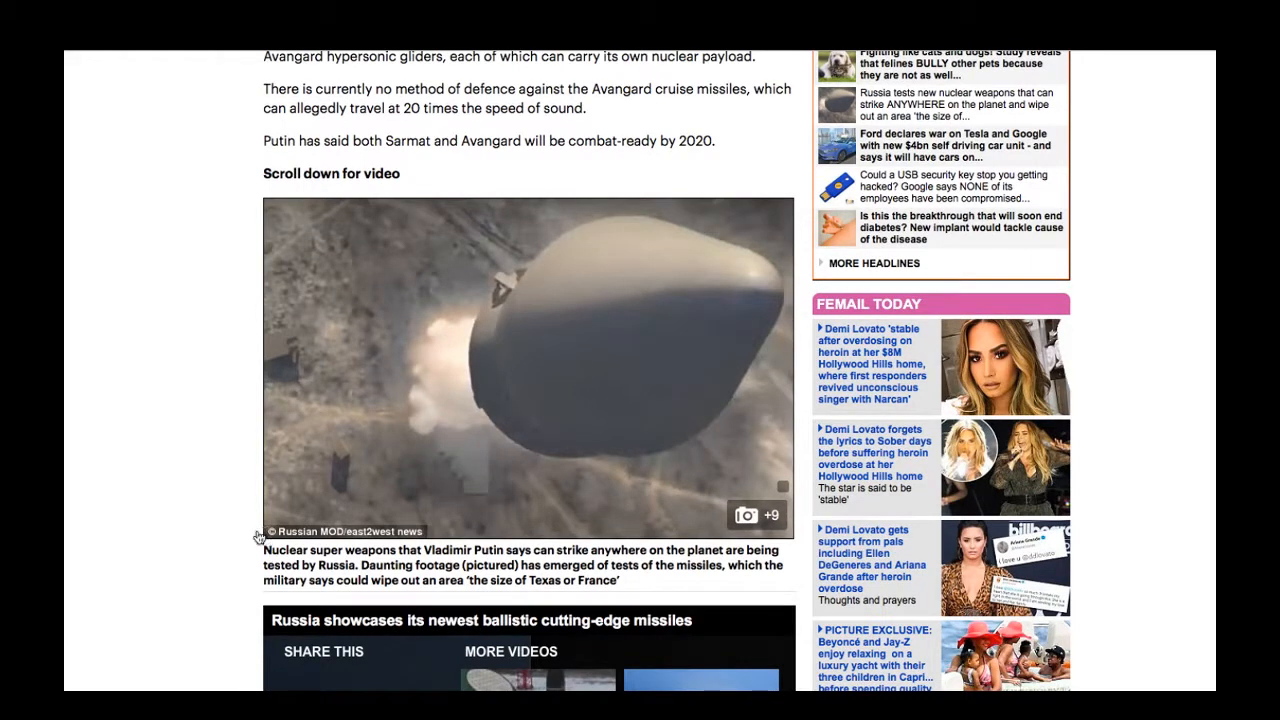
scroll(down, 3)
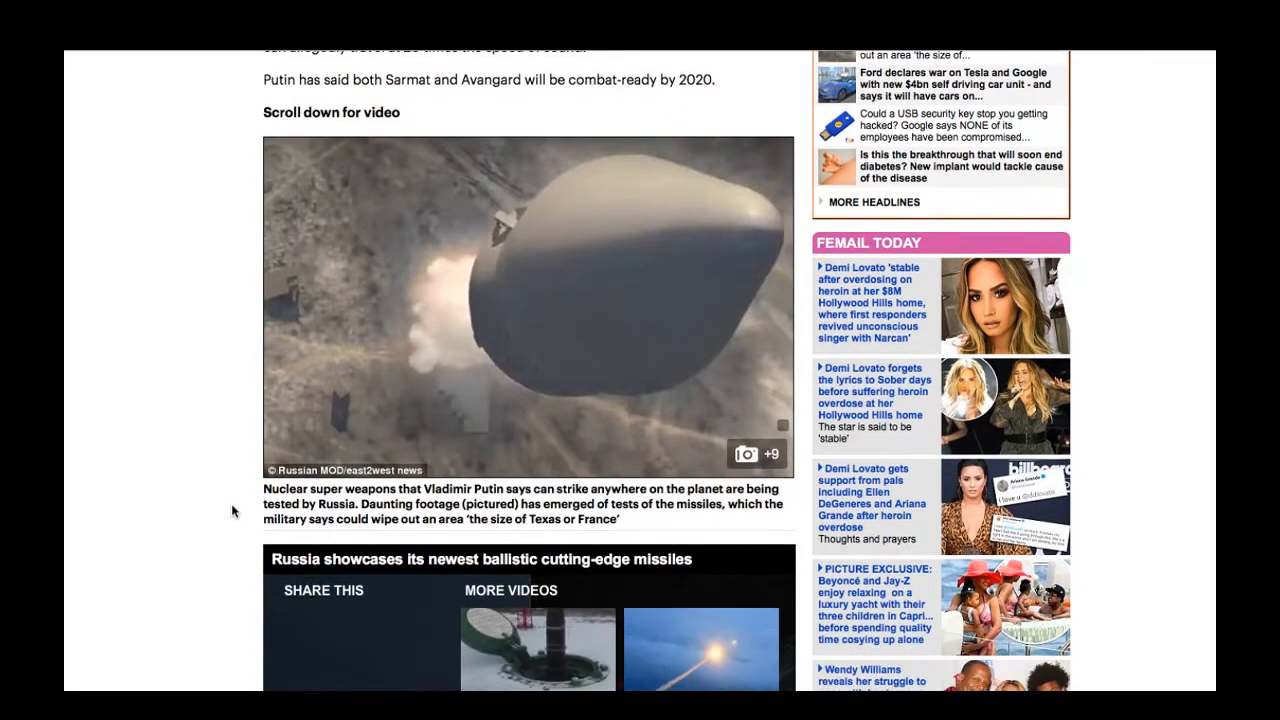
scroll(down, 3)
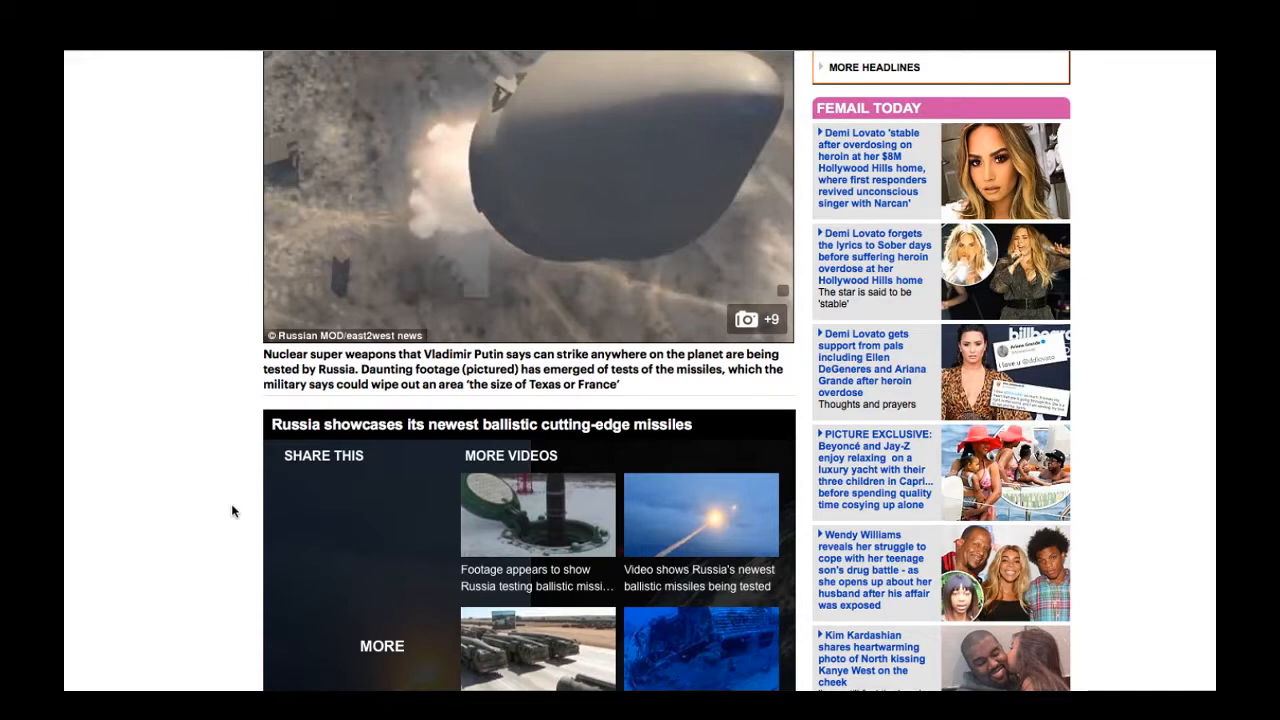
mouse_move(147, 417)
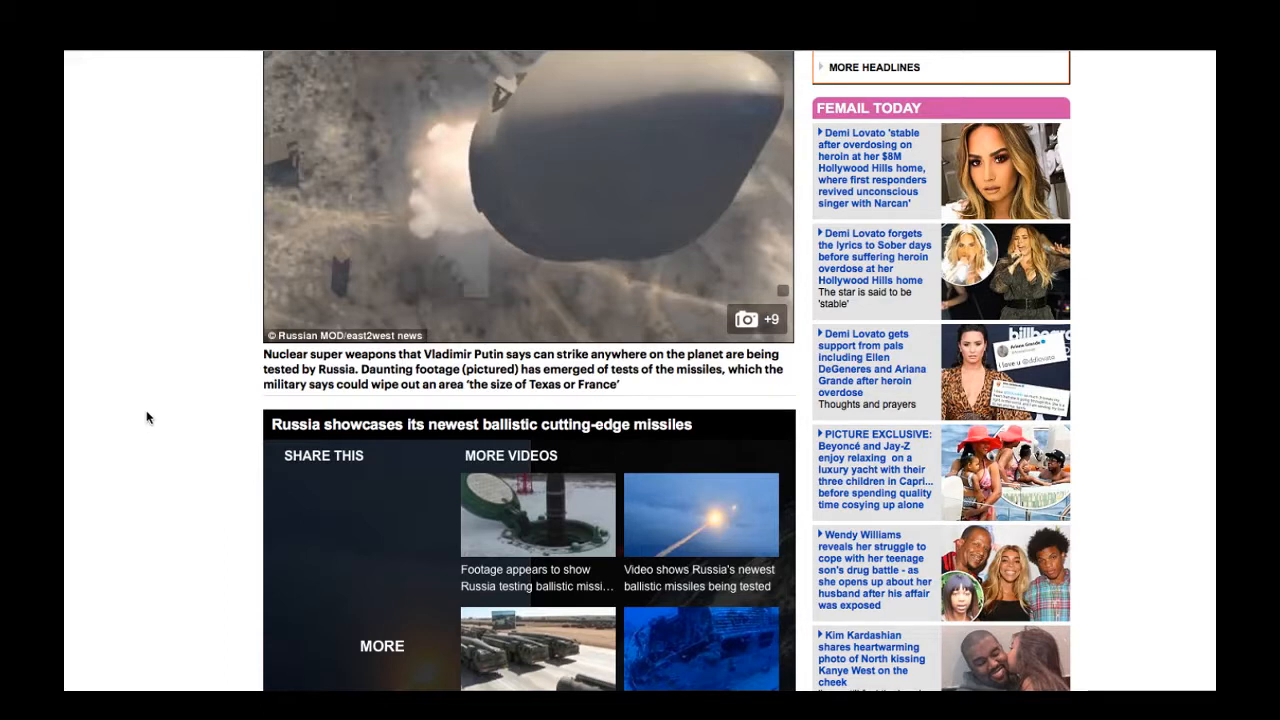
scroll(down, 3)
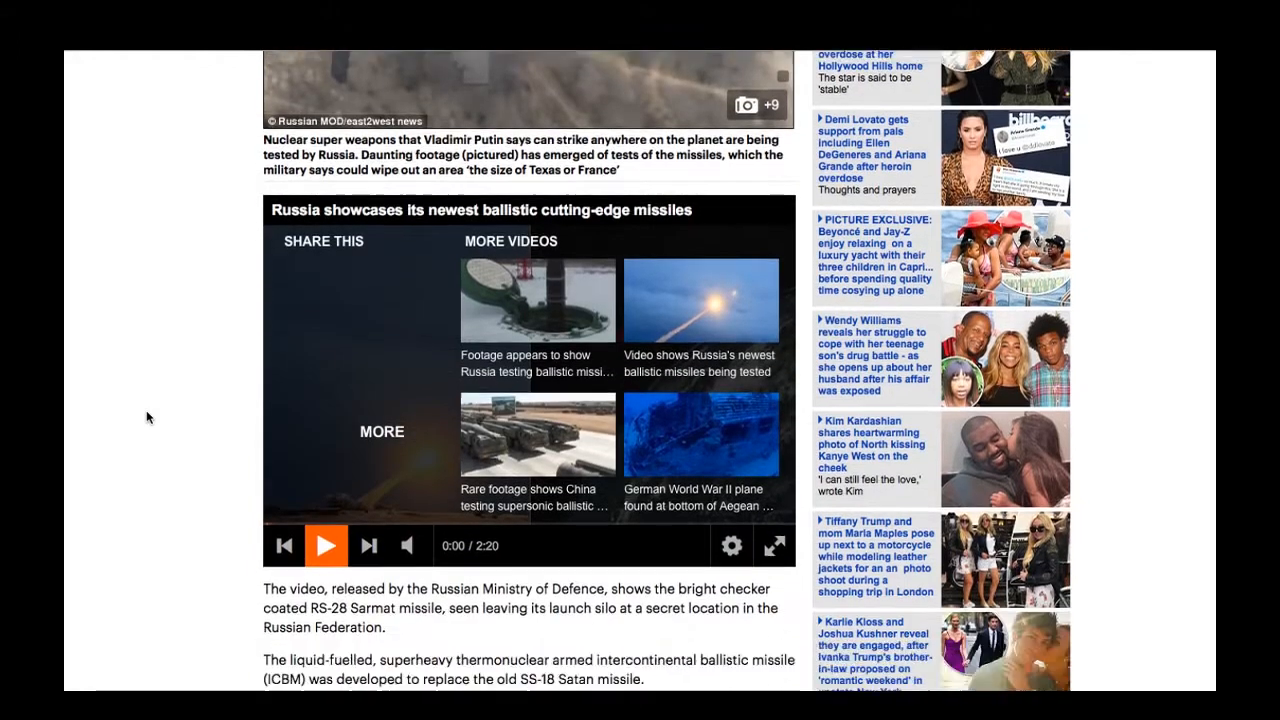
scroll(down, 3)
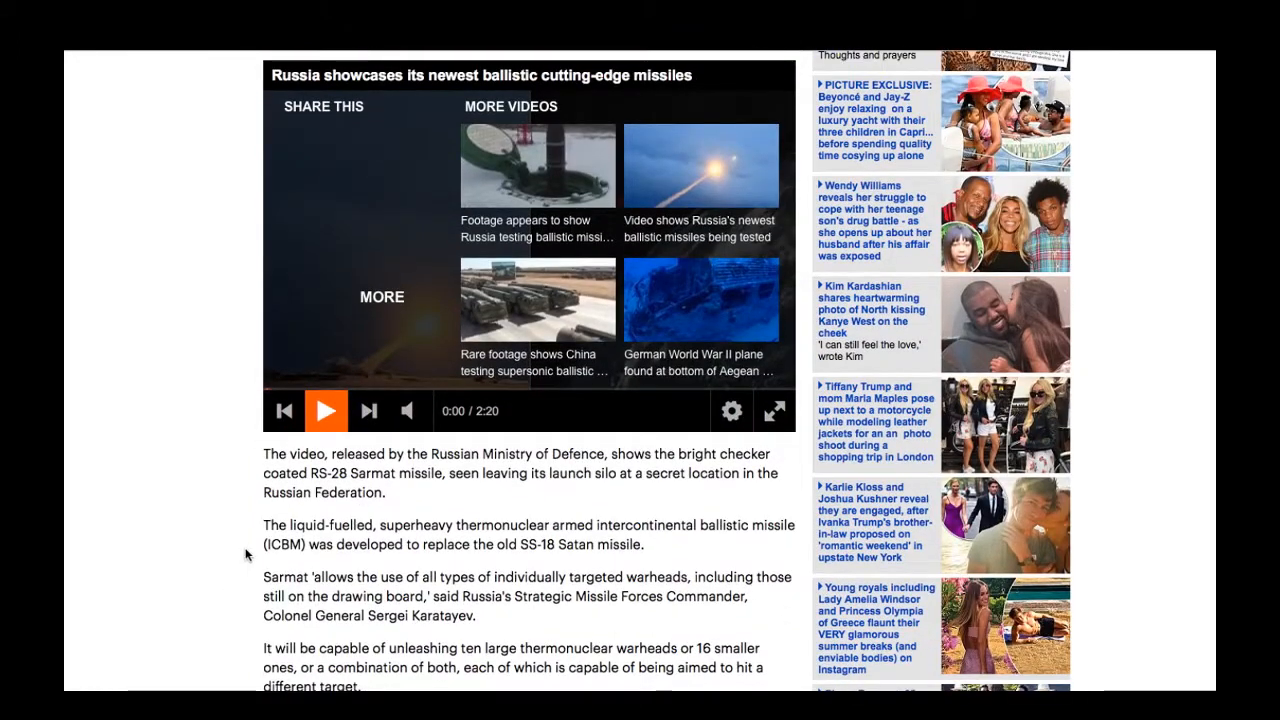
scroll(down, 3)
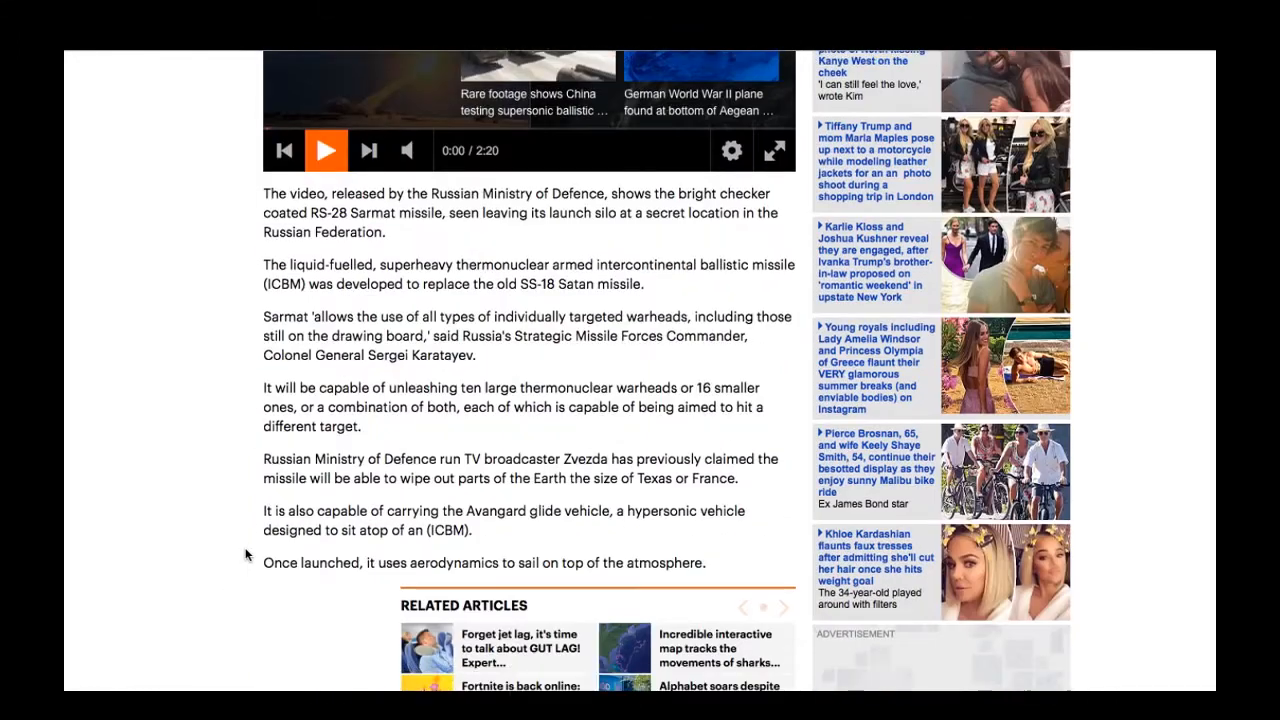
scroll(down, 3)
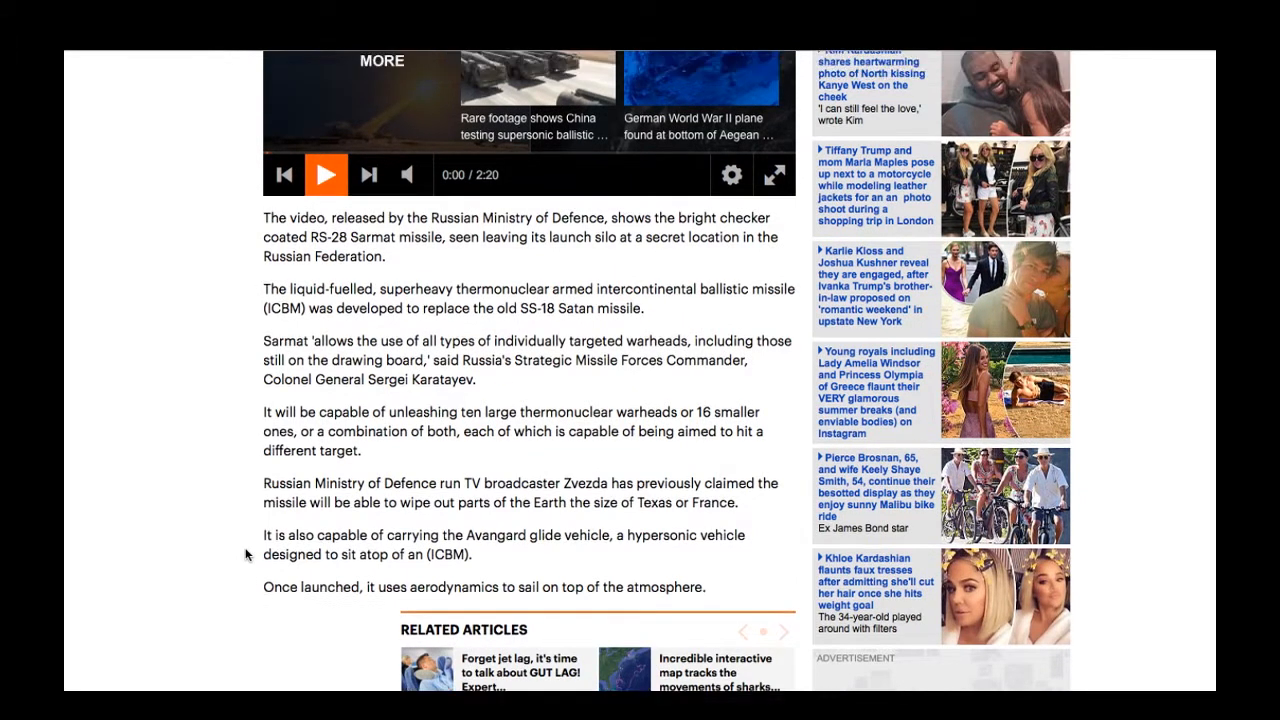
scroll(up, 3)
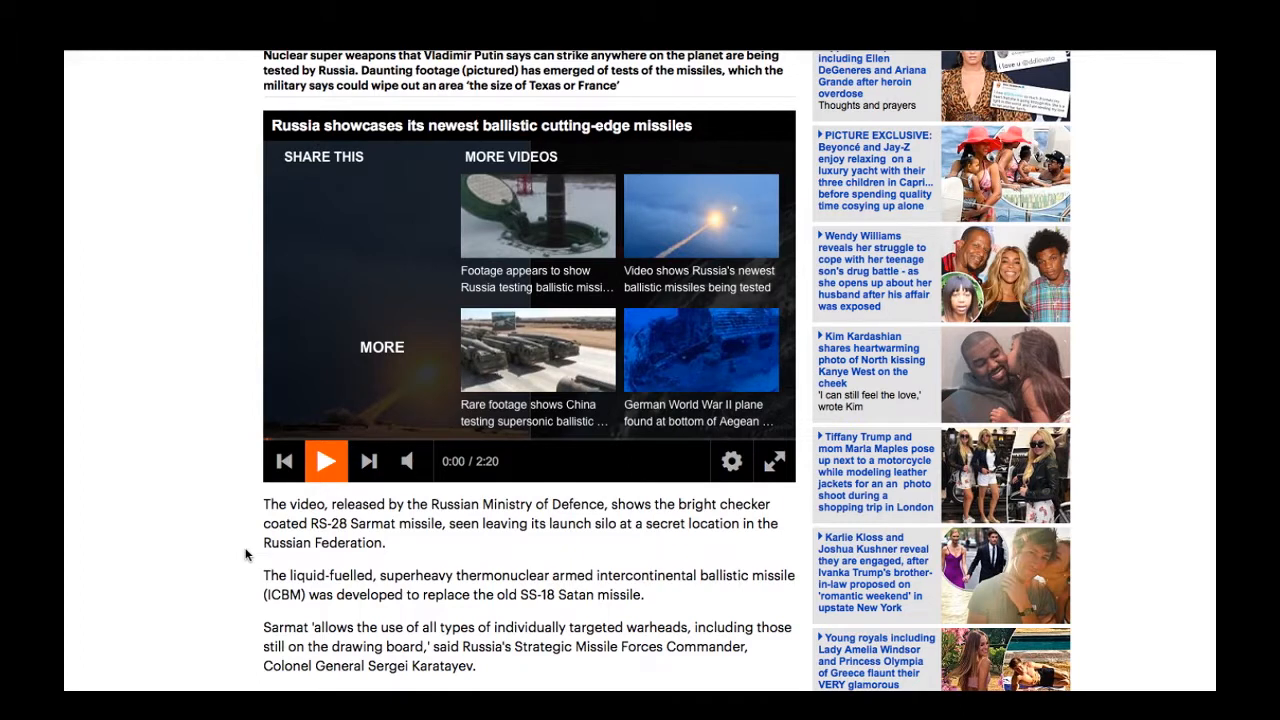
mouse_move(585, 555)
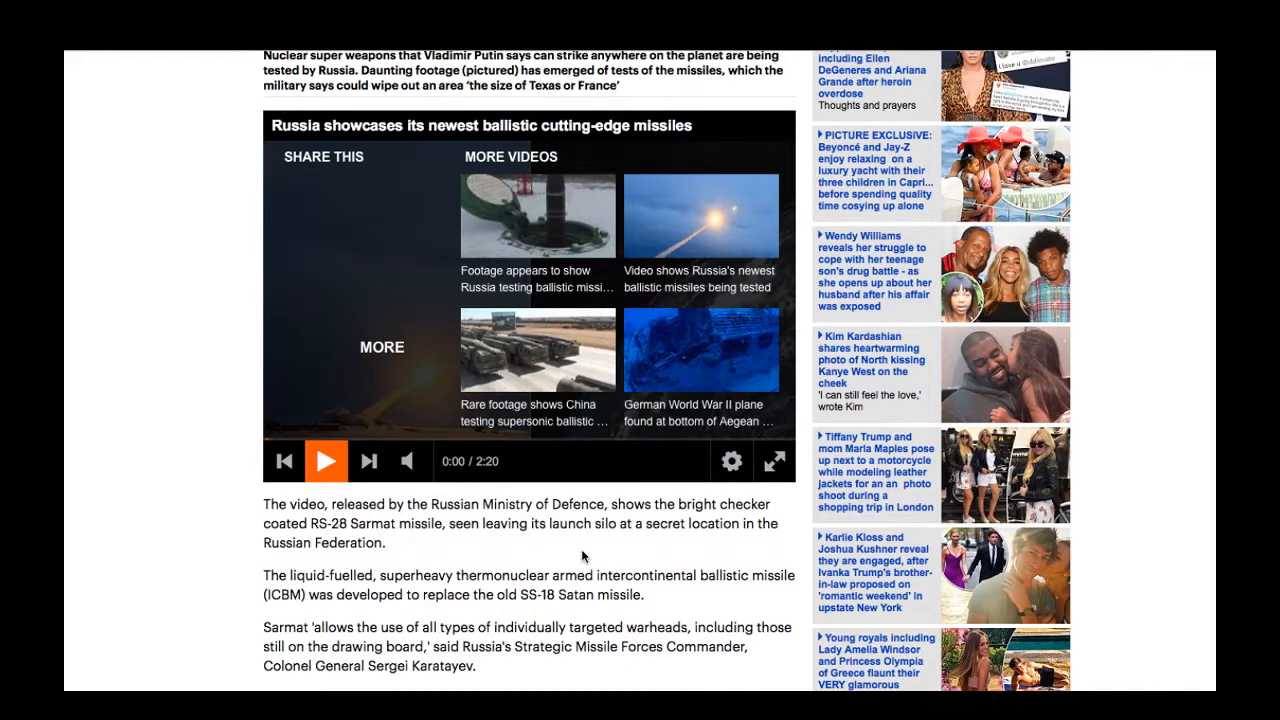
mouse_move(218, 582)
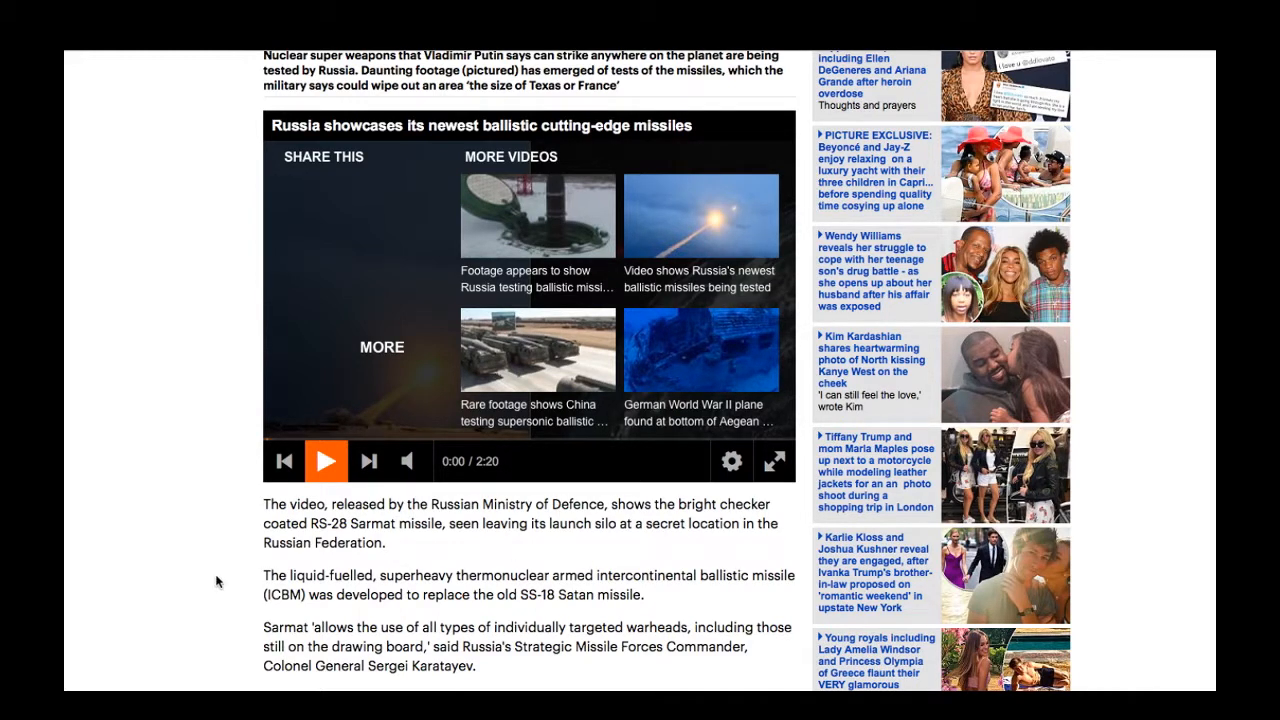
mouse_move(183, 146)
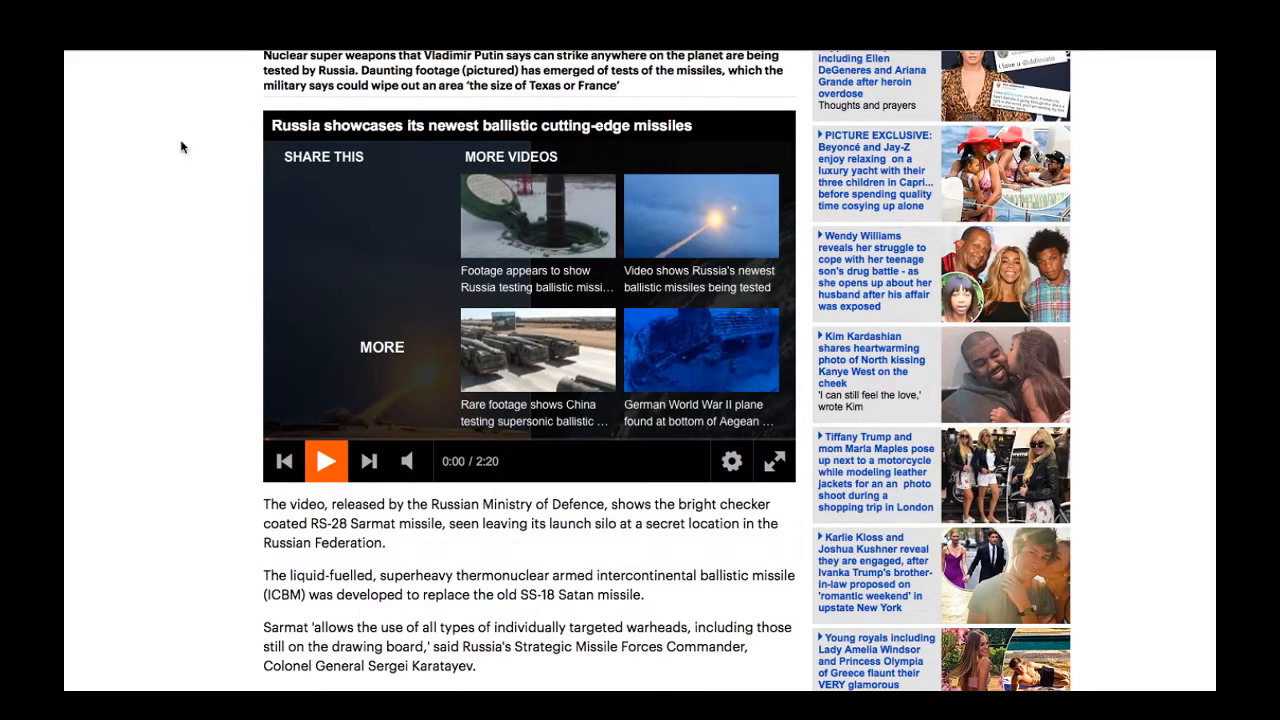
mouse_move(183, 55)
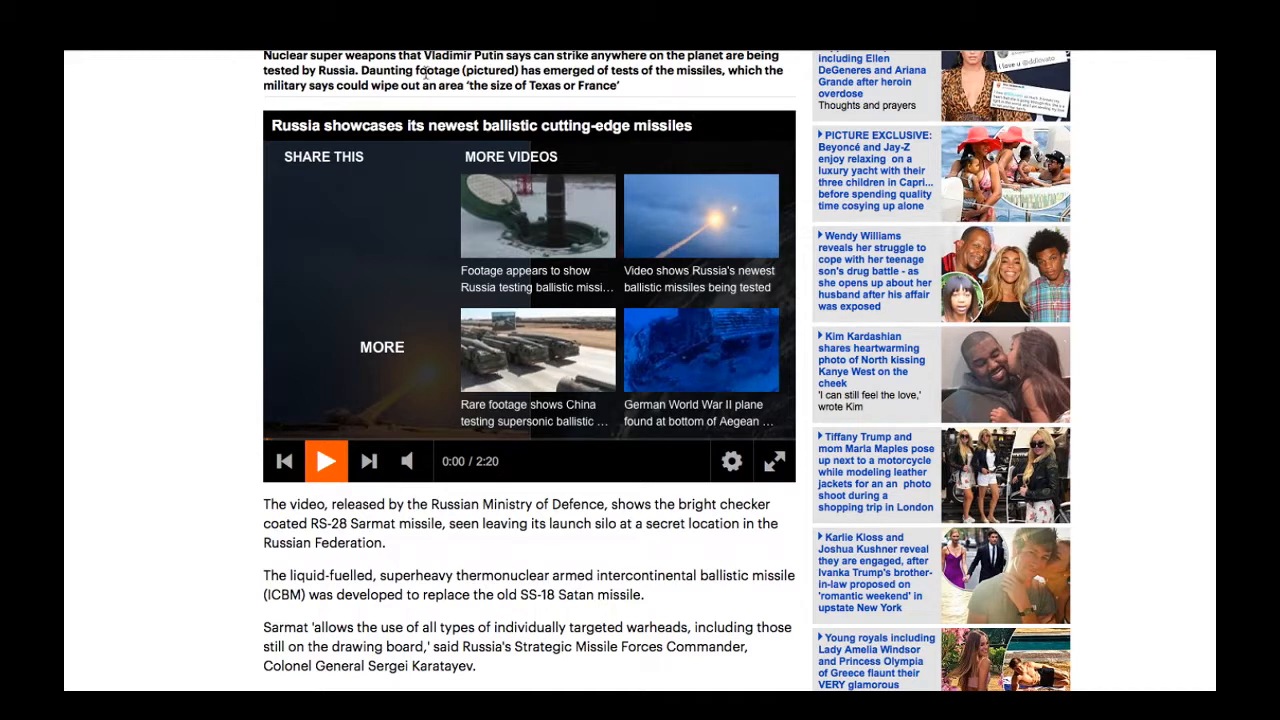
mouse_move(165, 206)
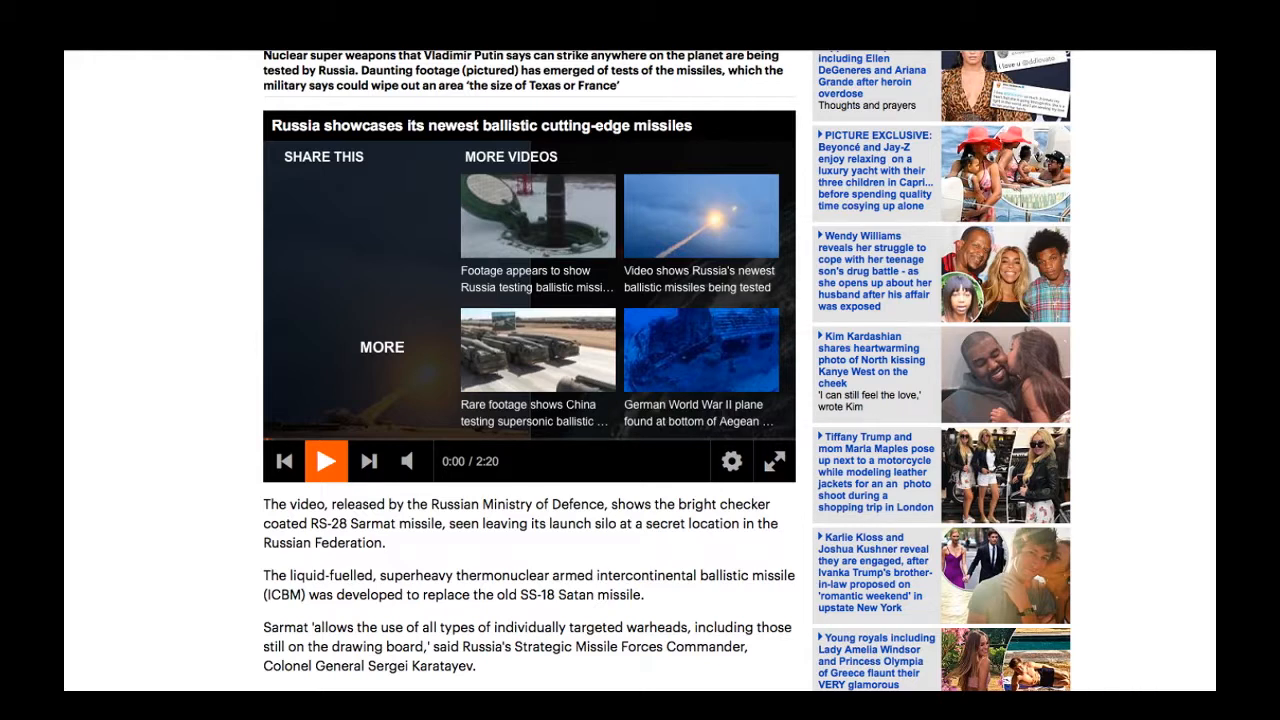
mouse_move(100, 313)
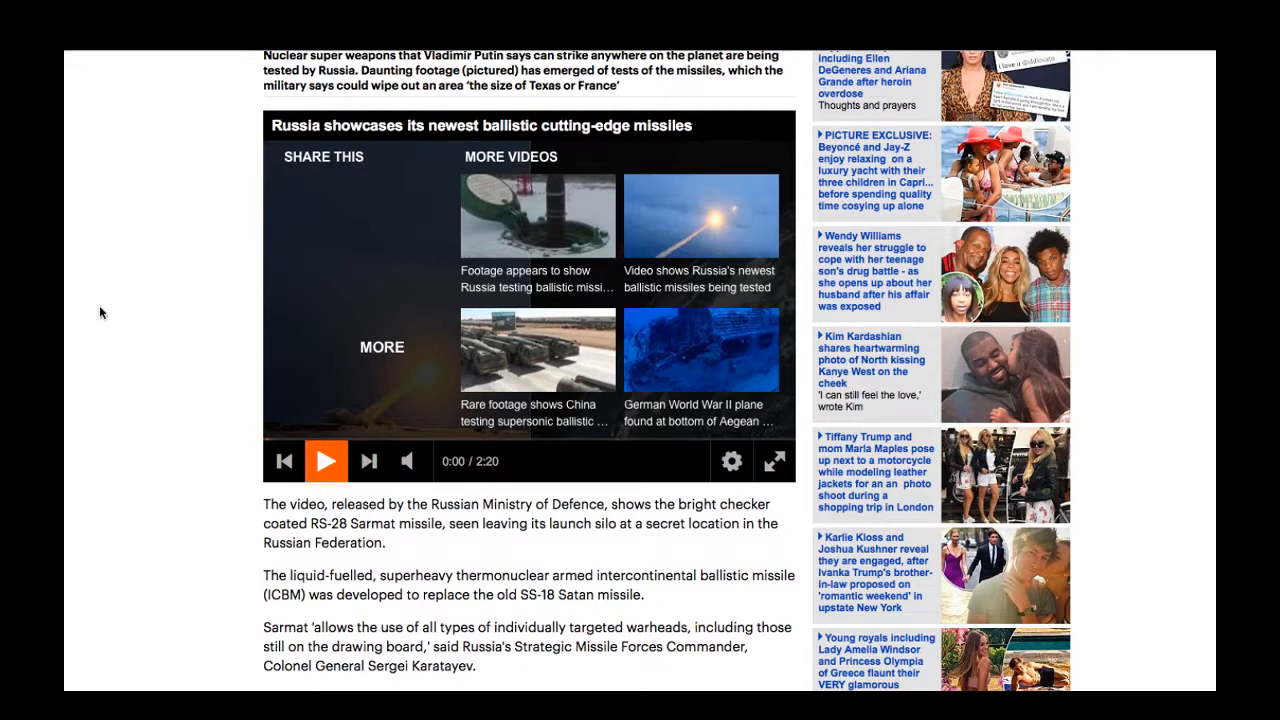
mouse_move(187, 322)
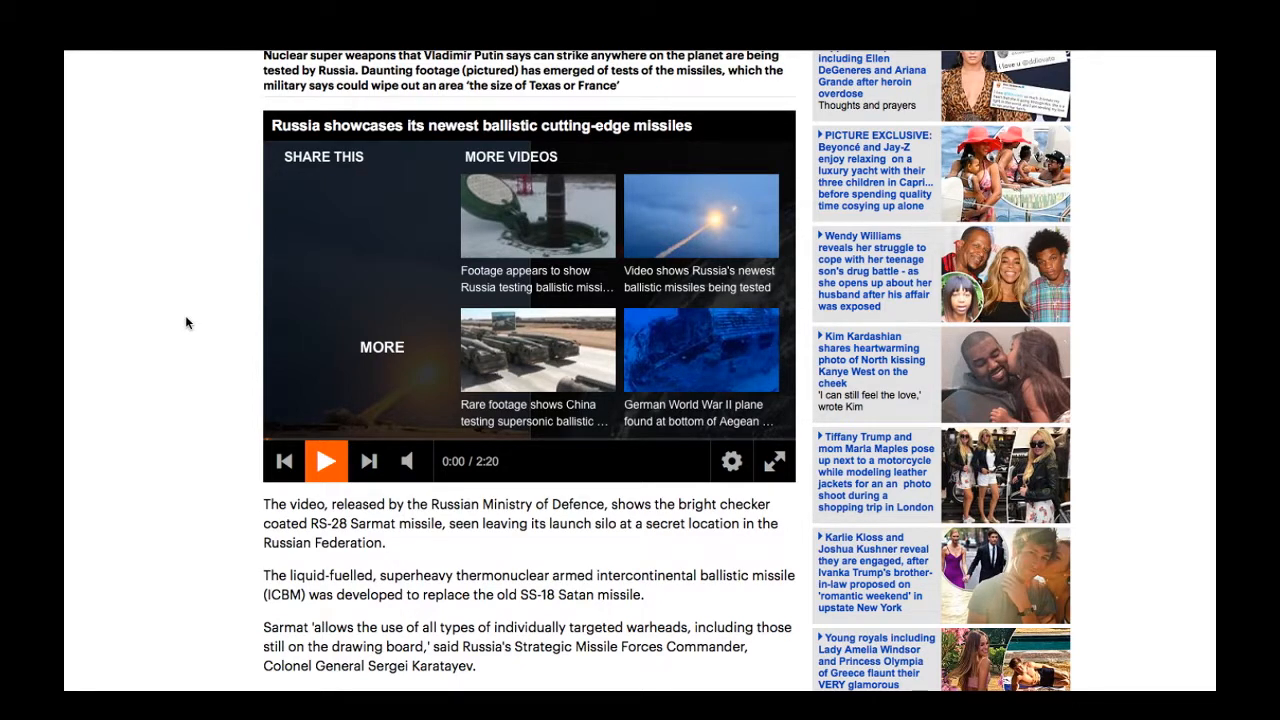